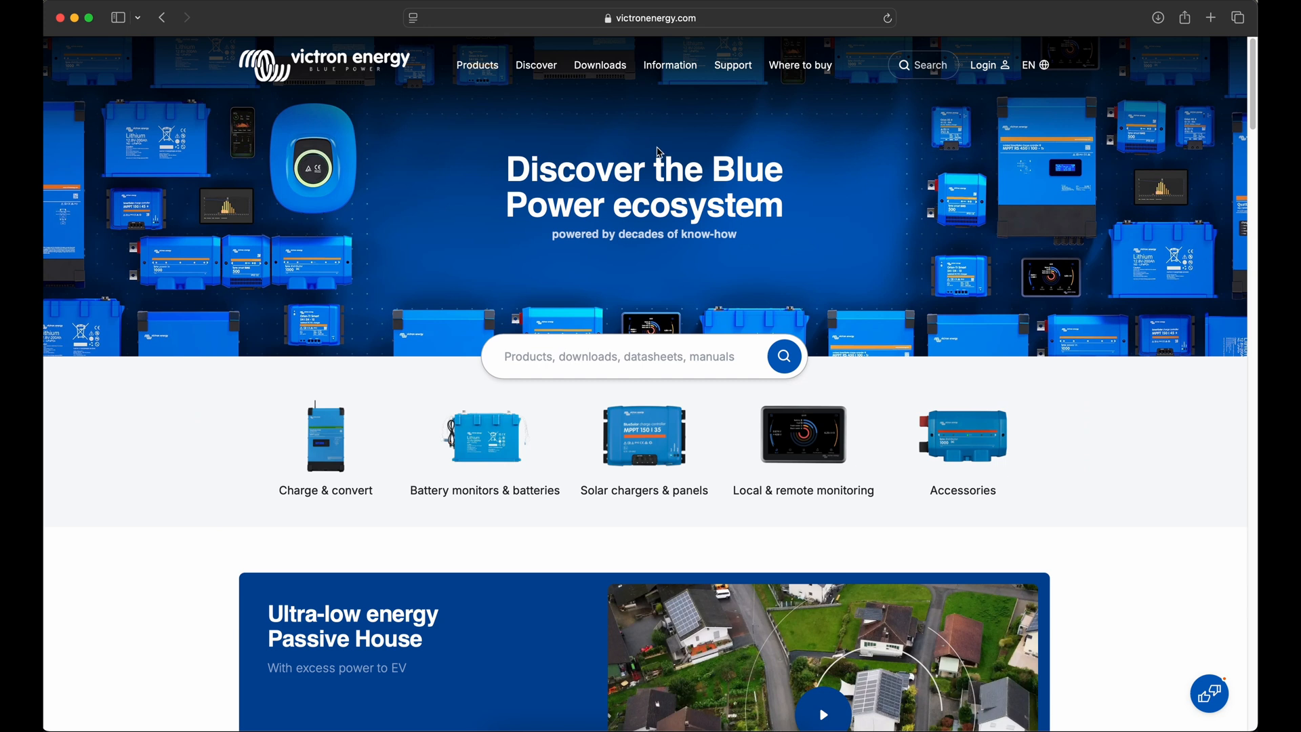
Go to the victronenergy.com Downloads page and scroll to VE Configuration tools for VE.Bus Products.
click(599, 65)
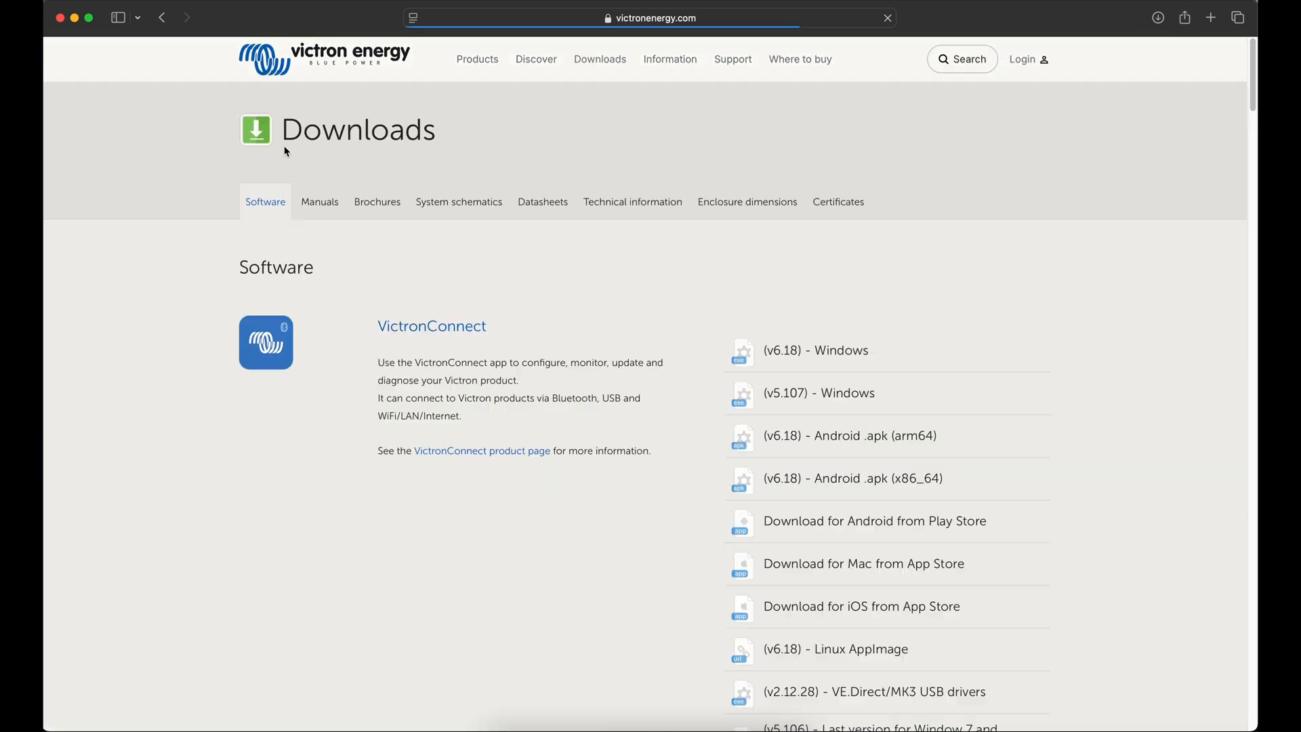
scroll(down, 3)
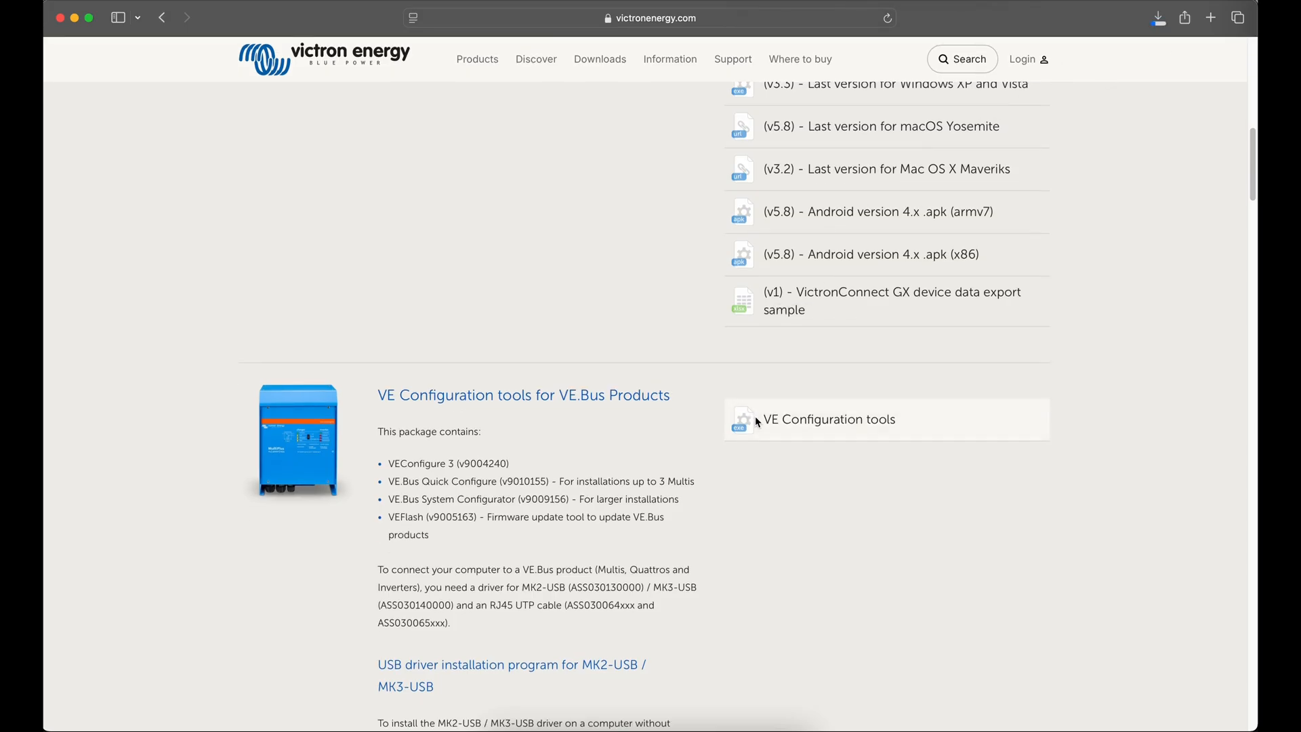
Try Configure > System setup, then reopen the Configure menu to reach the Com port list.
click(829, 419)
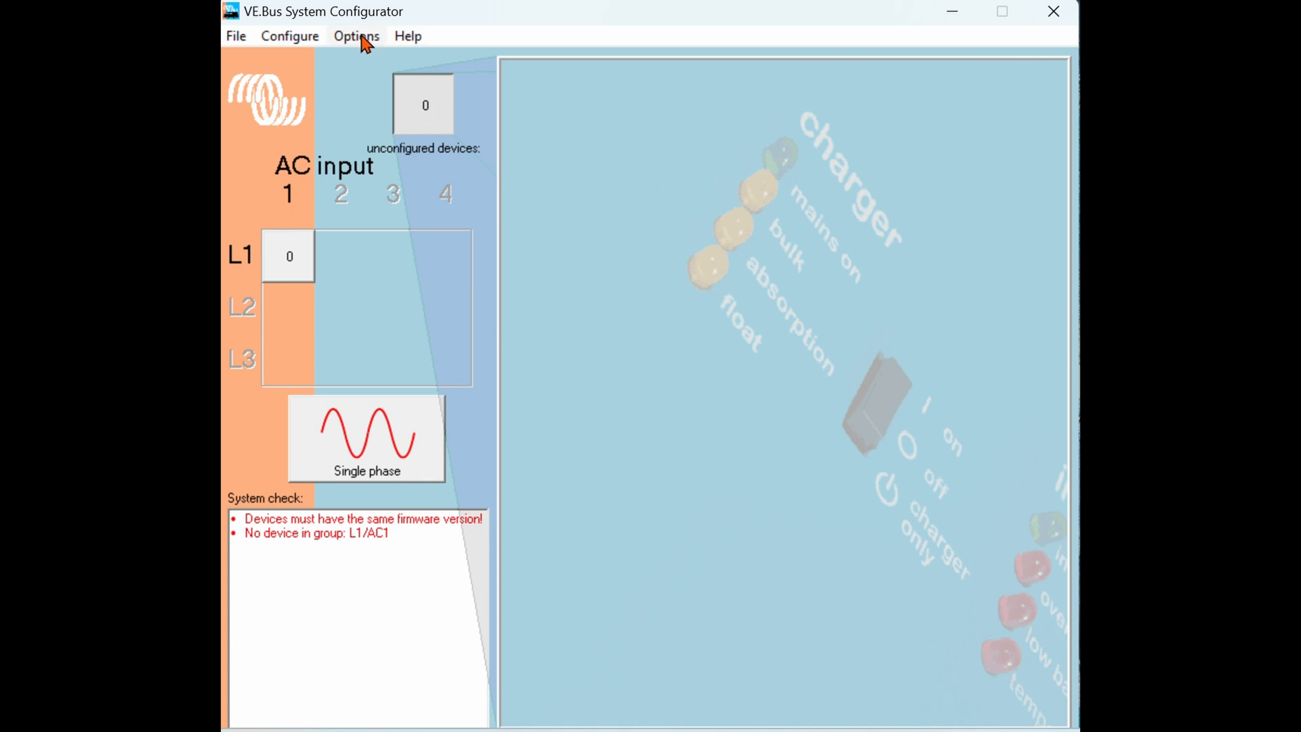
click(356, 35)
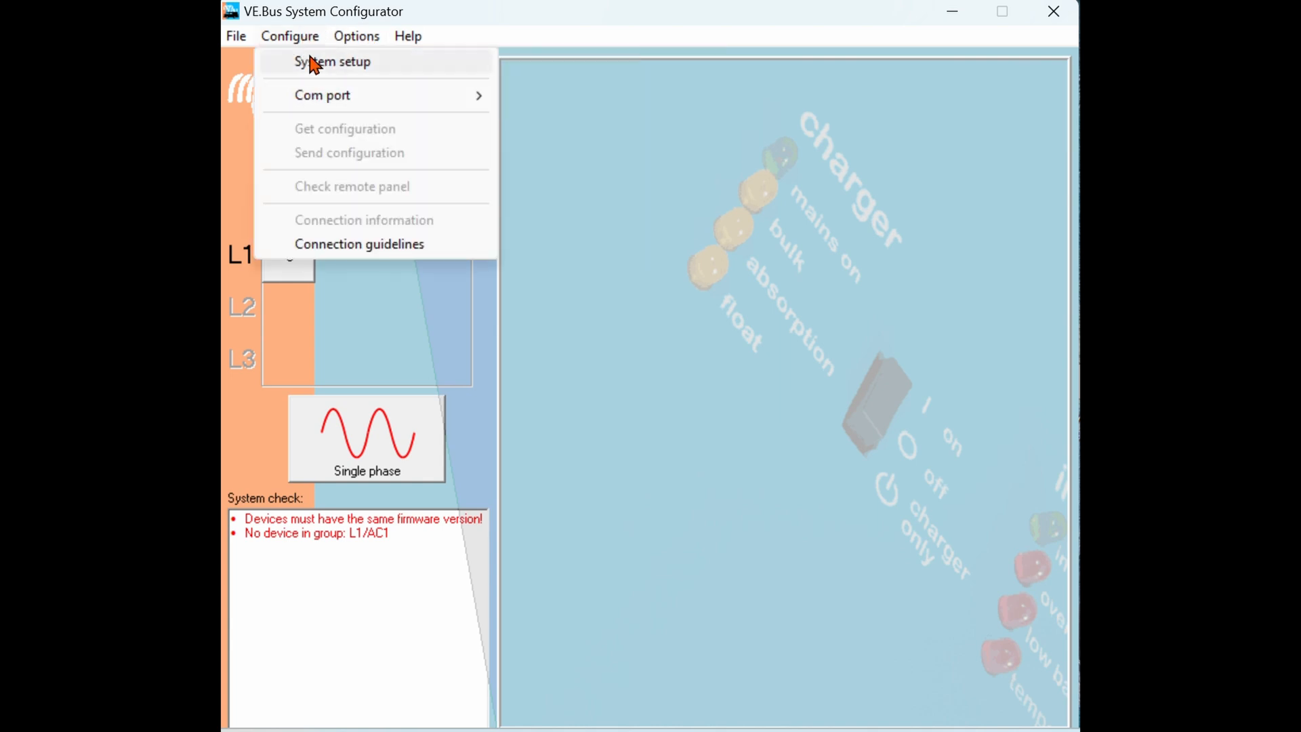
click(322, 95)
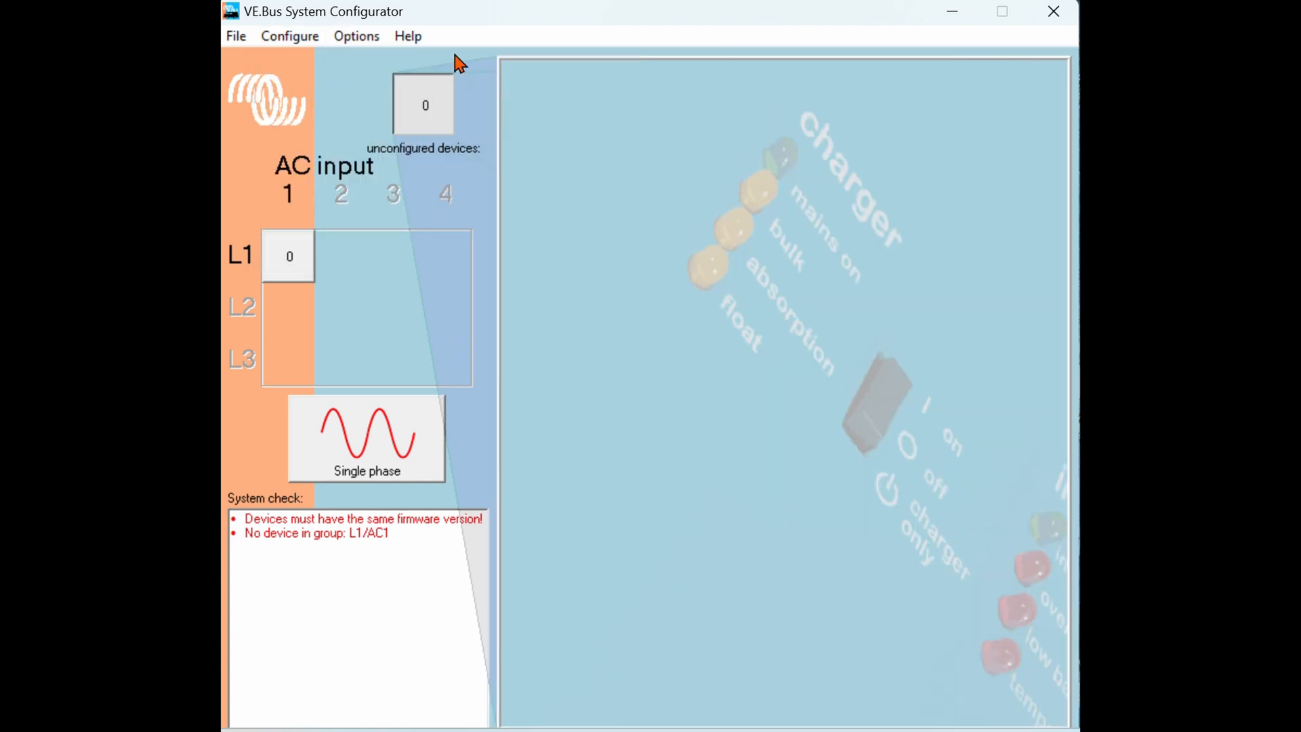
mouse_move(555, 32)
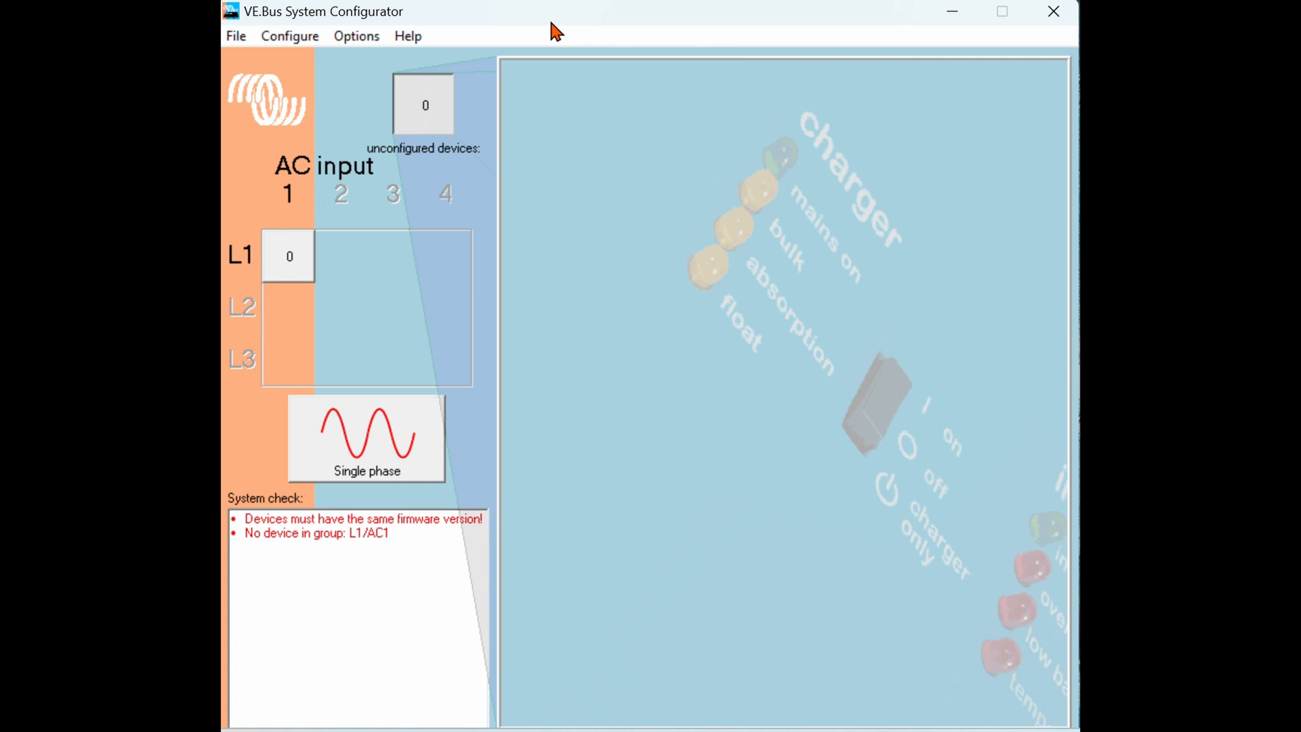
click(291, 35)
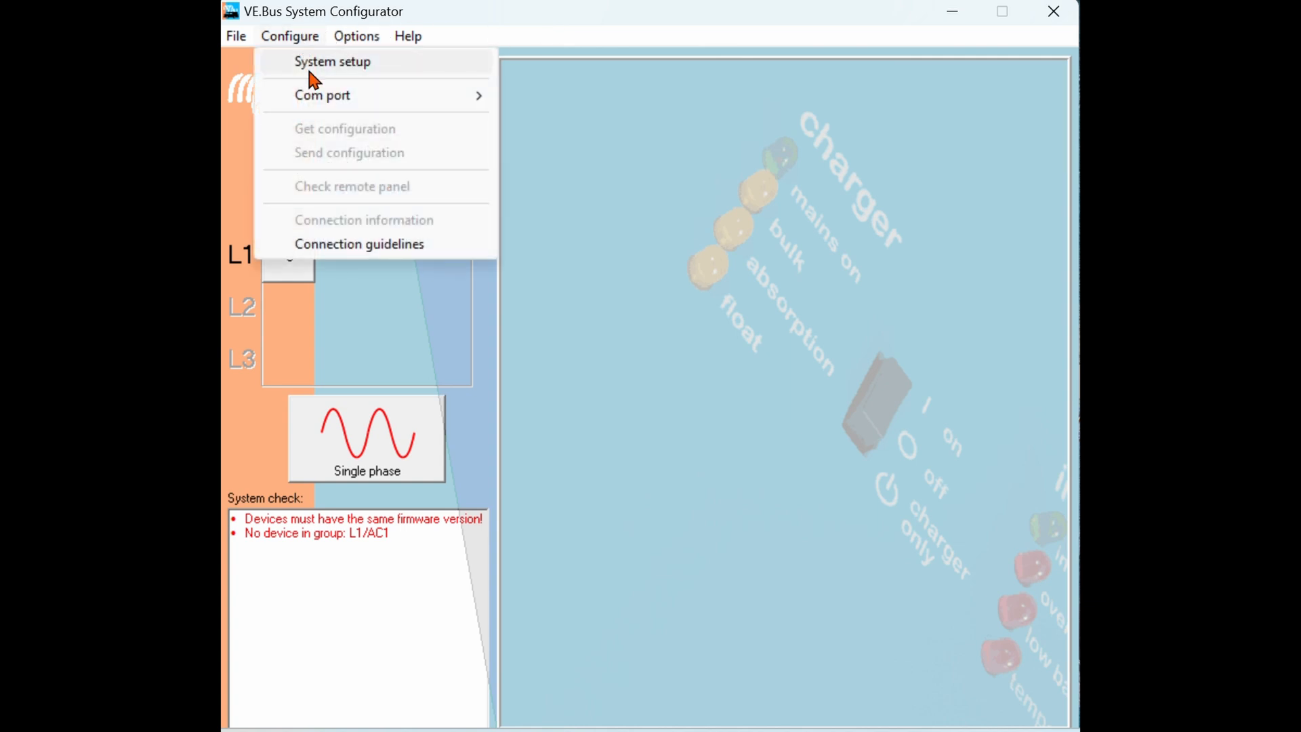
mouse_move(322, 95)
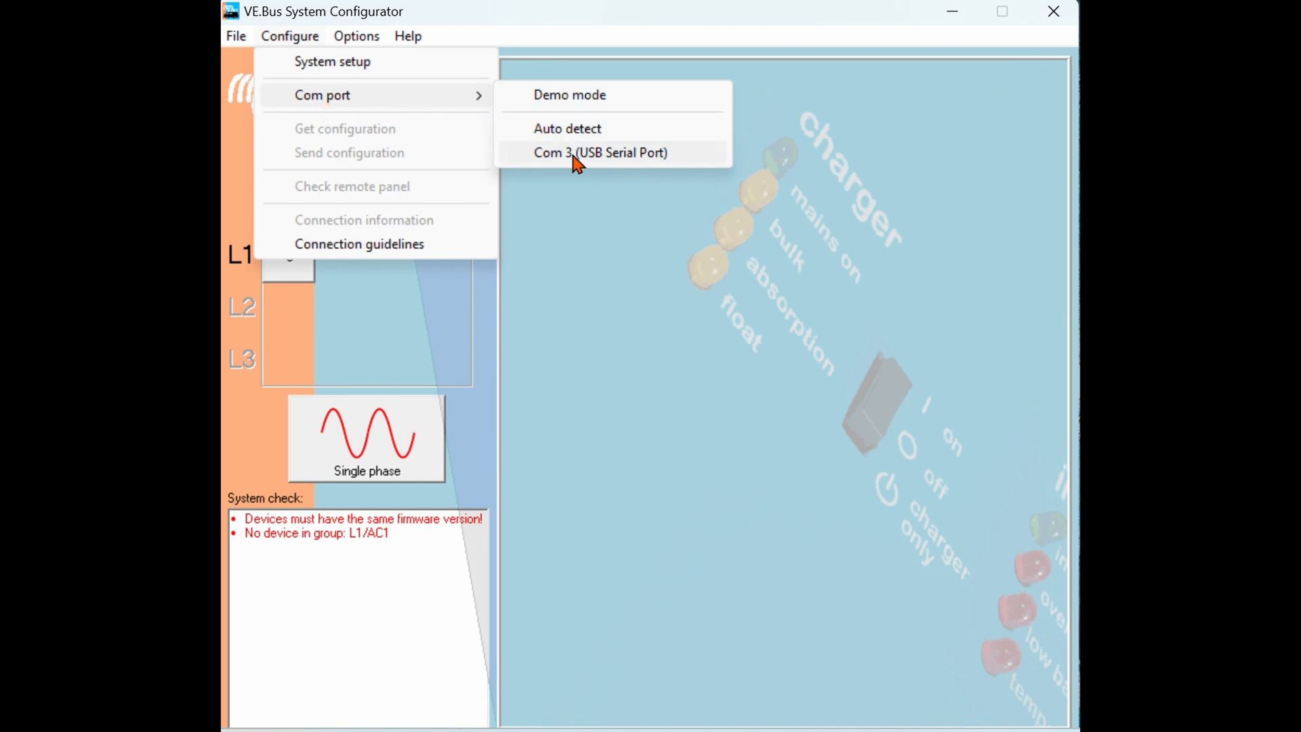
Connect through Com 3 (USB Serial Port) and acknowledge the connected-equipment warning.
click(601, 152)
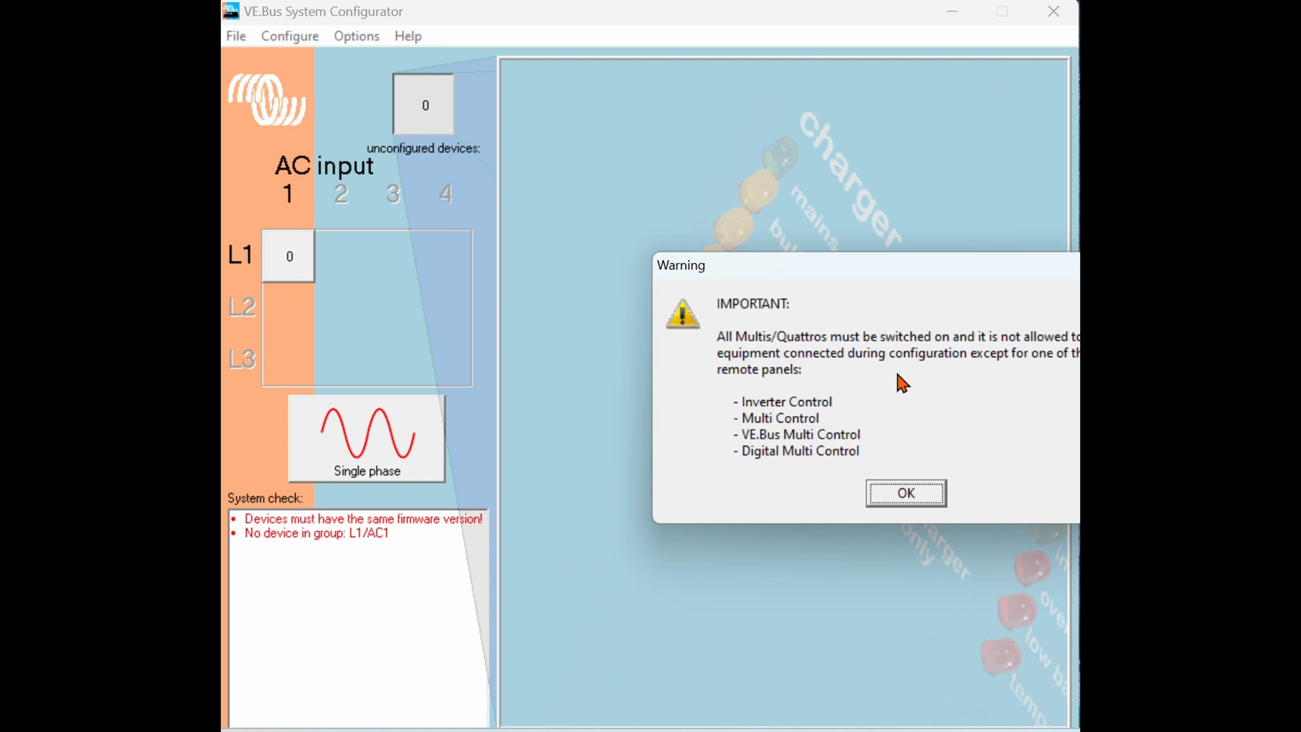
mouse_move(912, 273)
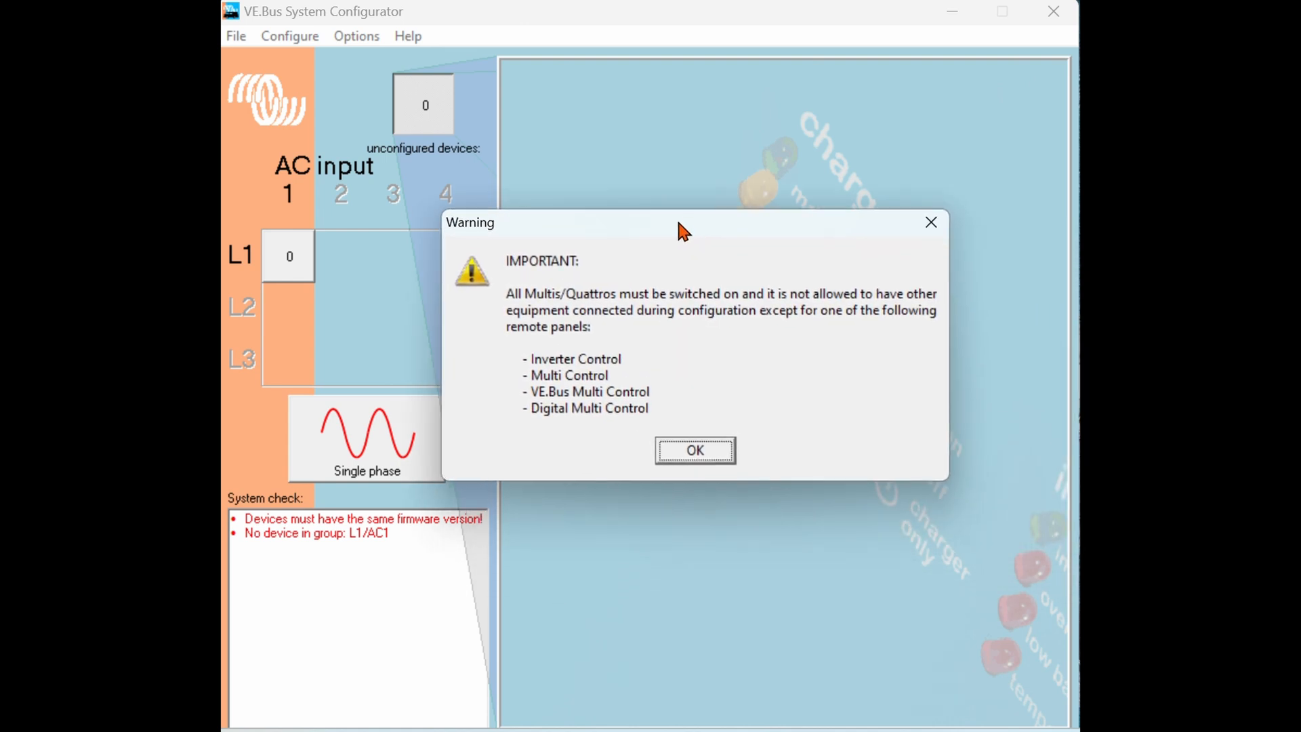
mouse_move(739, 333)
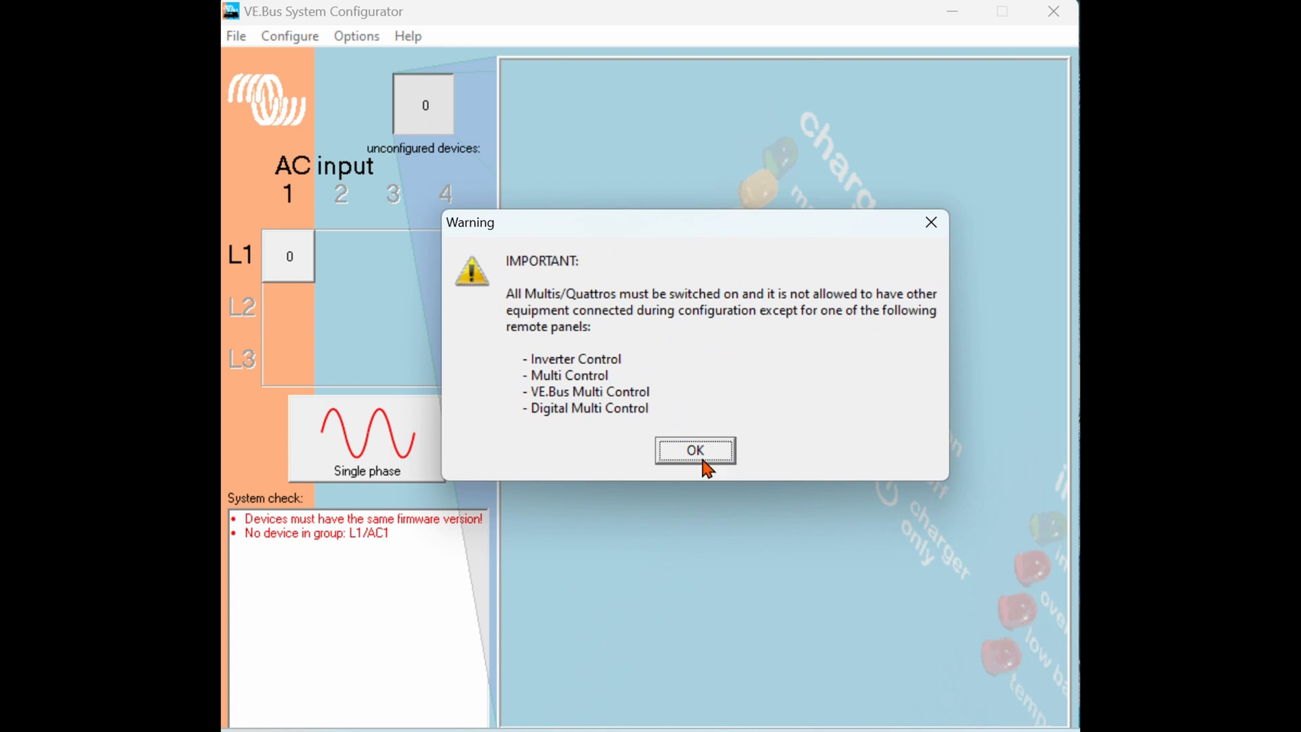
click(694, 450)
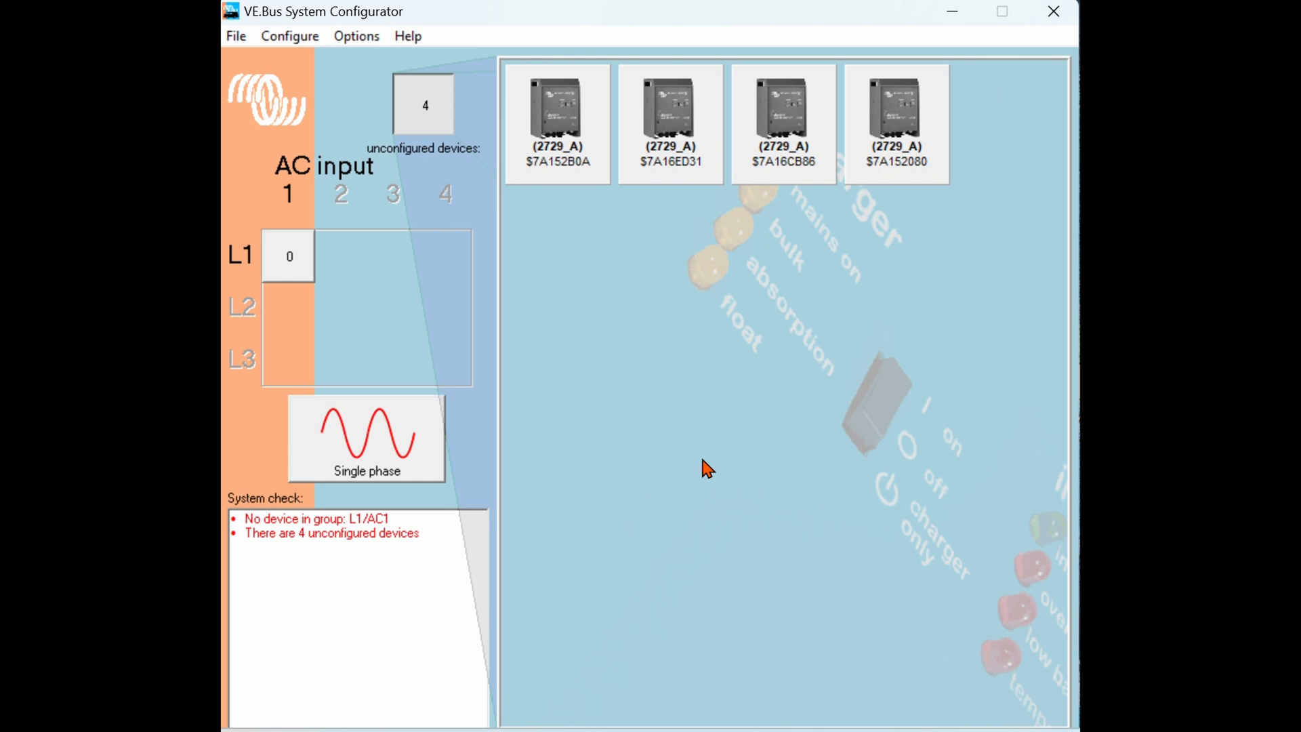
mouse_move(581, 175)
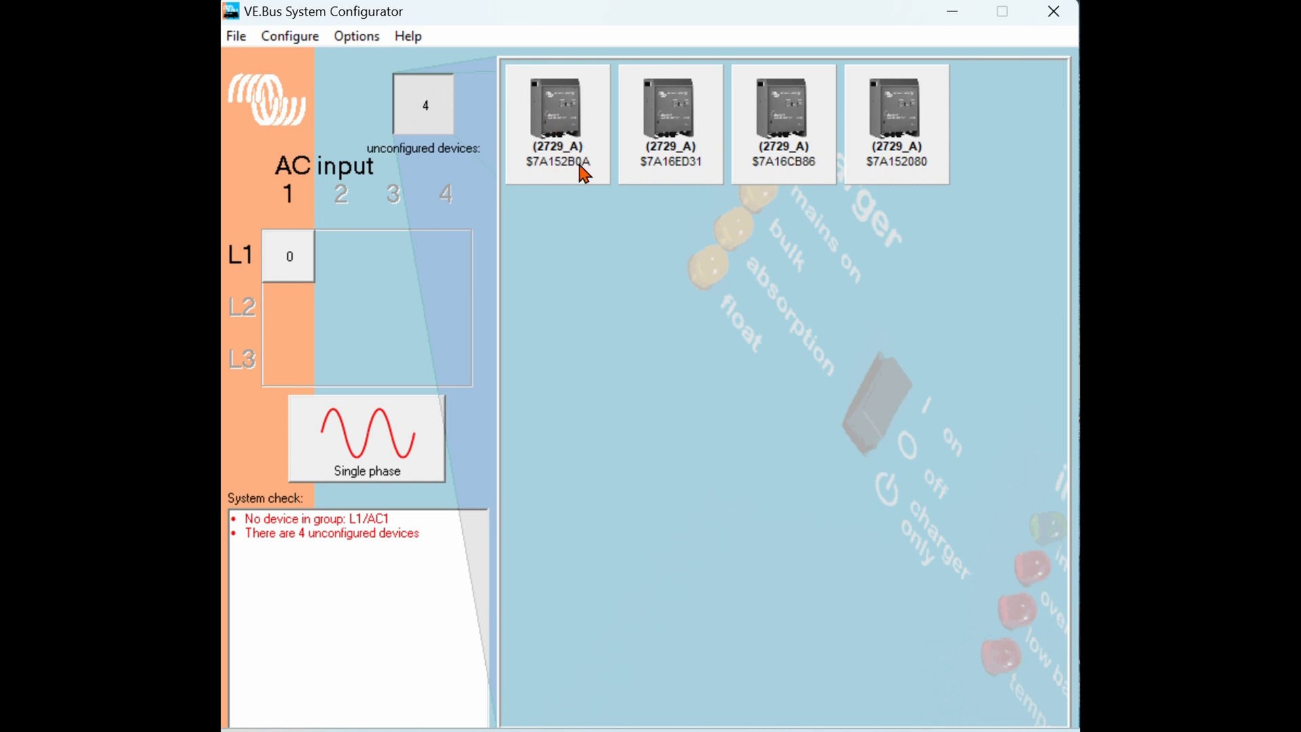
mouse_move(613, 164)
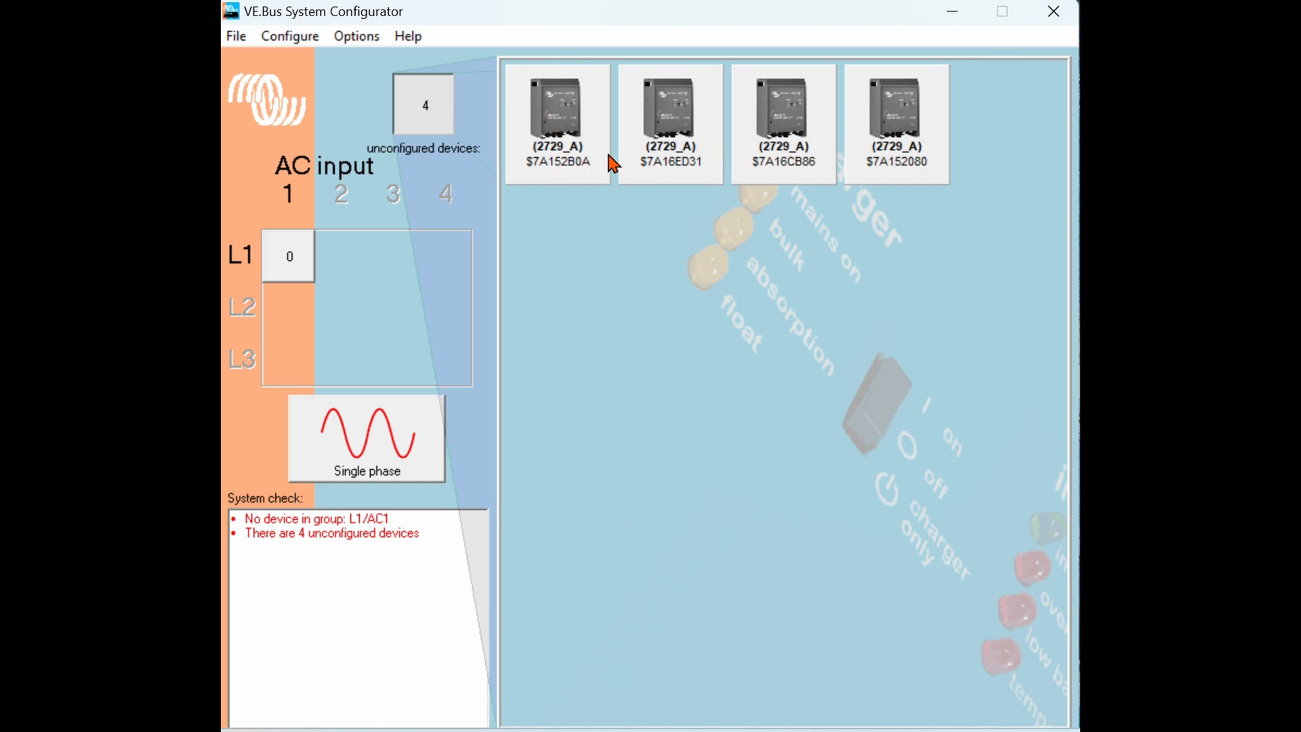
mouse_move(426, 164)
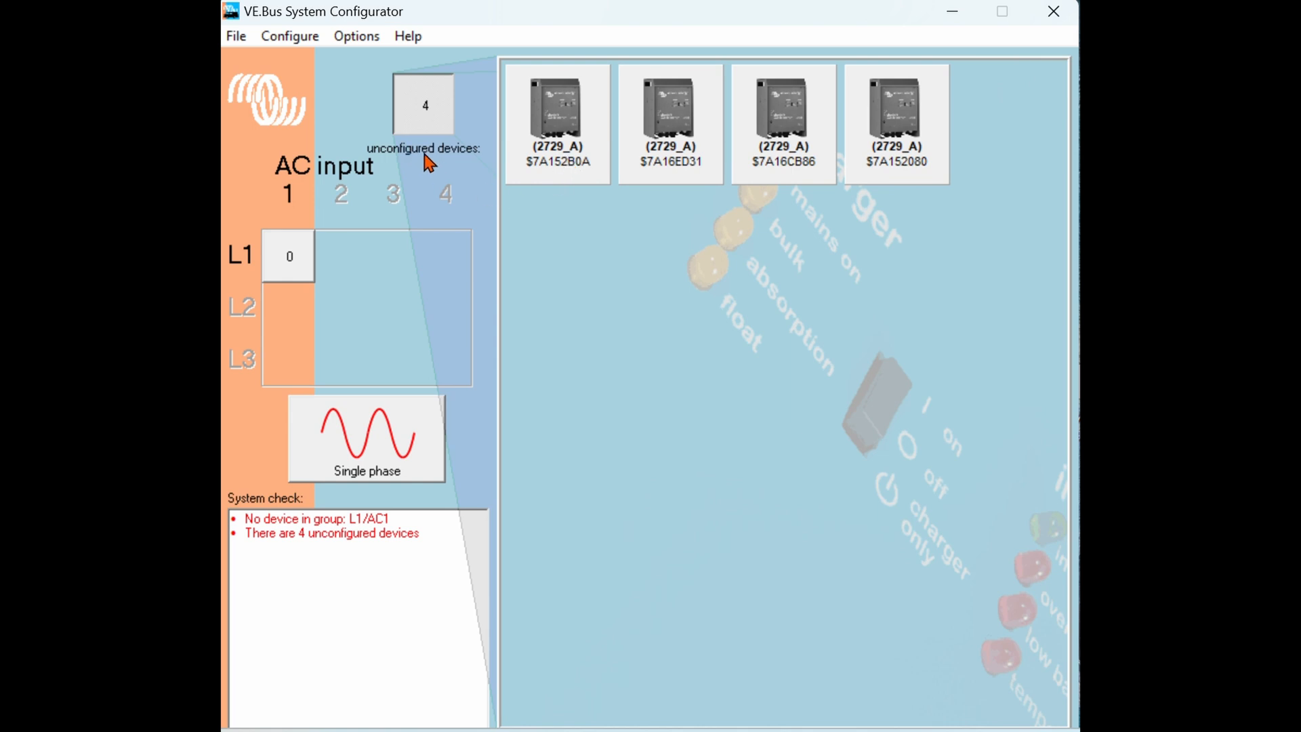
mouse_move(593, 161)
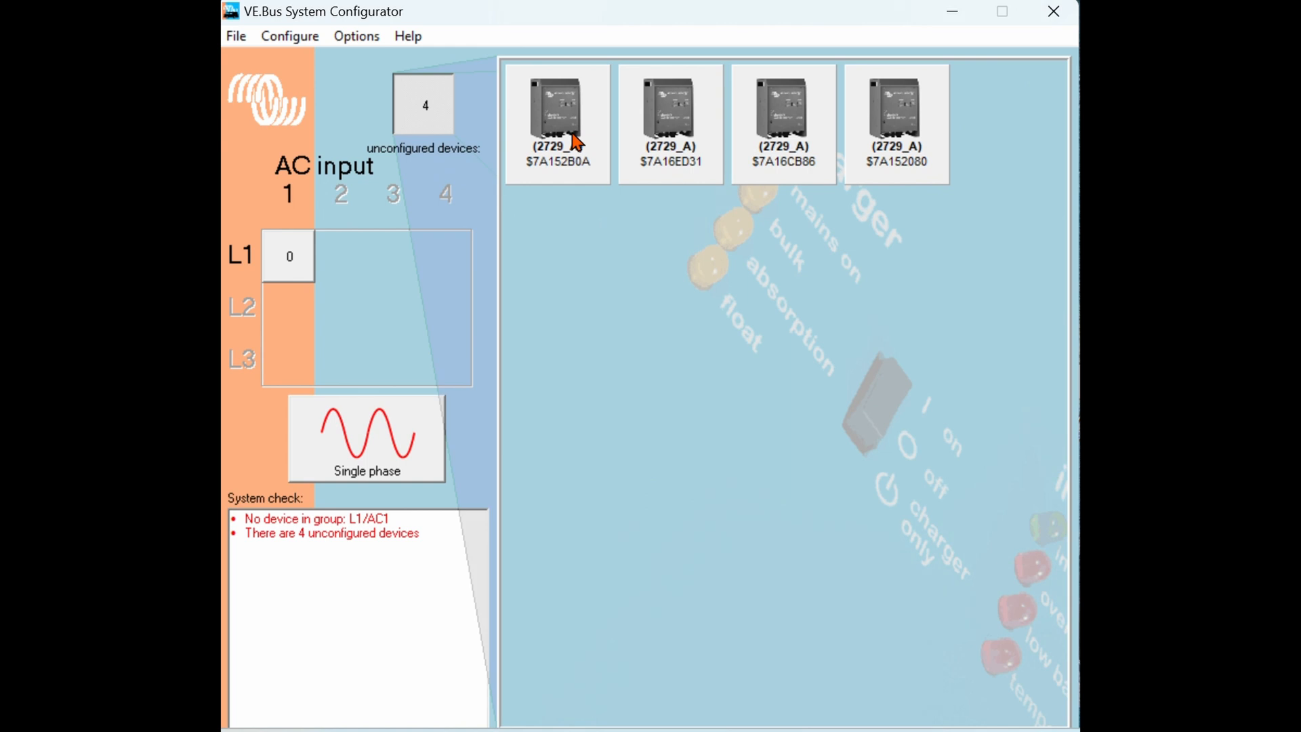
Rename the first unconfigured inverter to 'L2 Master'.
right_click(556, 108)
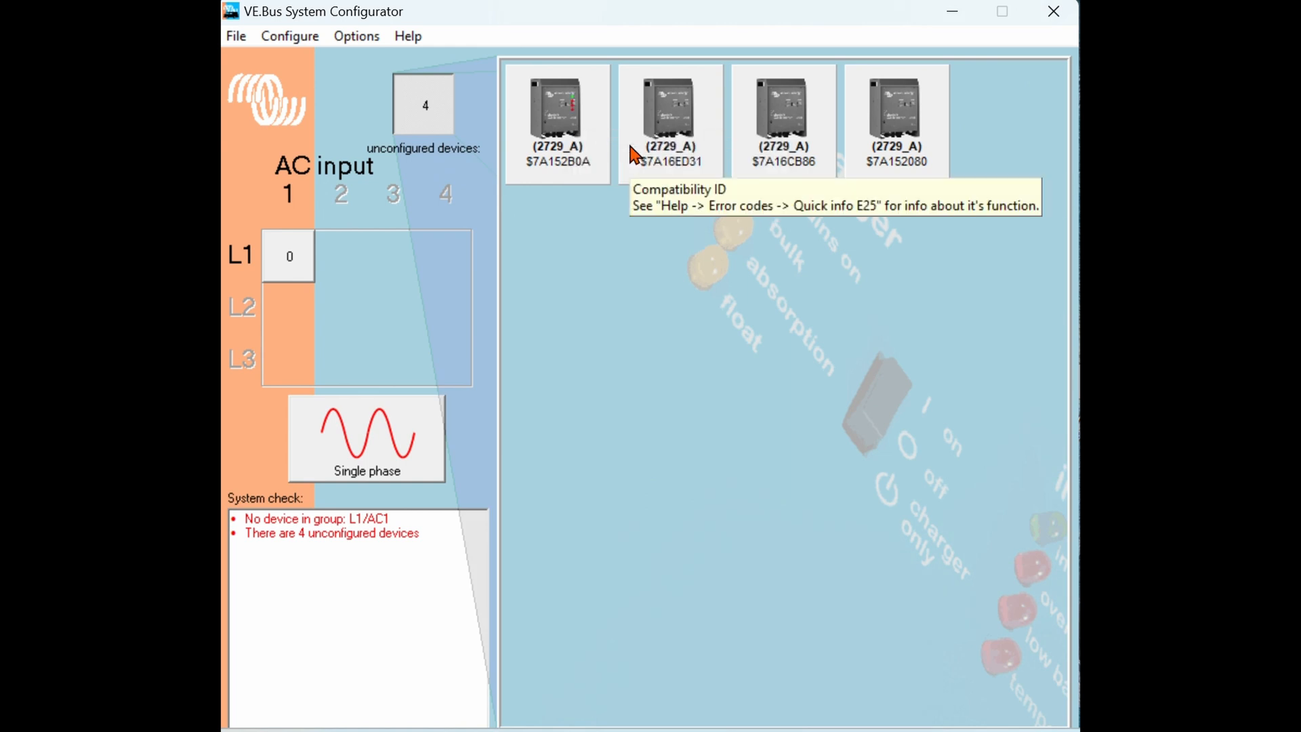
click(628, 202)
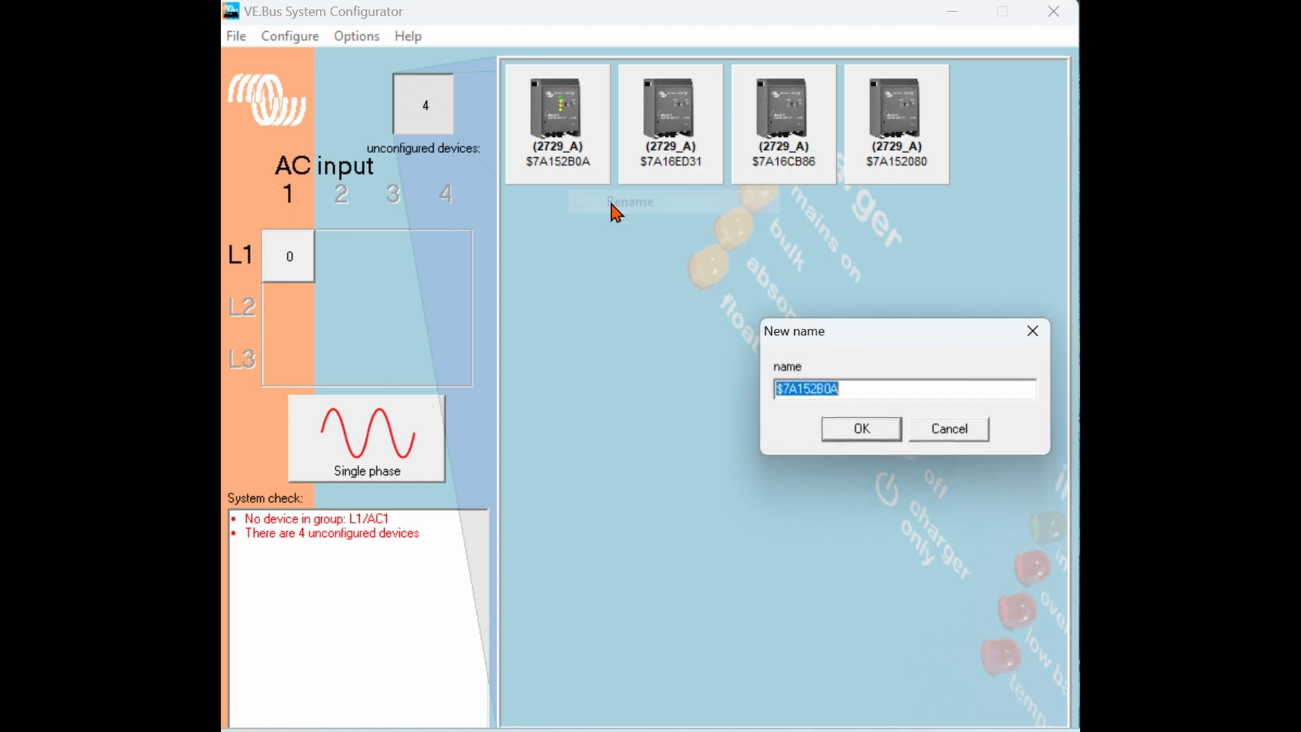
text(L)
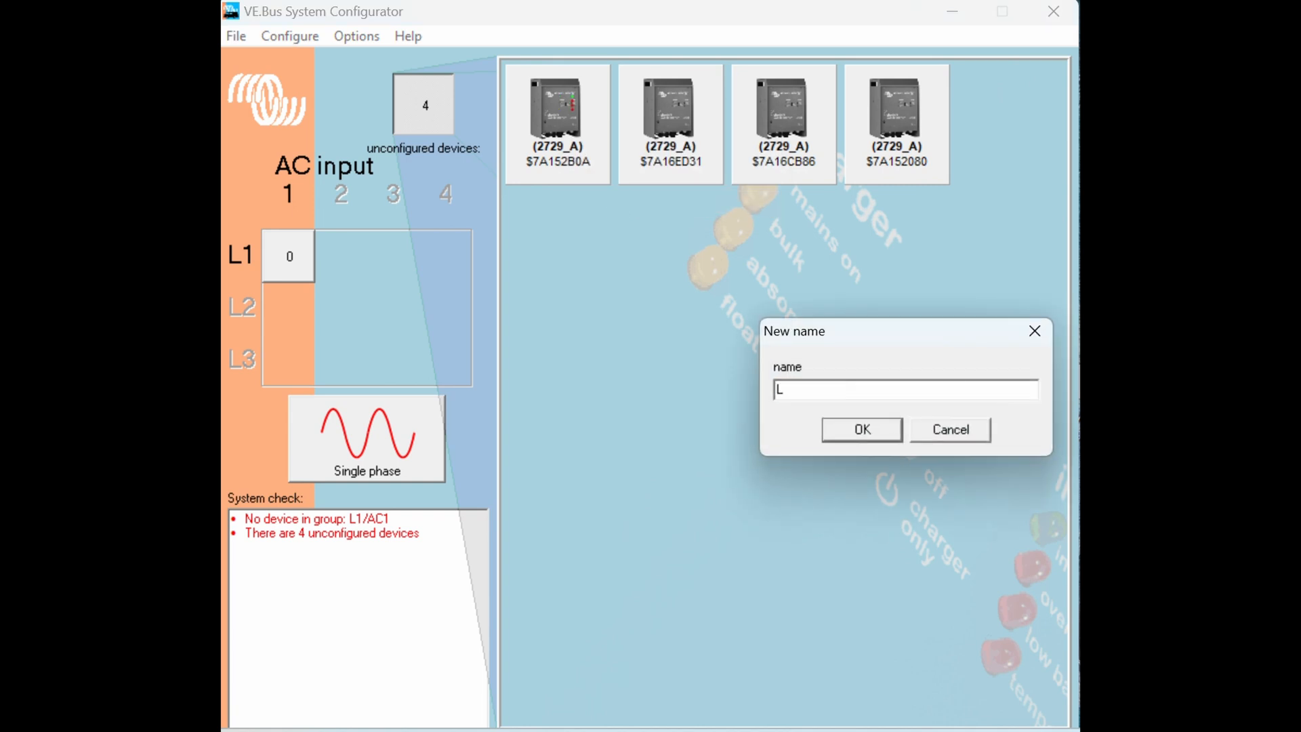
text(2 M)
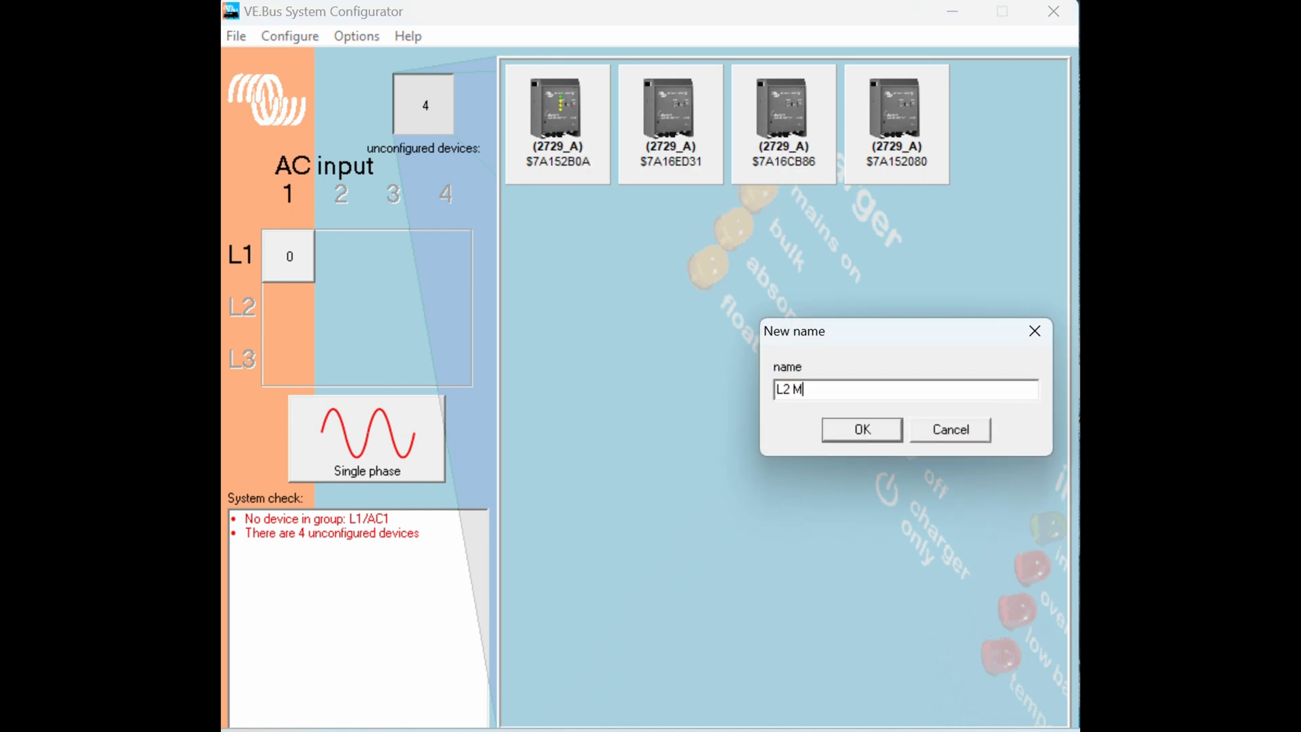
text(aster)
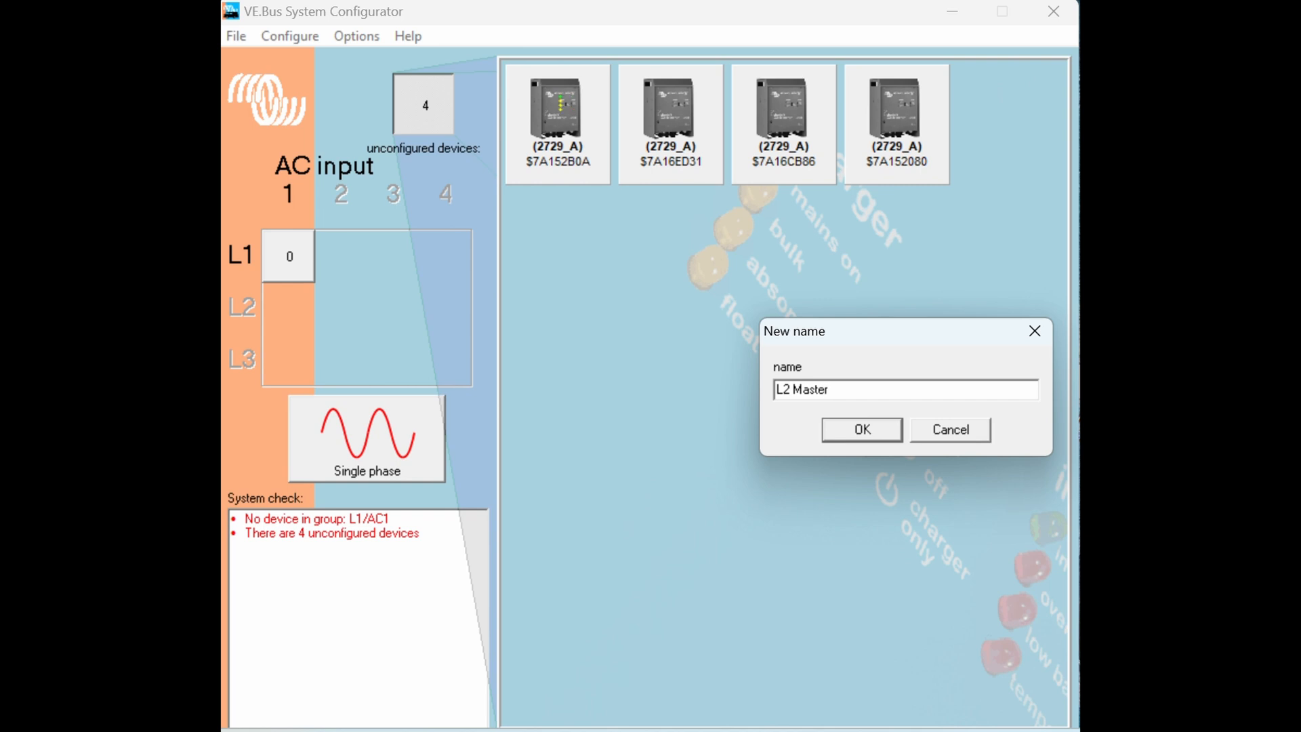
mouse_move(871, 448)
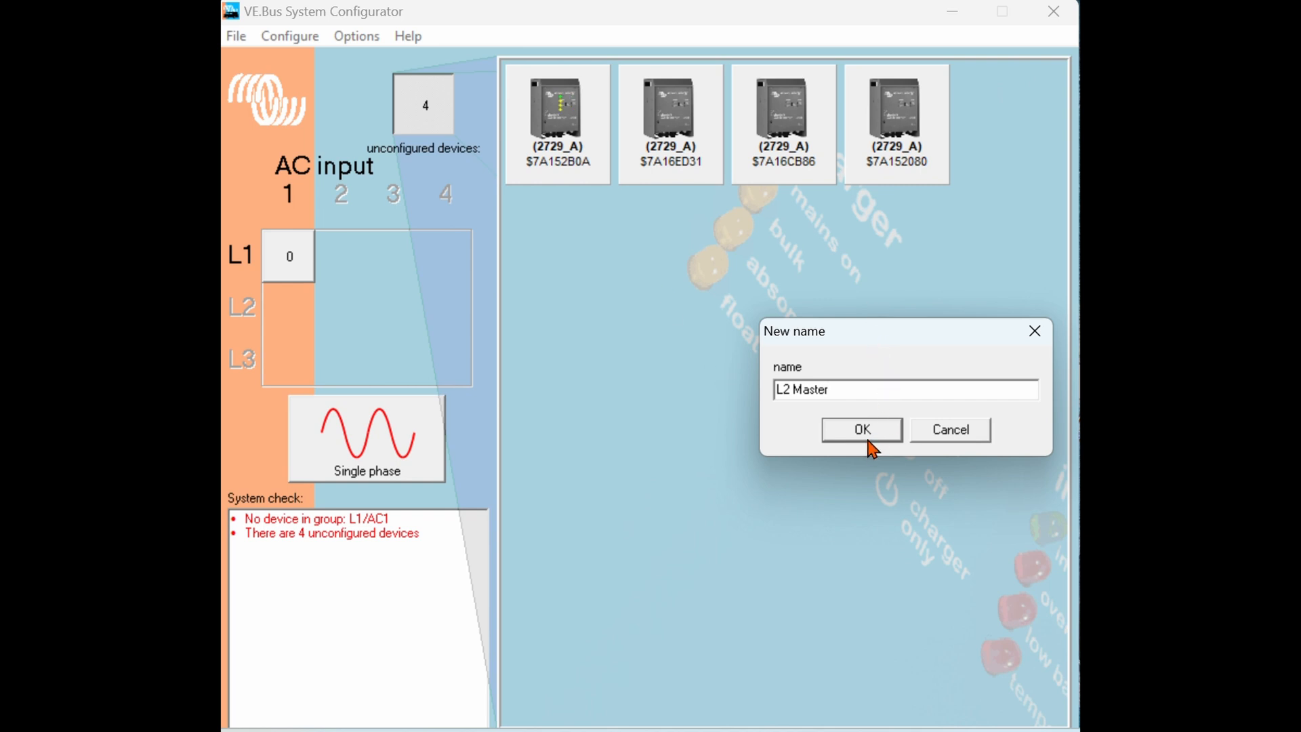
click(861, 430)
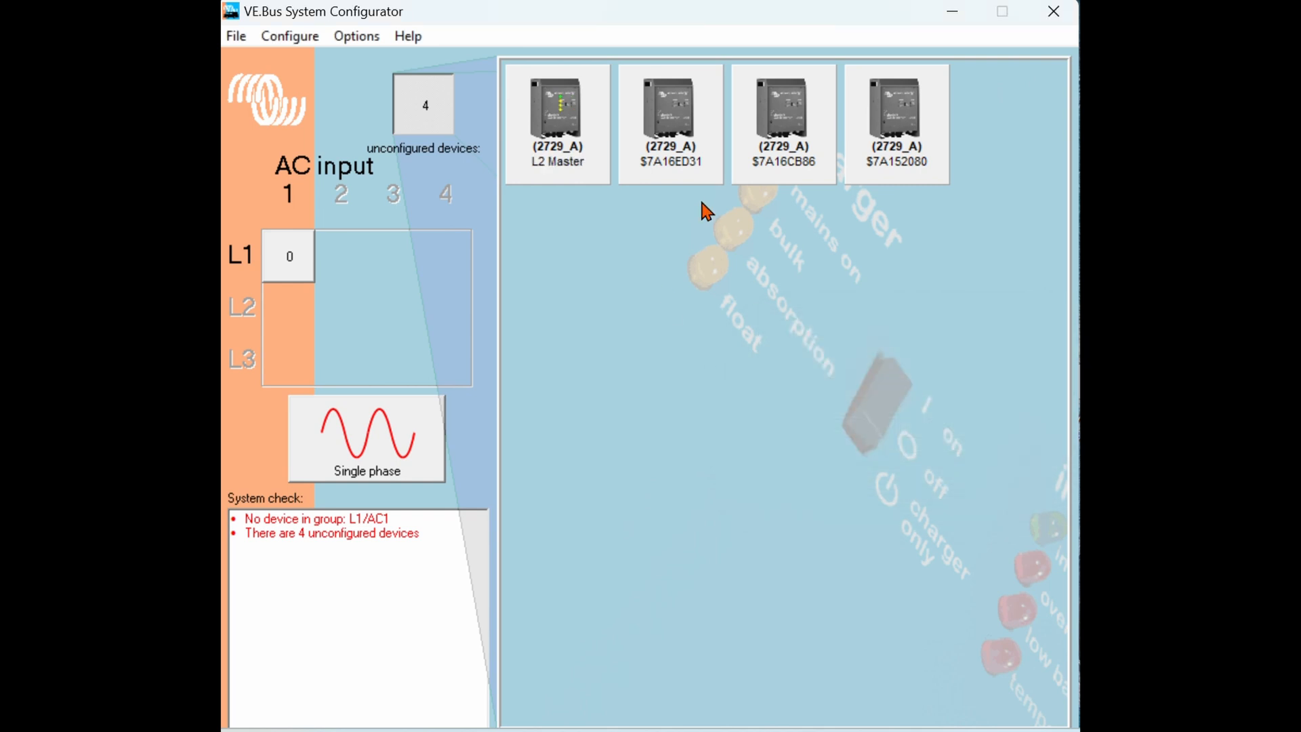
Rename the second inverter $7A16ED31 to 'L1 Slave'.
right_click(669, 117)
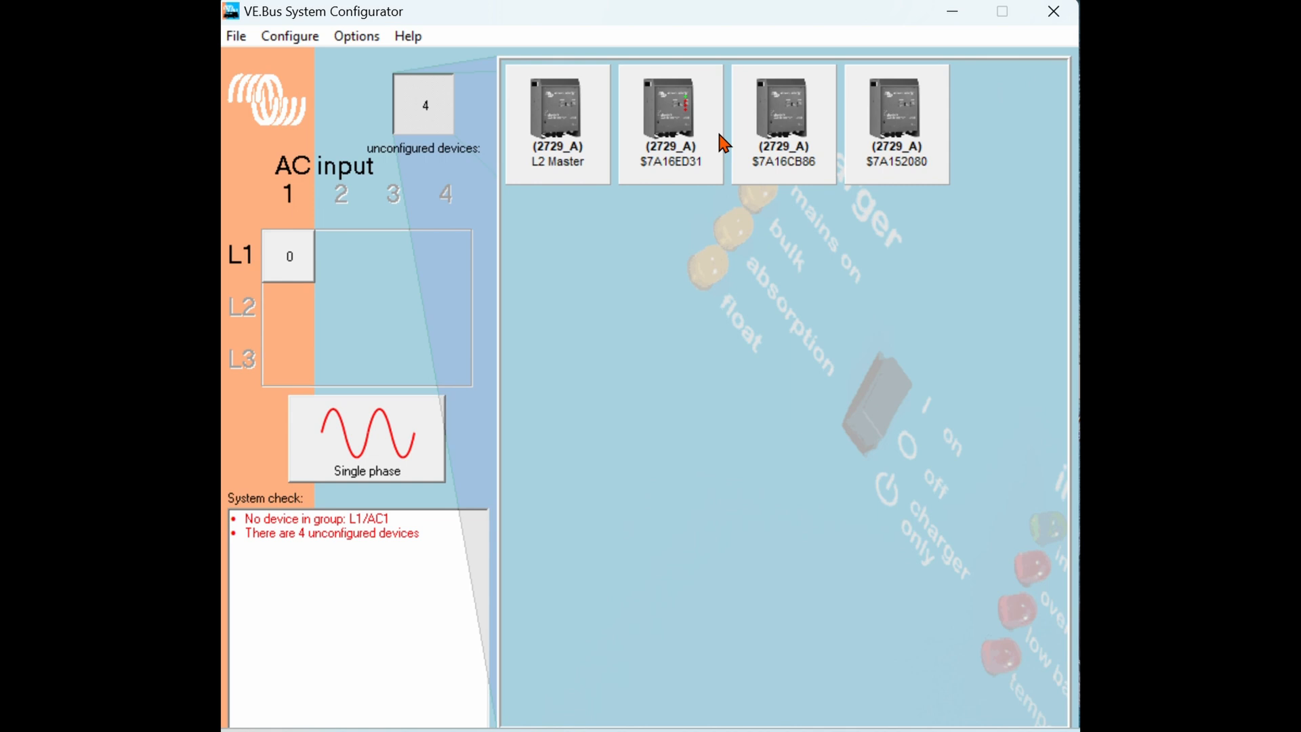
mouse_move(664, 150)
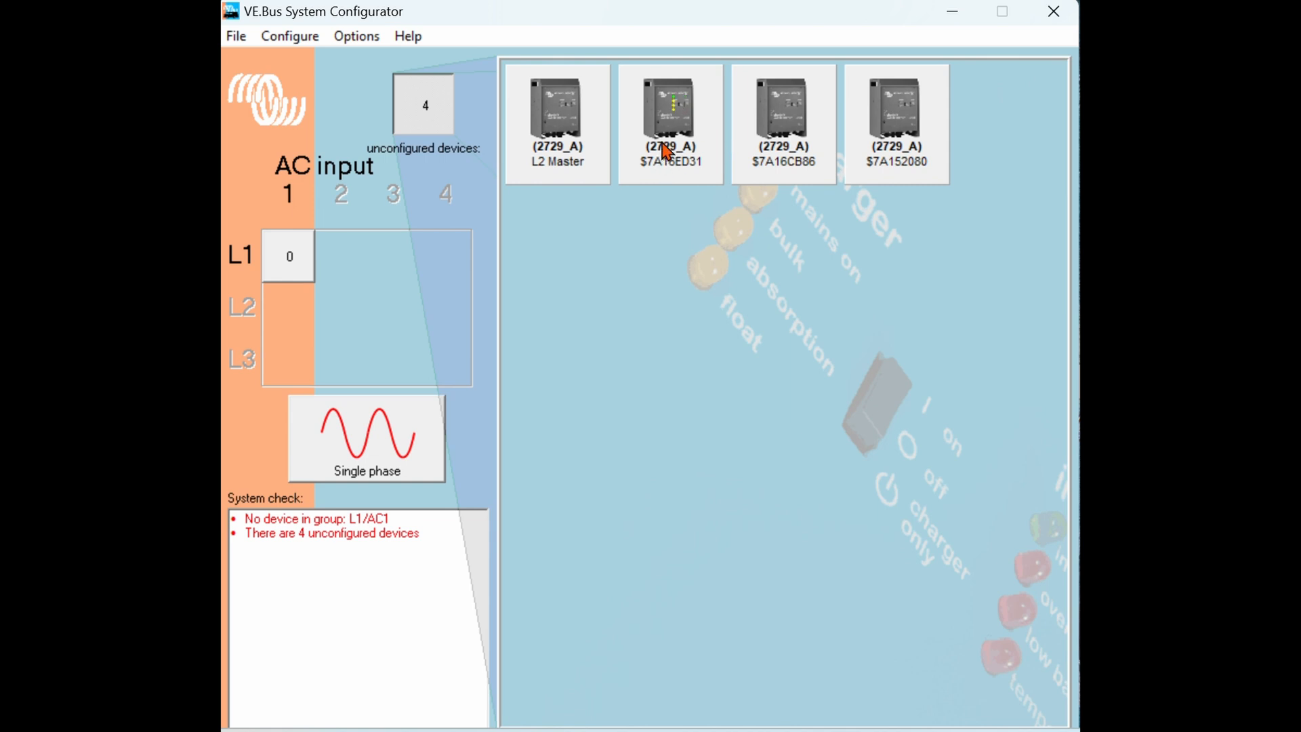
click(737, 221)
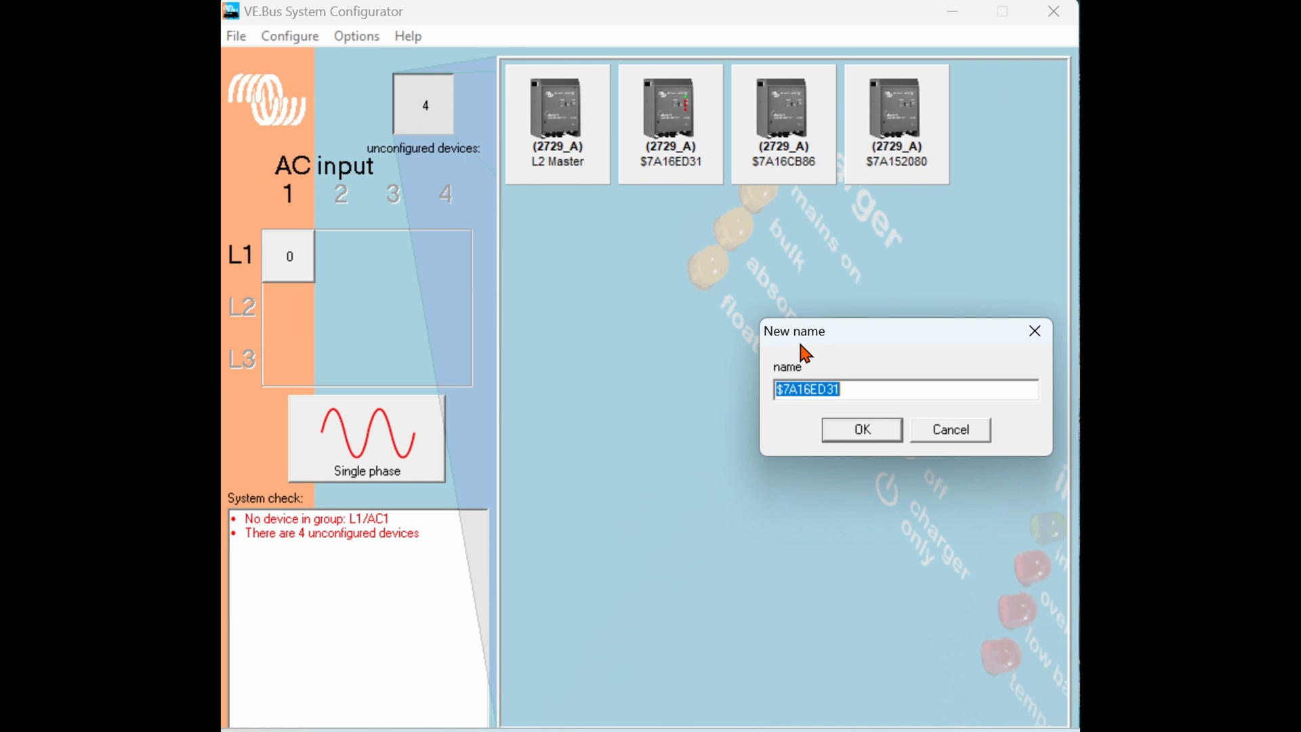
text(L1 Sla)
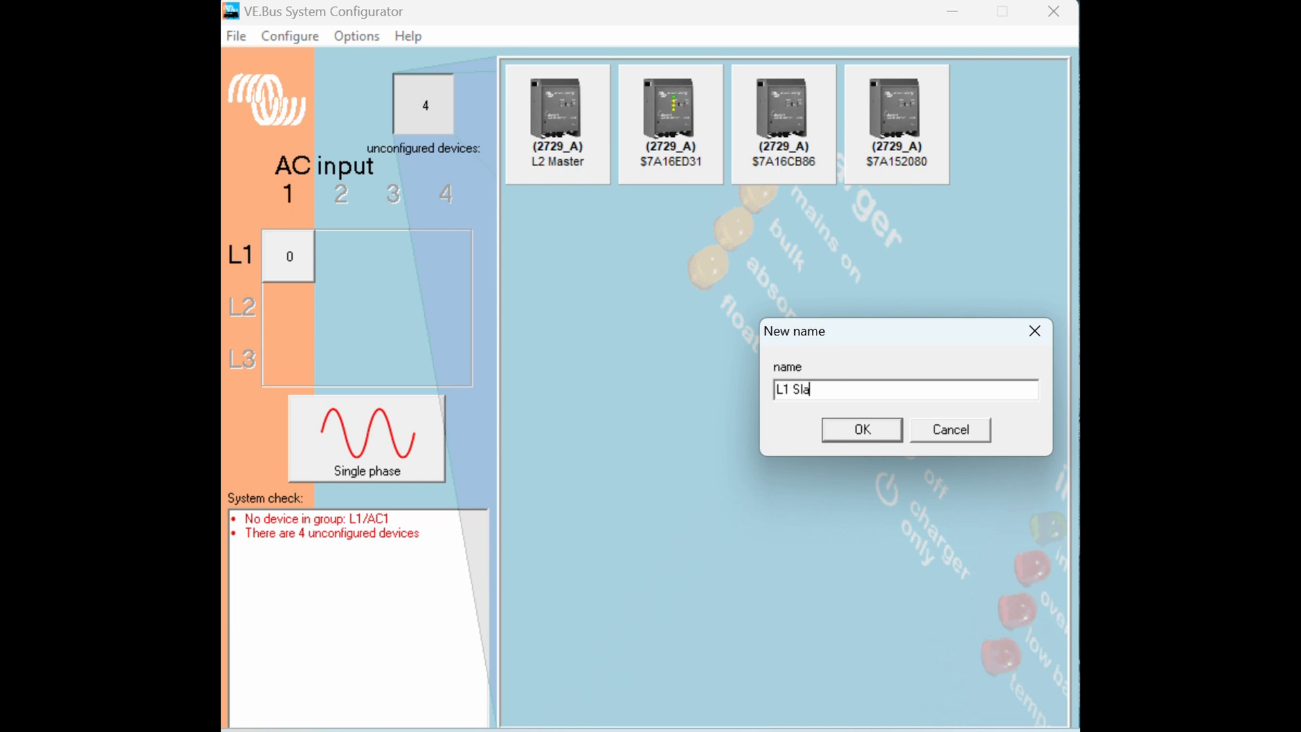
text(ve)
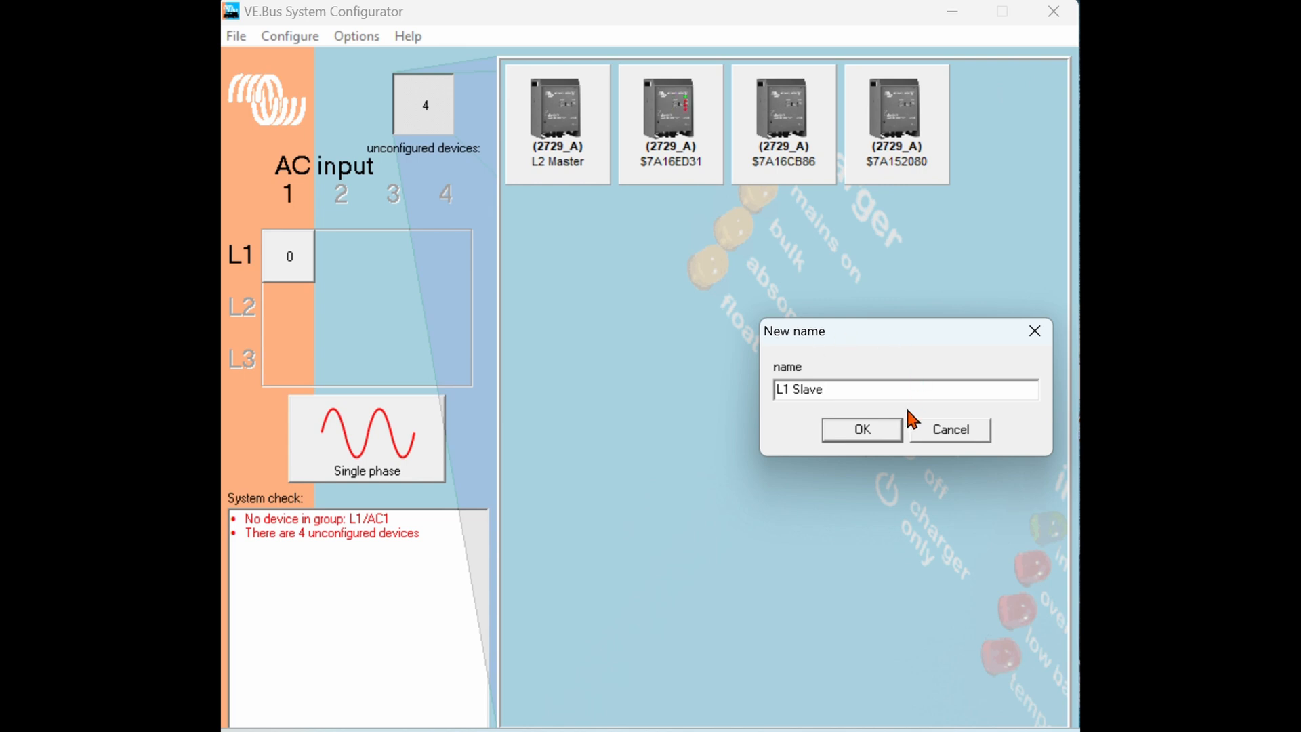
click(861, 430)
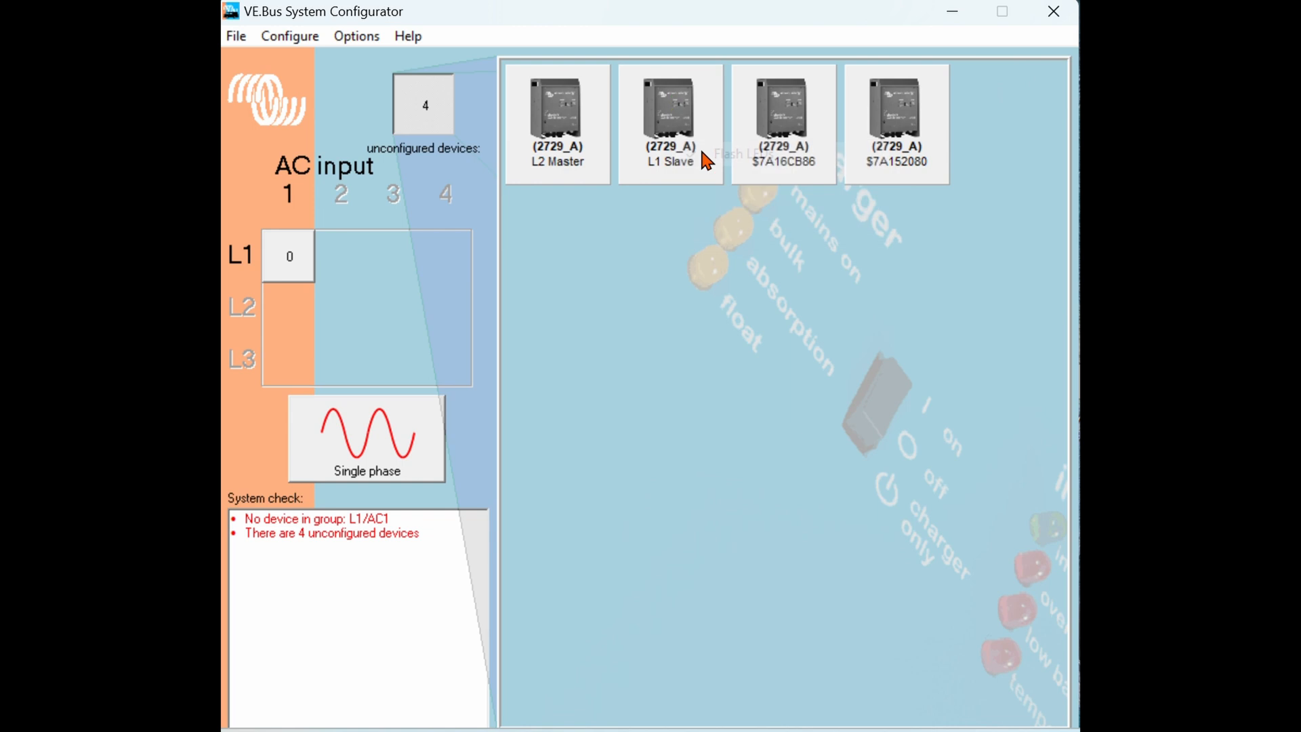
Start renaming the third inverter to 'L2 Slave'.
right_click(782, 117)
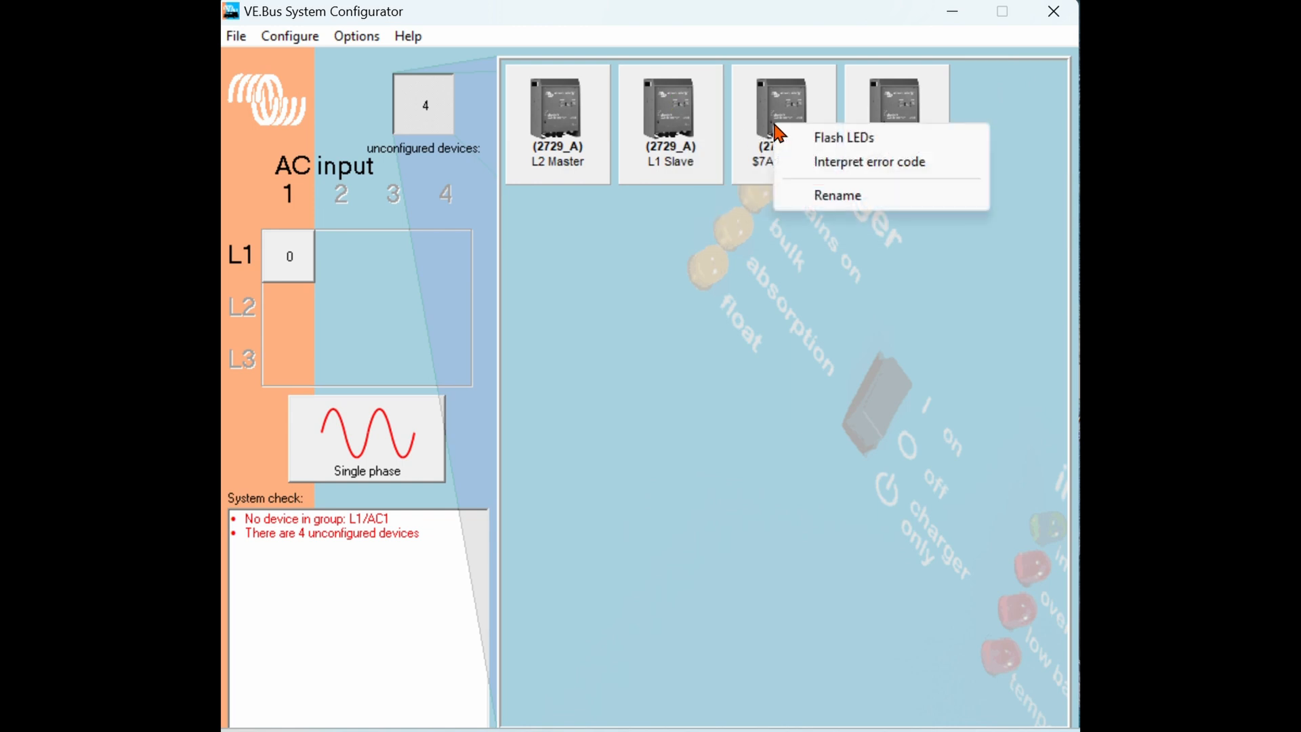
click(843, 137)
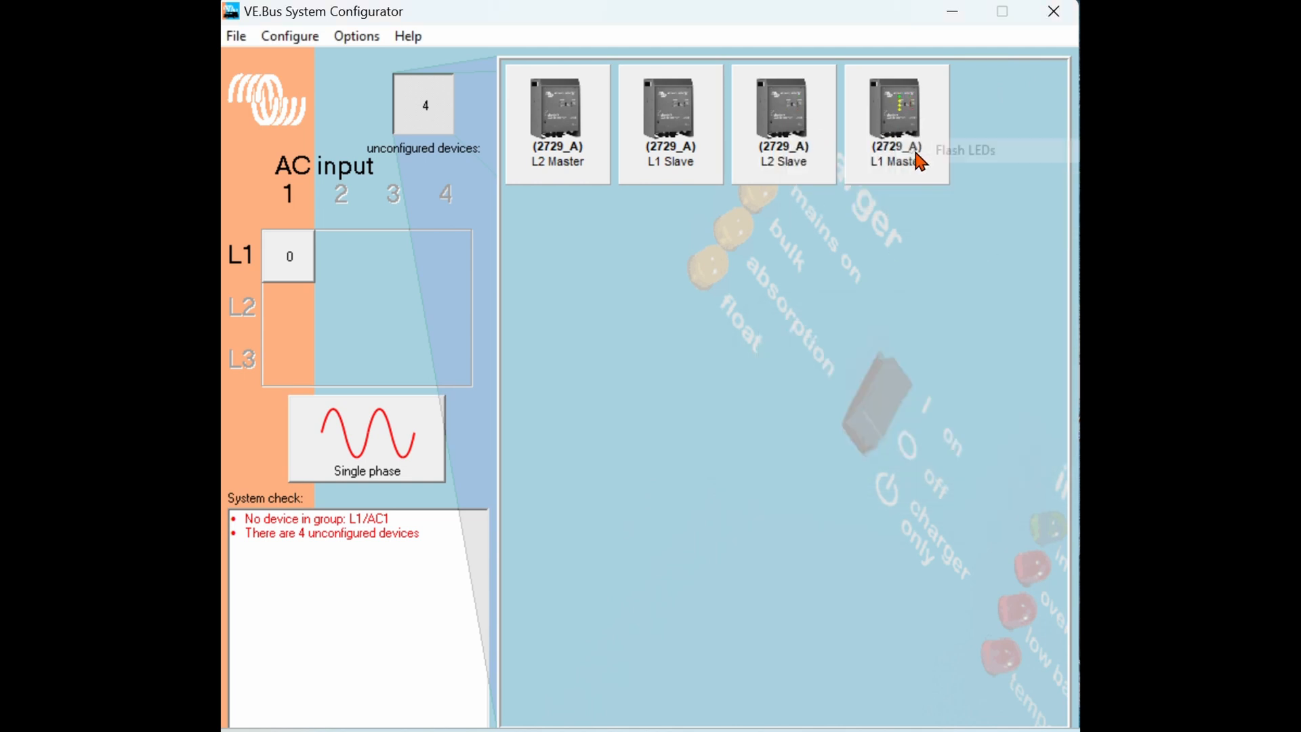
mouse_move(705, 157)
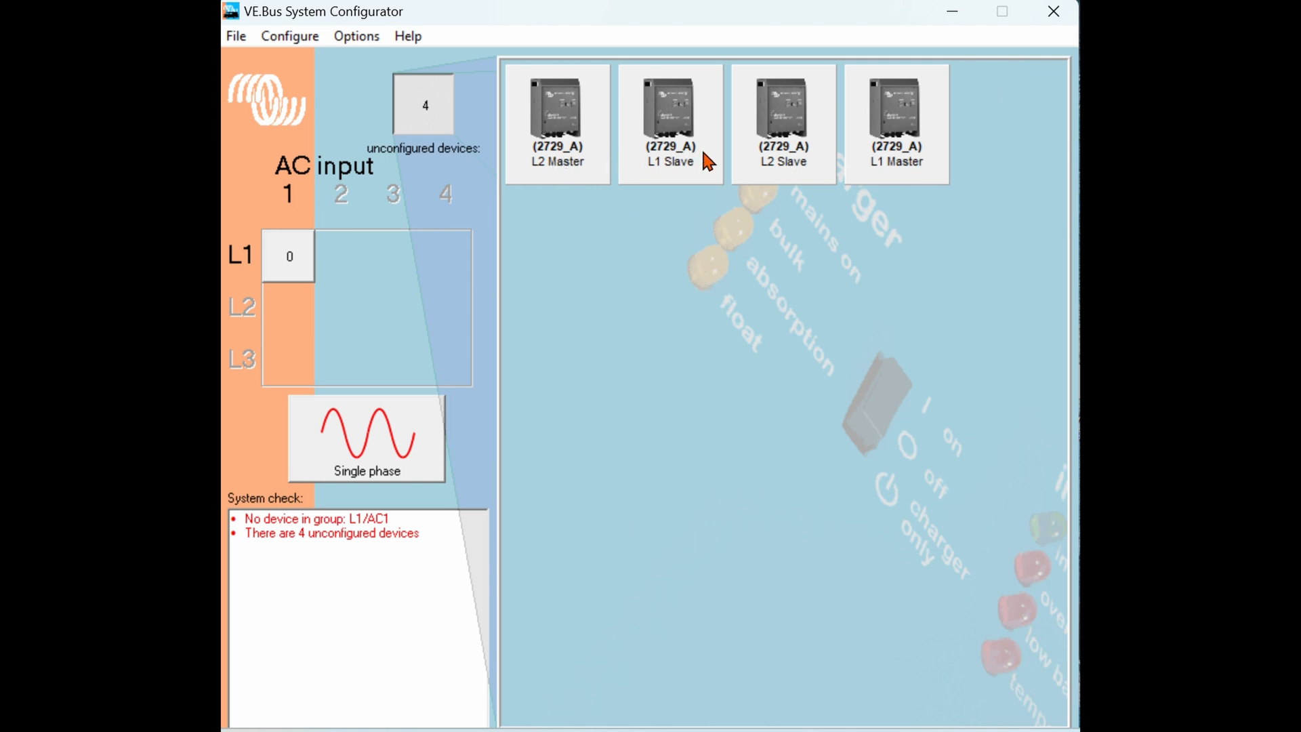
mouse_move(571, 301)
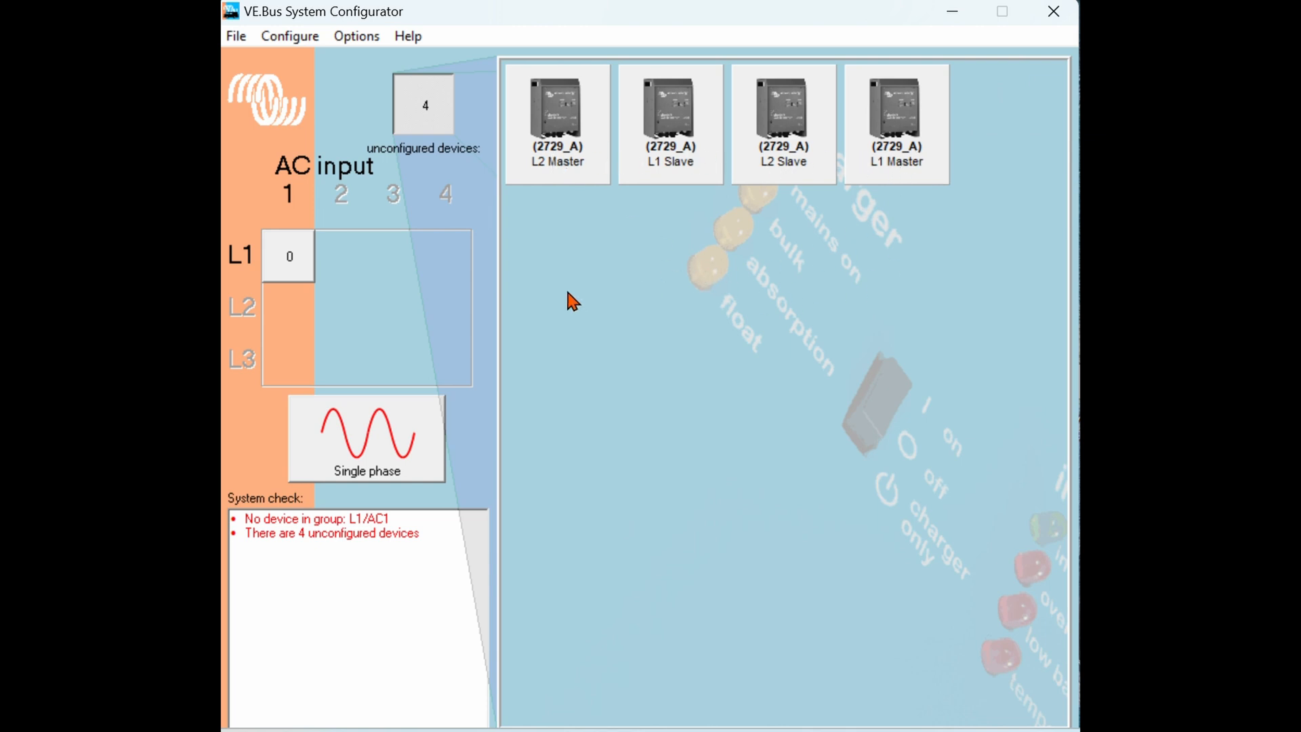
mouse_move(379, 462)
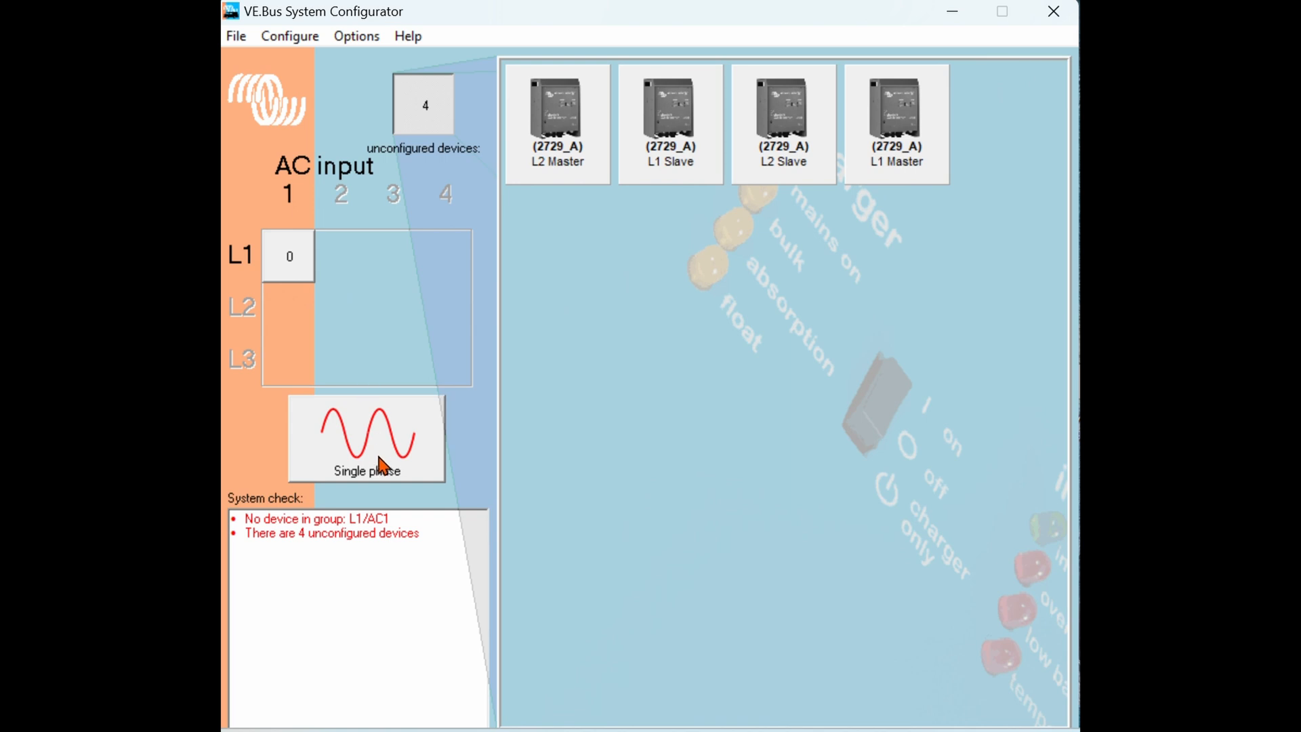
In System setup, review the phase types and choose Dual phase 180 with 1 AC input.
click(366, 438)
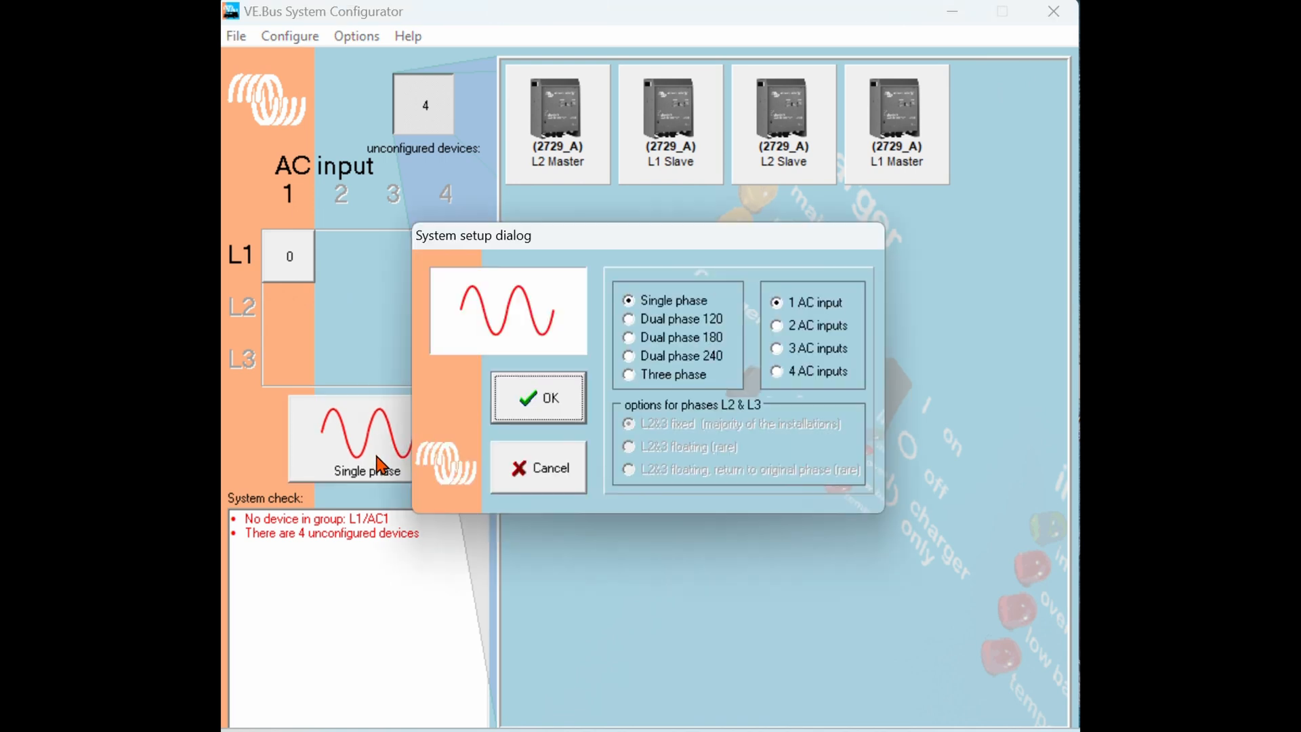
mouse_move(664, 302)
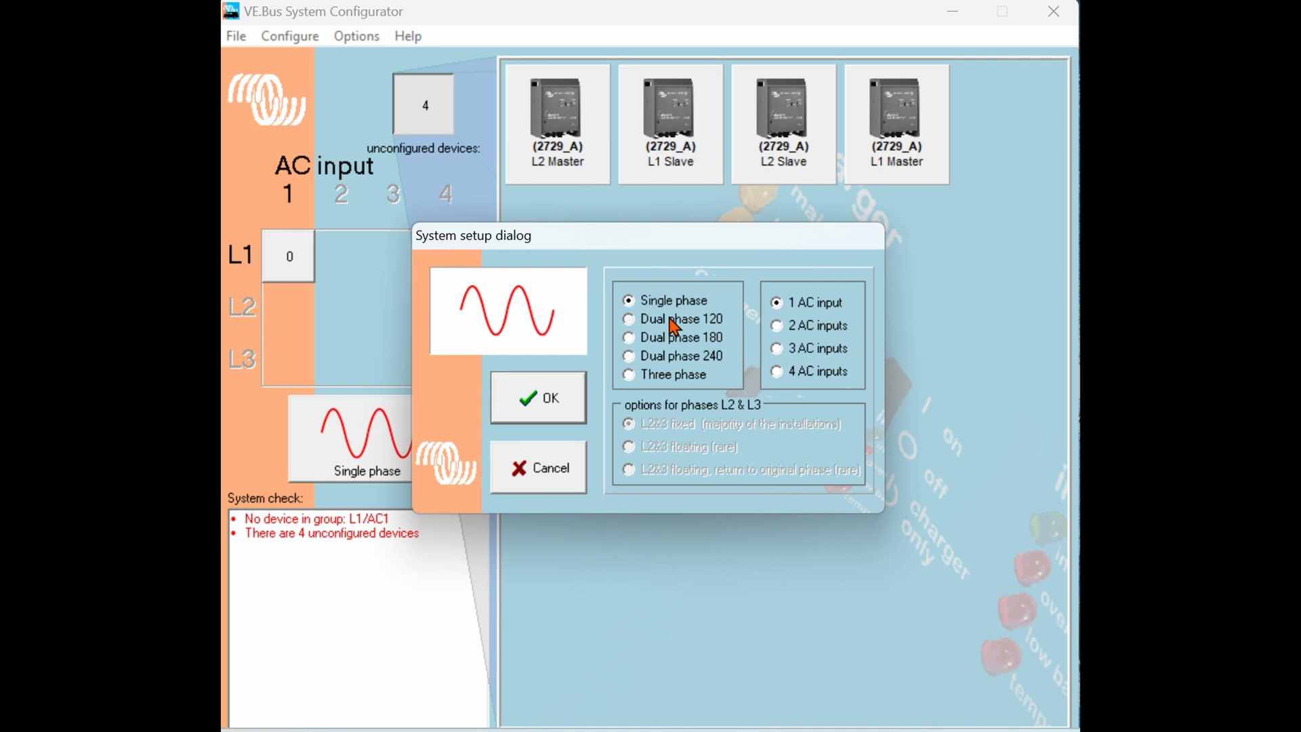
click(629, 319)
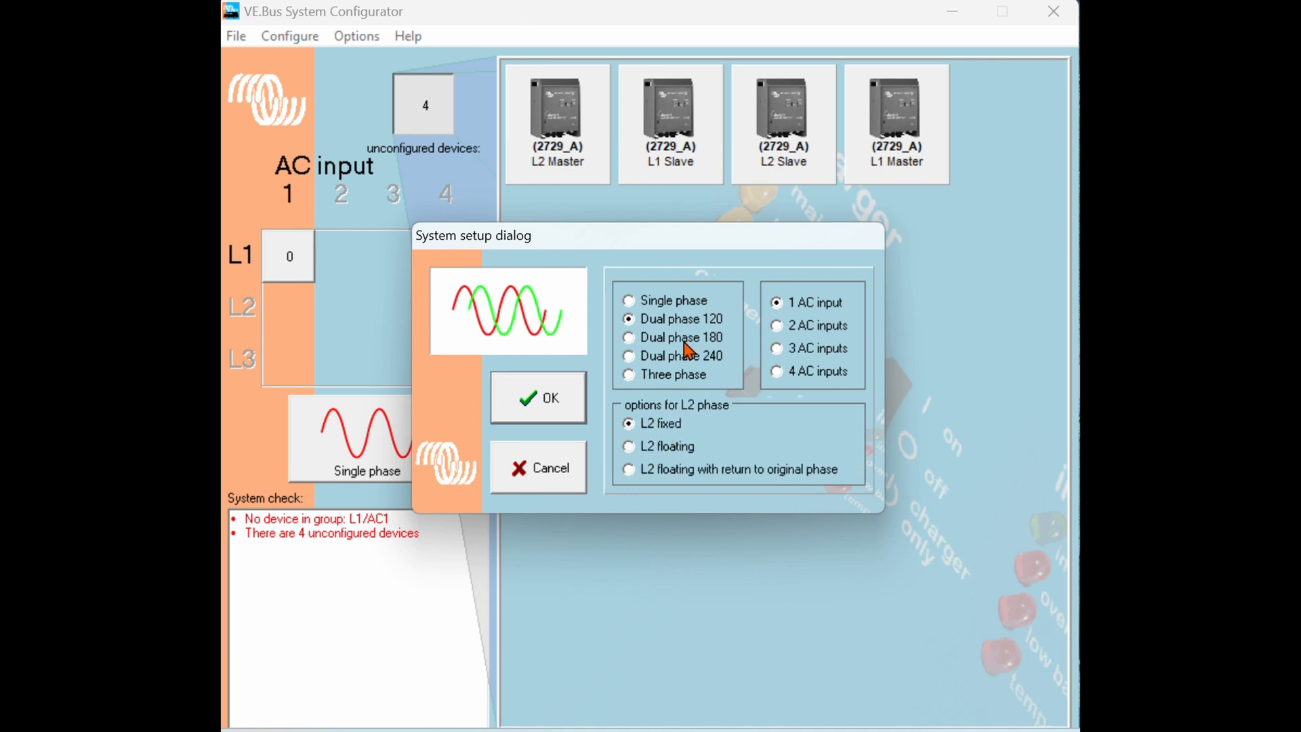
click(629, 338)
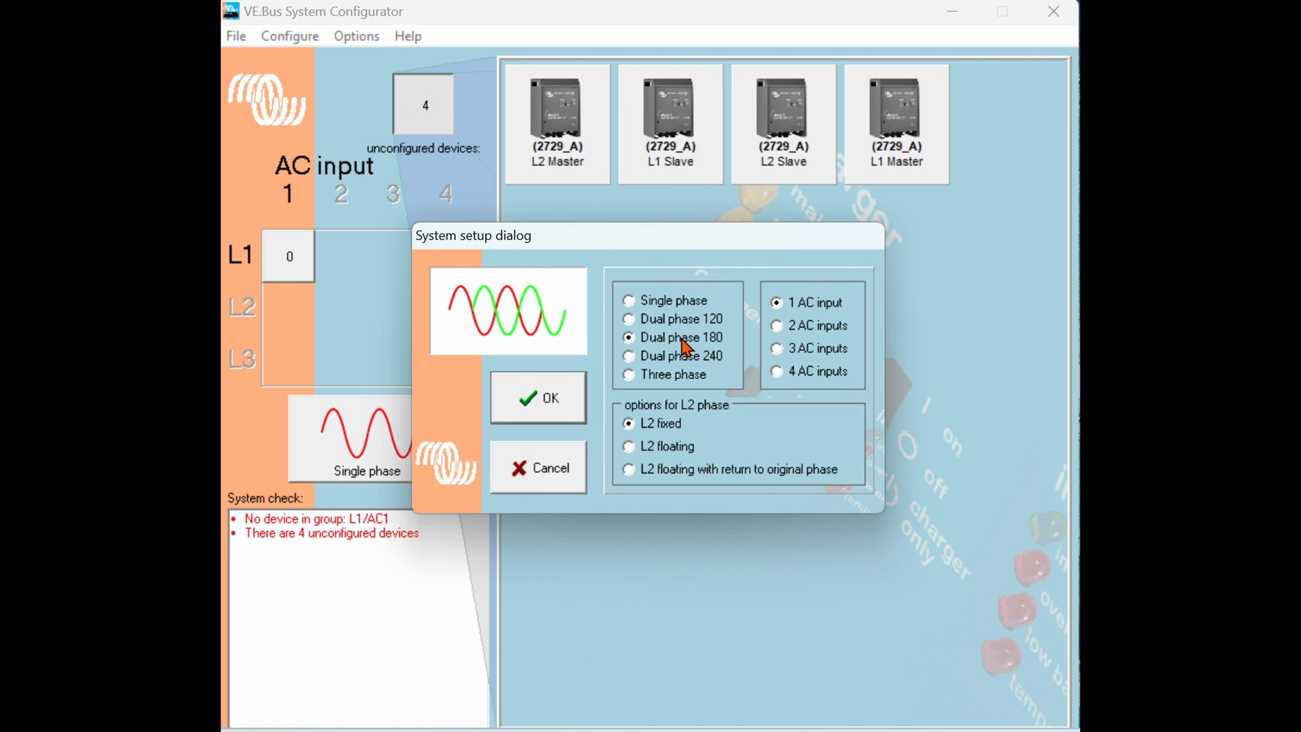
click(629, 355)
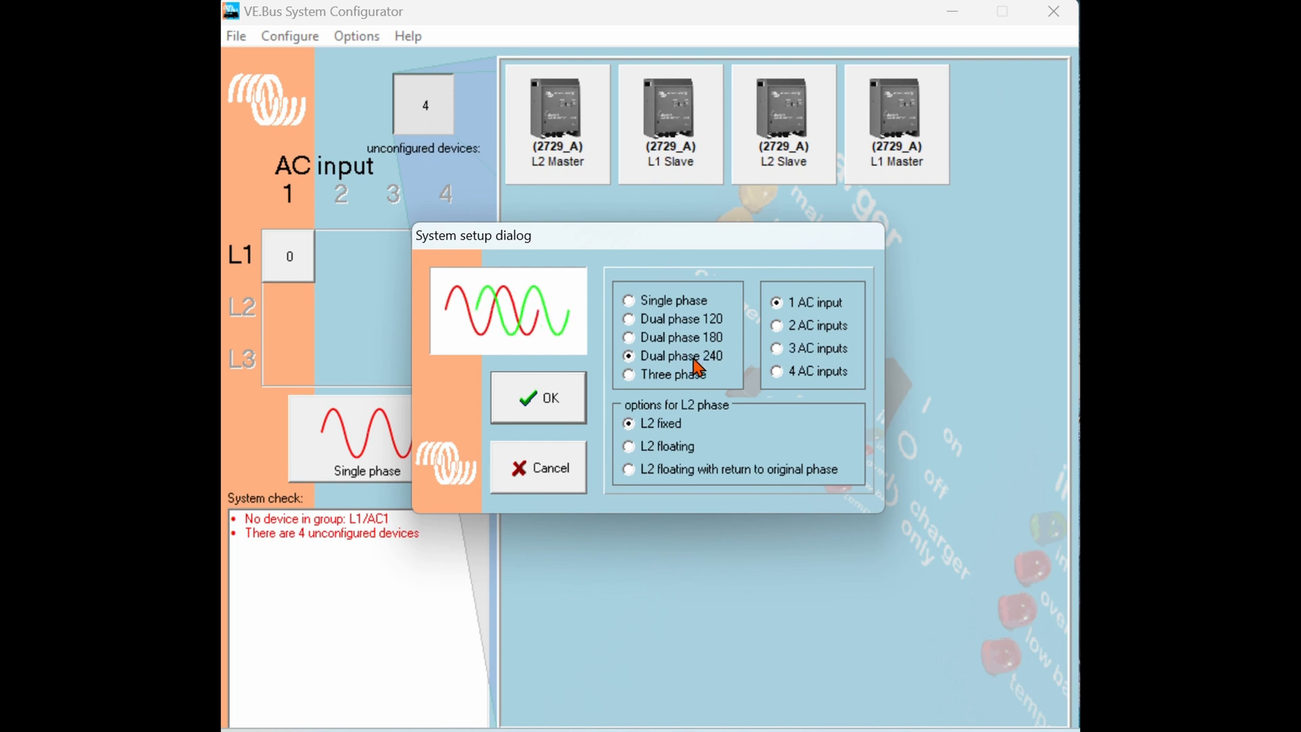
click(629, 374)
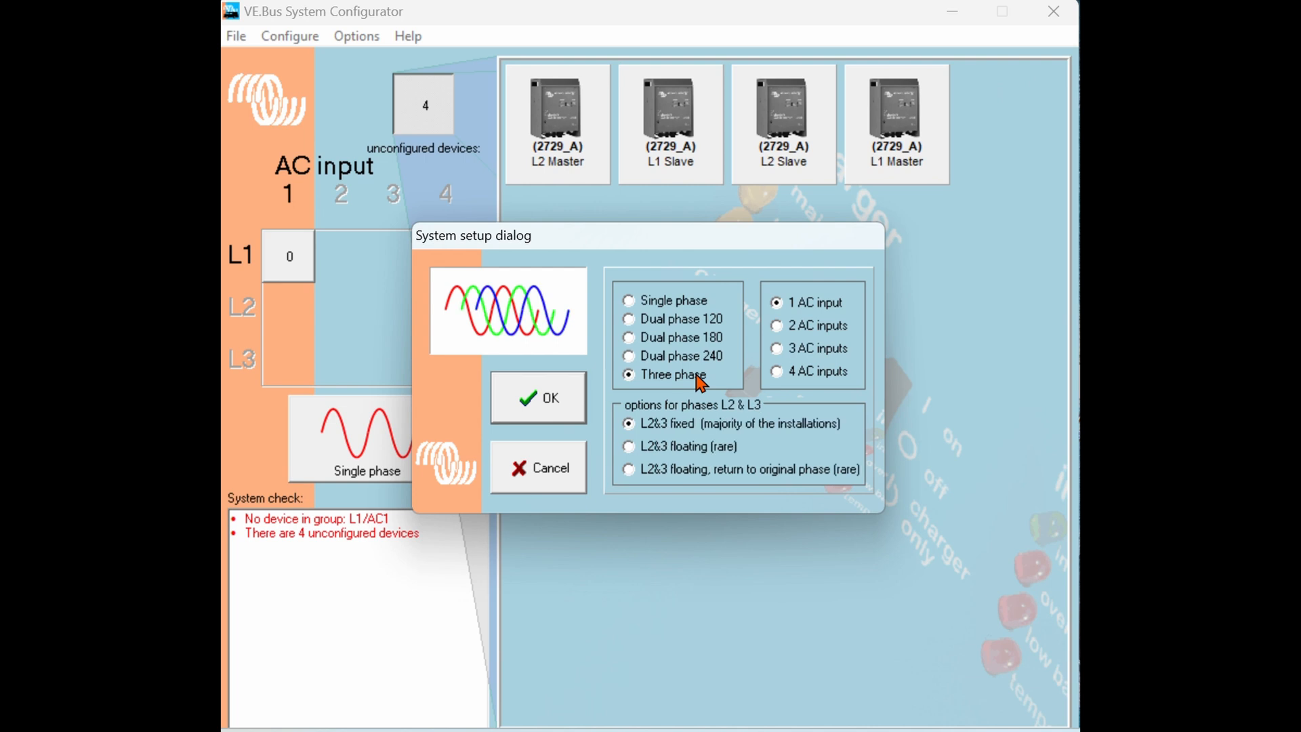
mouse_move(662, 343)
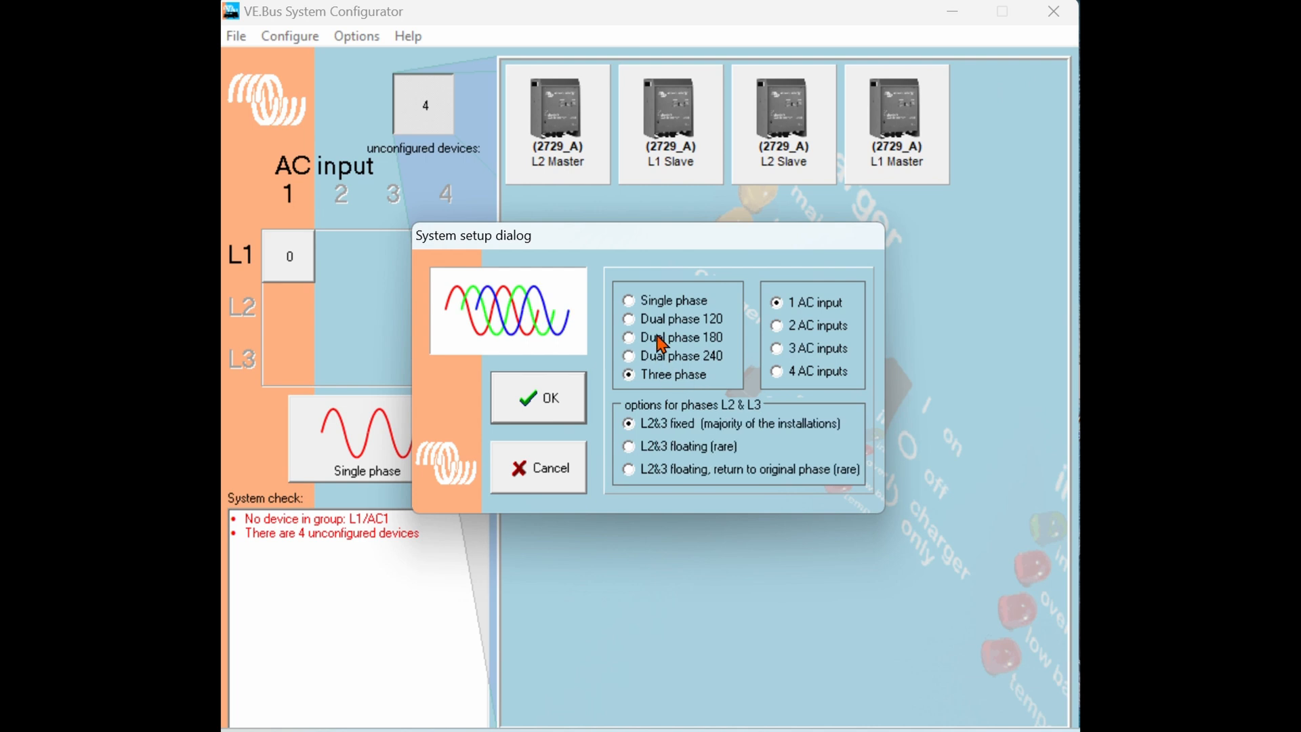
click(627, 337)
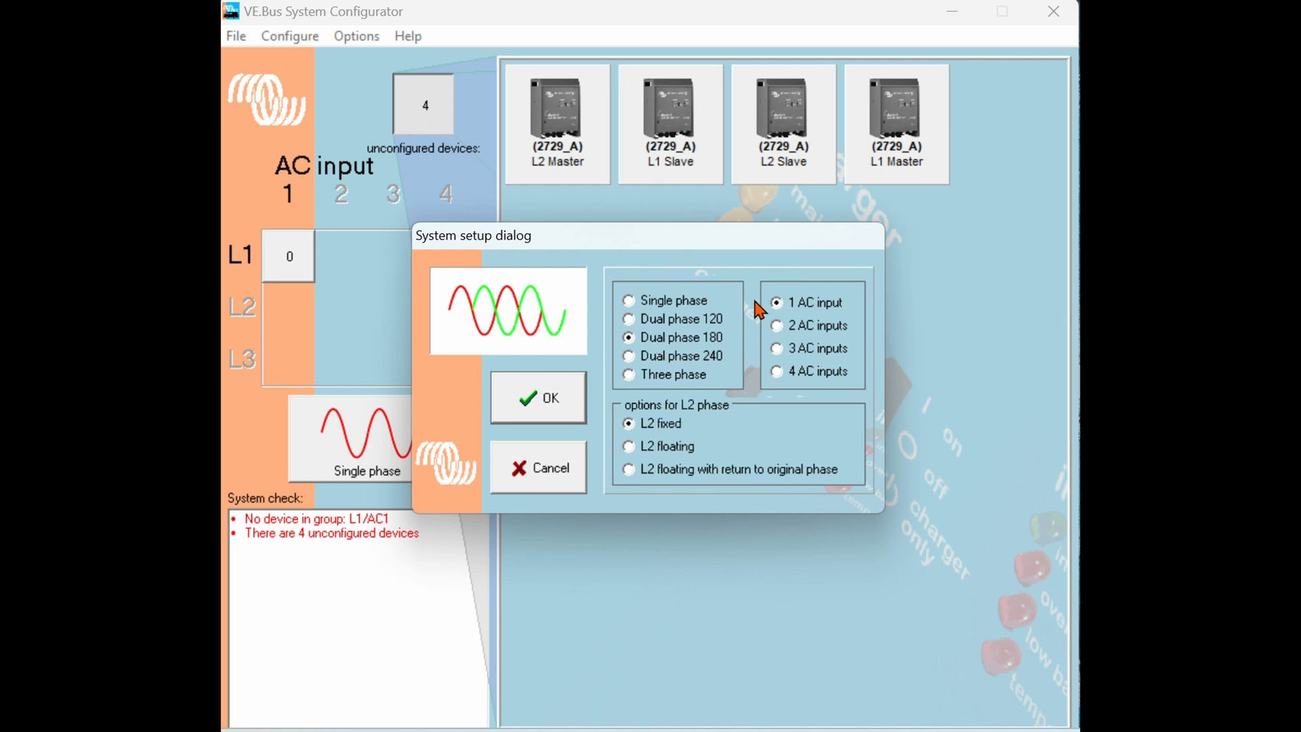
mouse_move(700, 457)
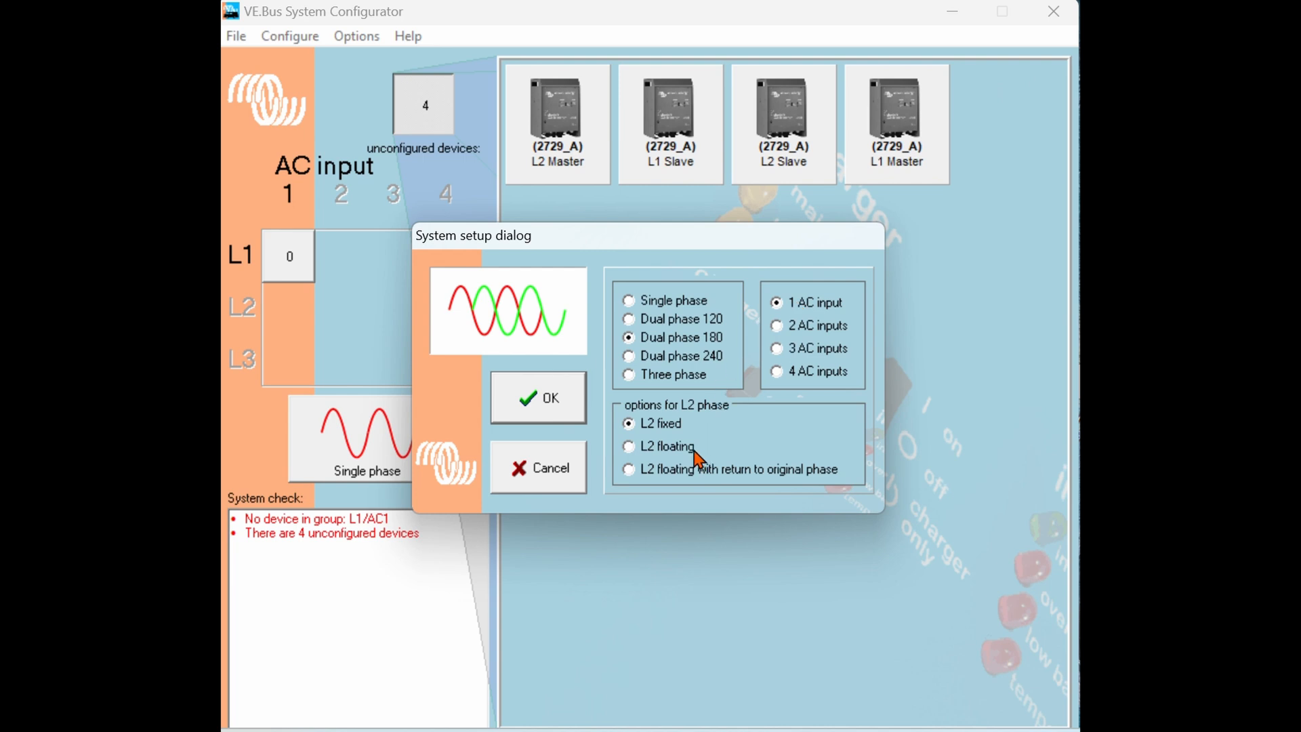
mouse_move(685, 452)
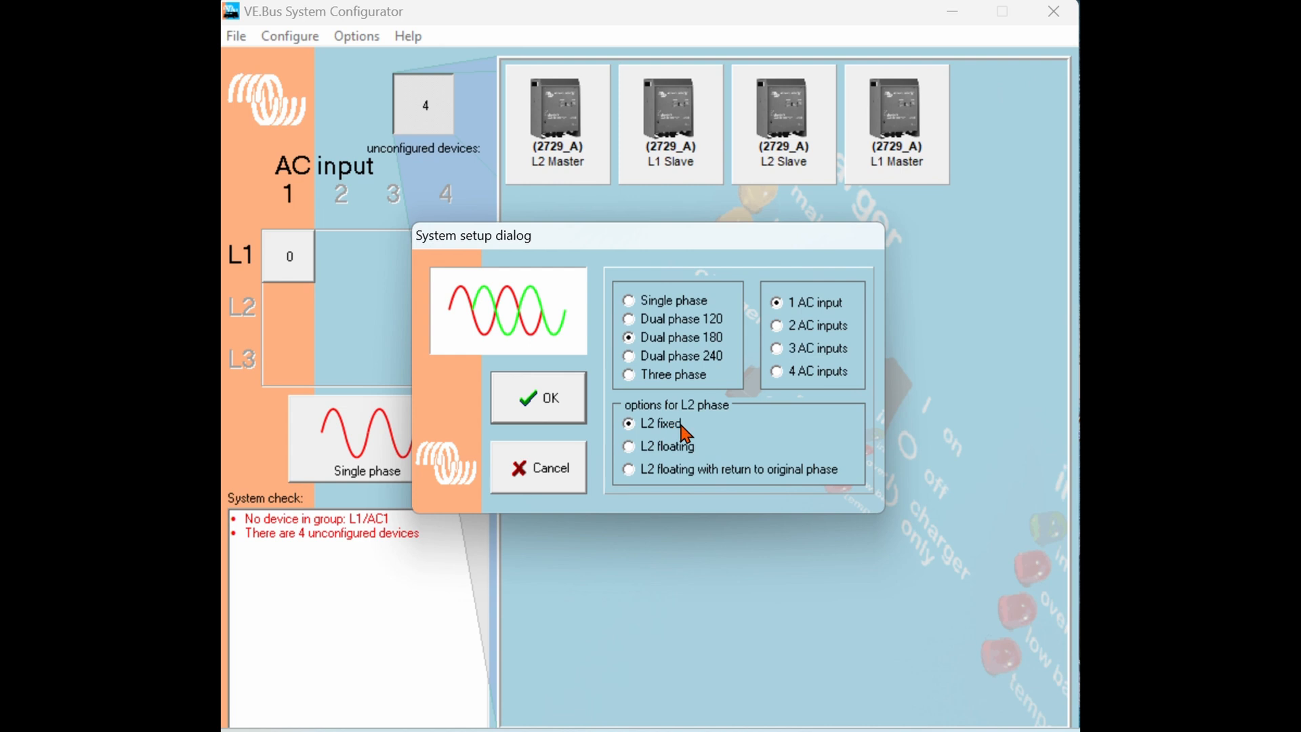
Review the L2 floating options, keep L2 fixed, and apply the 2-phase 180° setup.
click(629, 446)
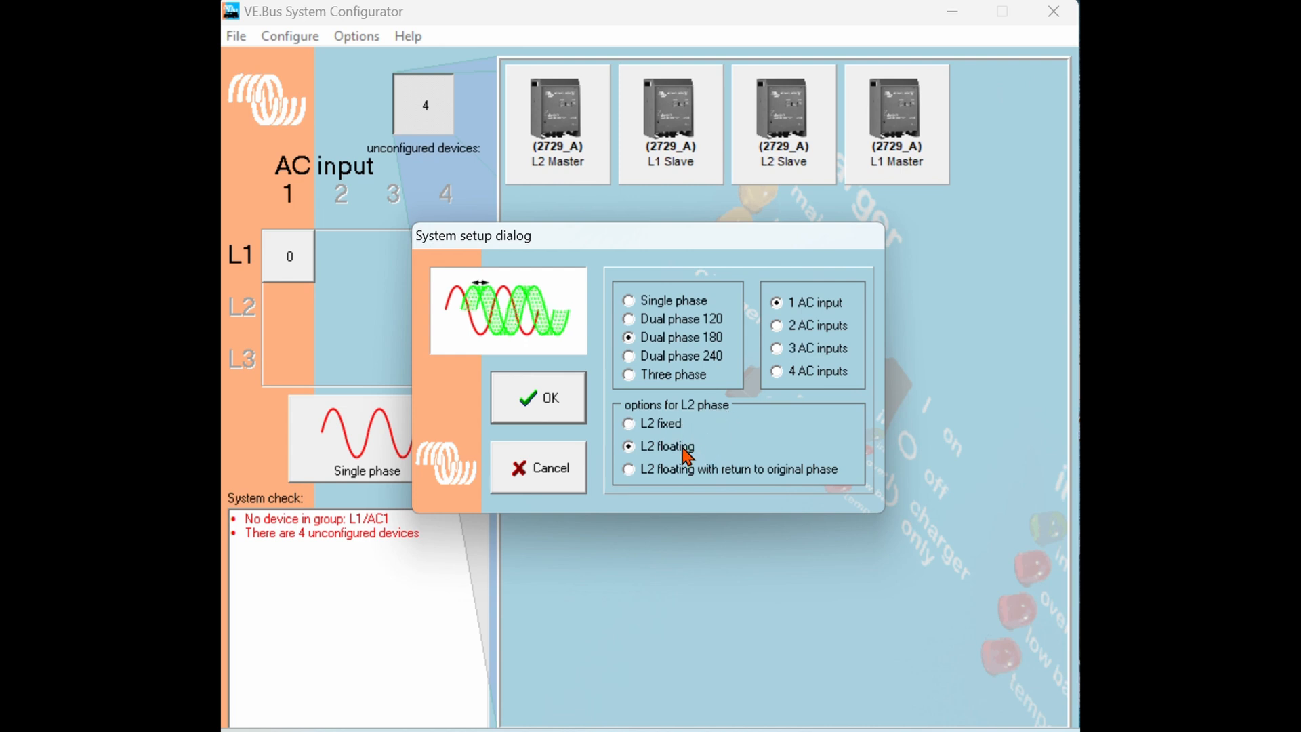
click(629, 469)
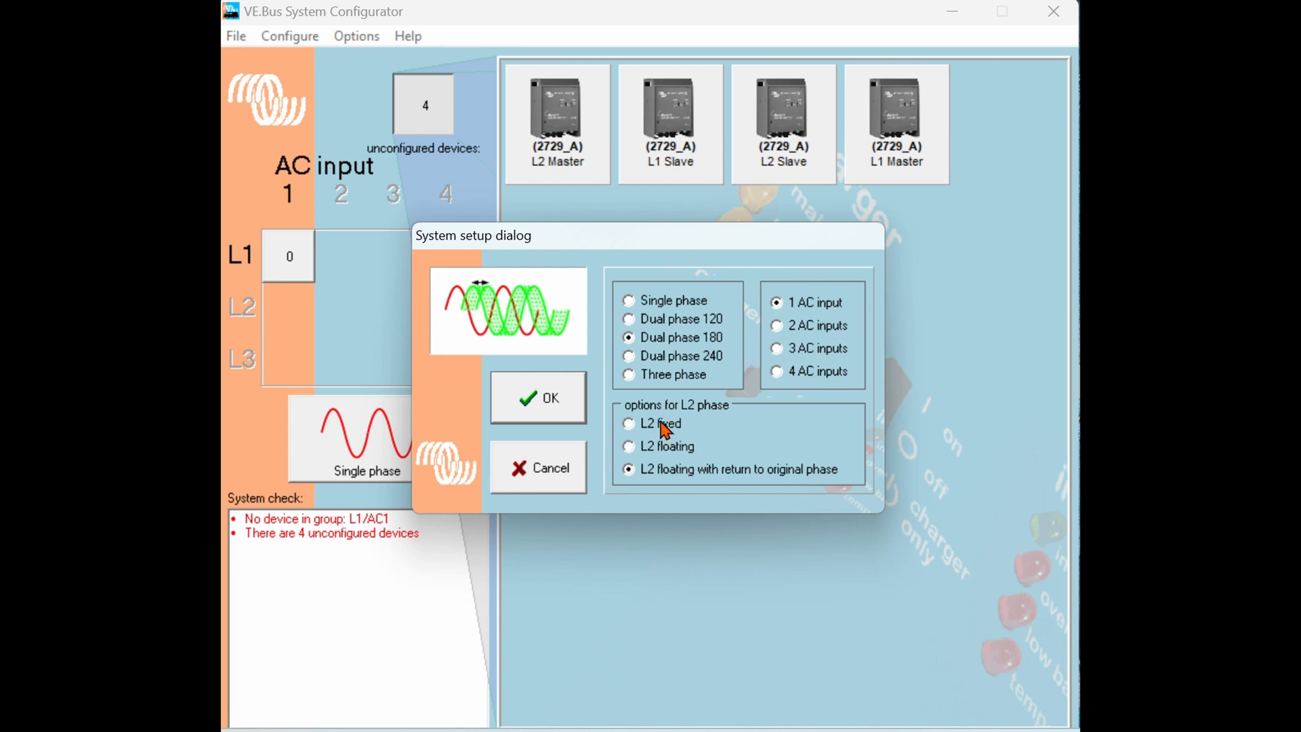
click(629, 423)
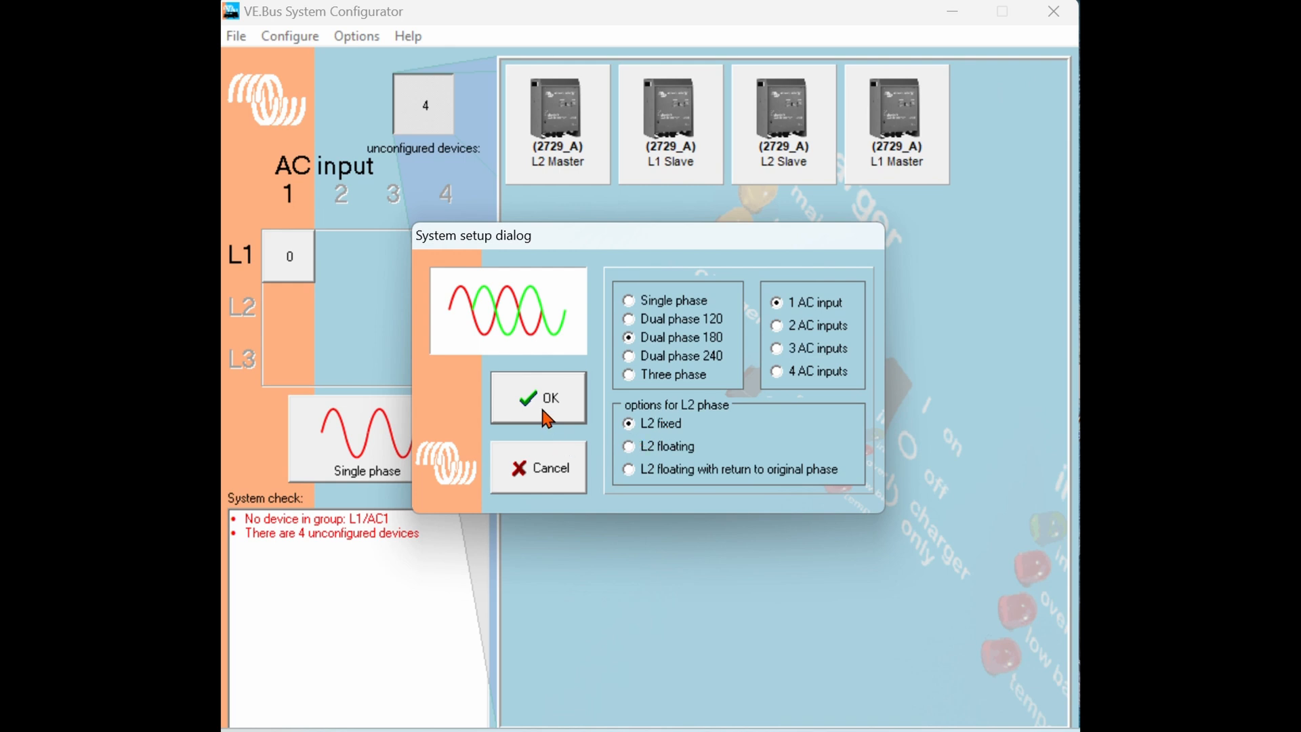
mouse_move(550, 409)
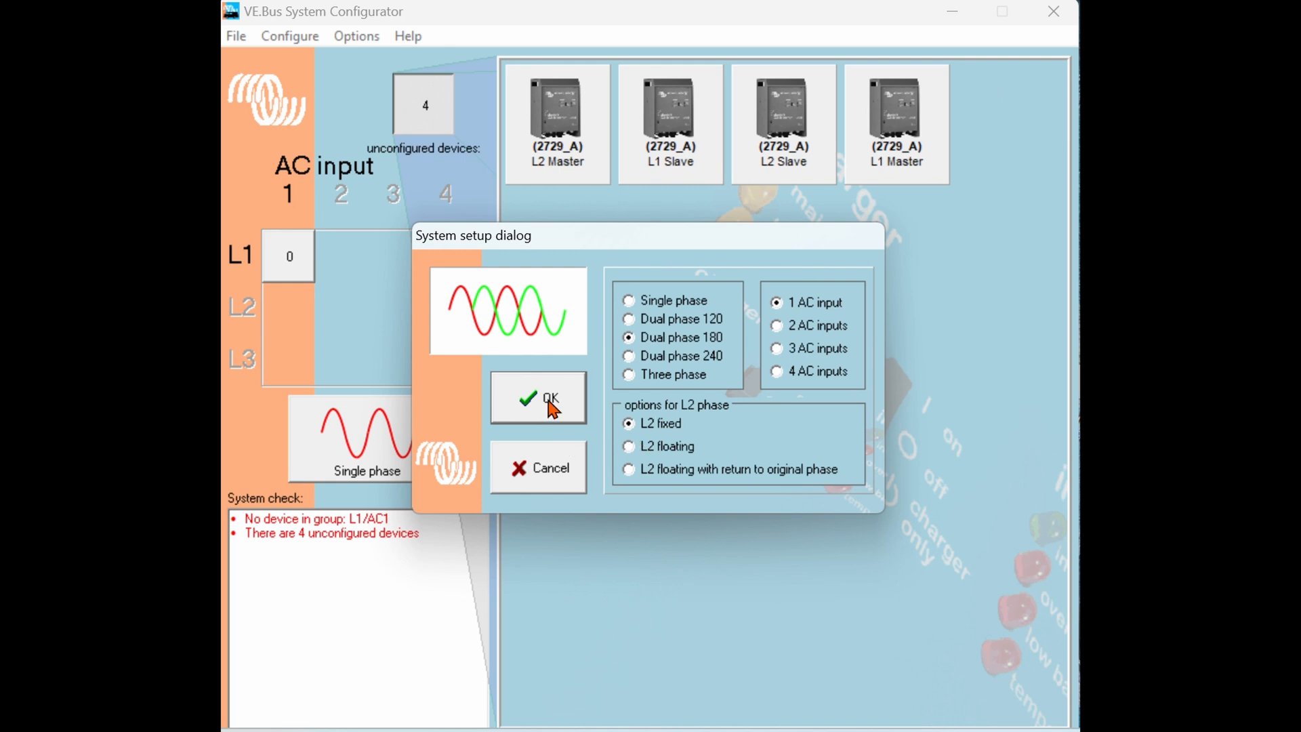
click(538, 397)
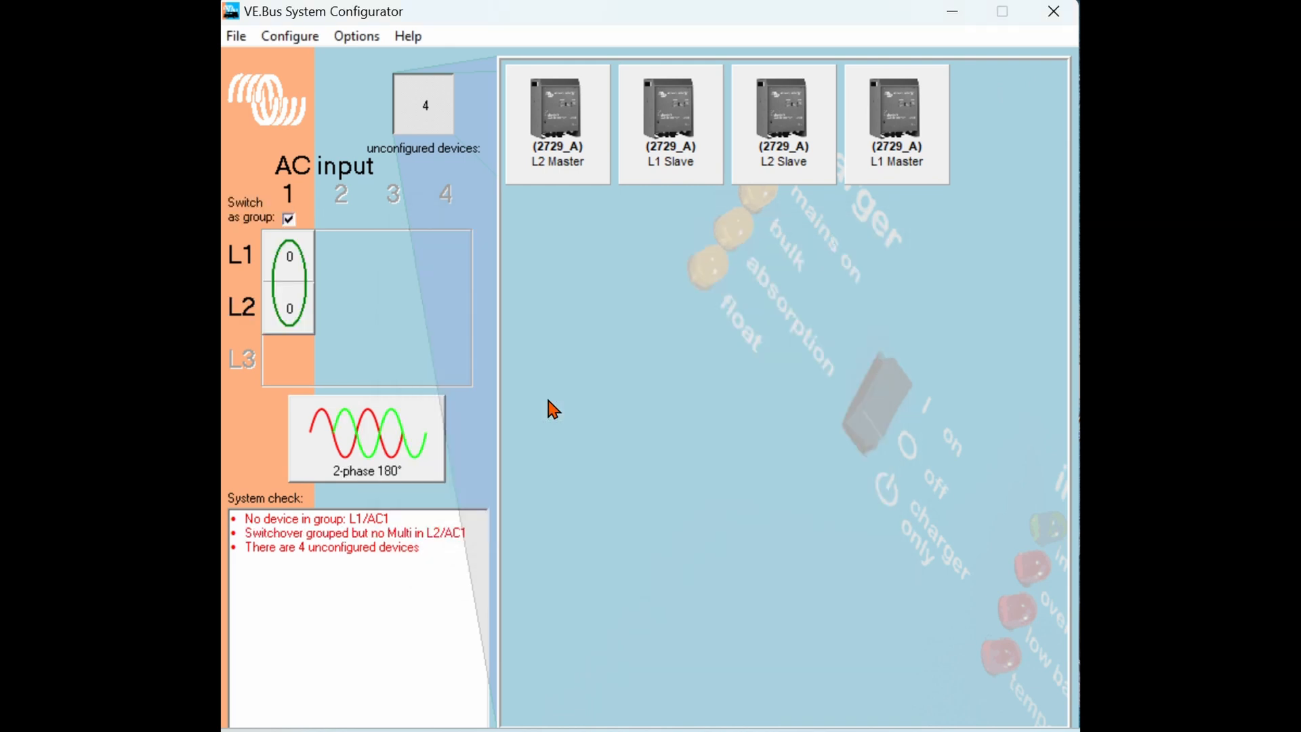
mouse_move(293, 274)
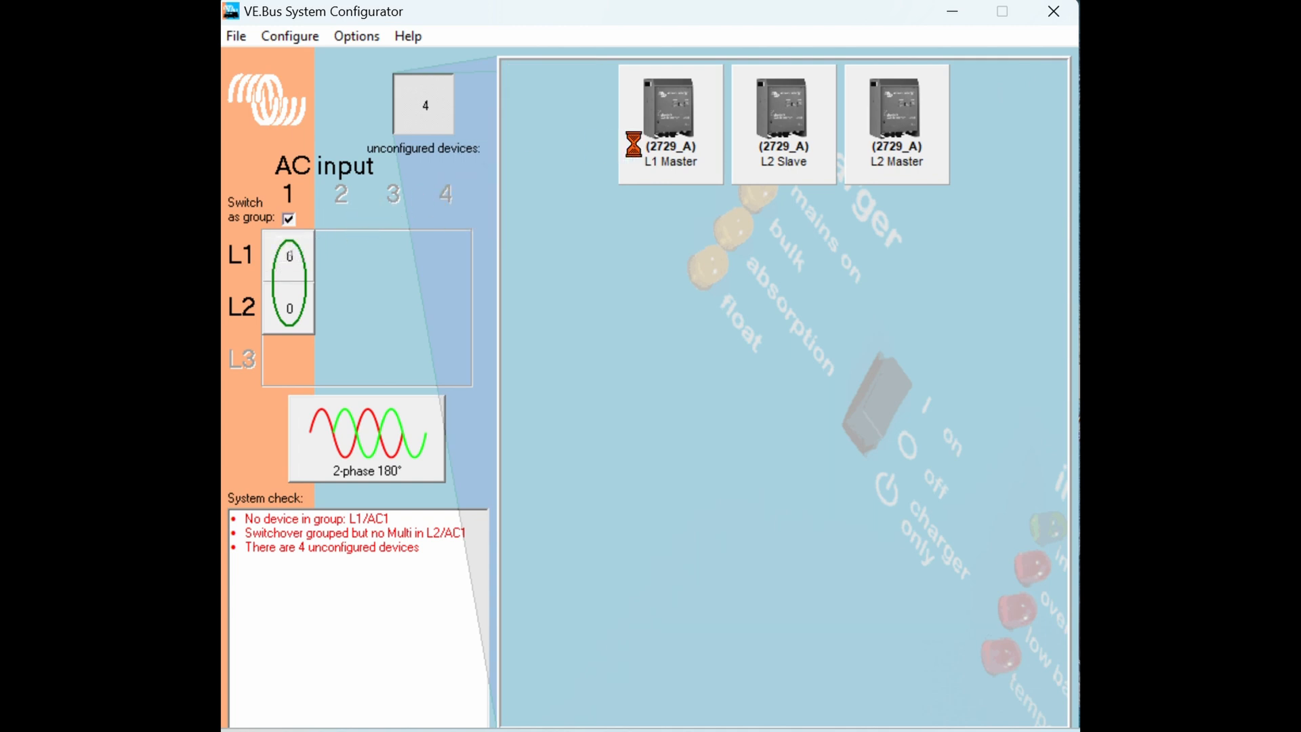
Drag L1 Master and L1 Slave onto phase L1 of AC input 1.
drag(668, 108, 396, 236)
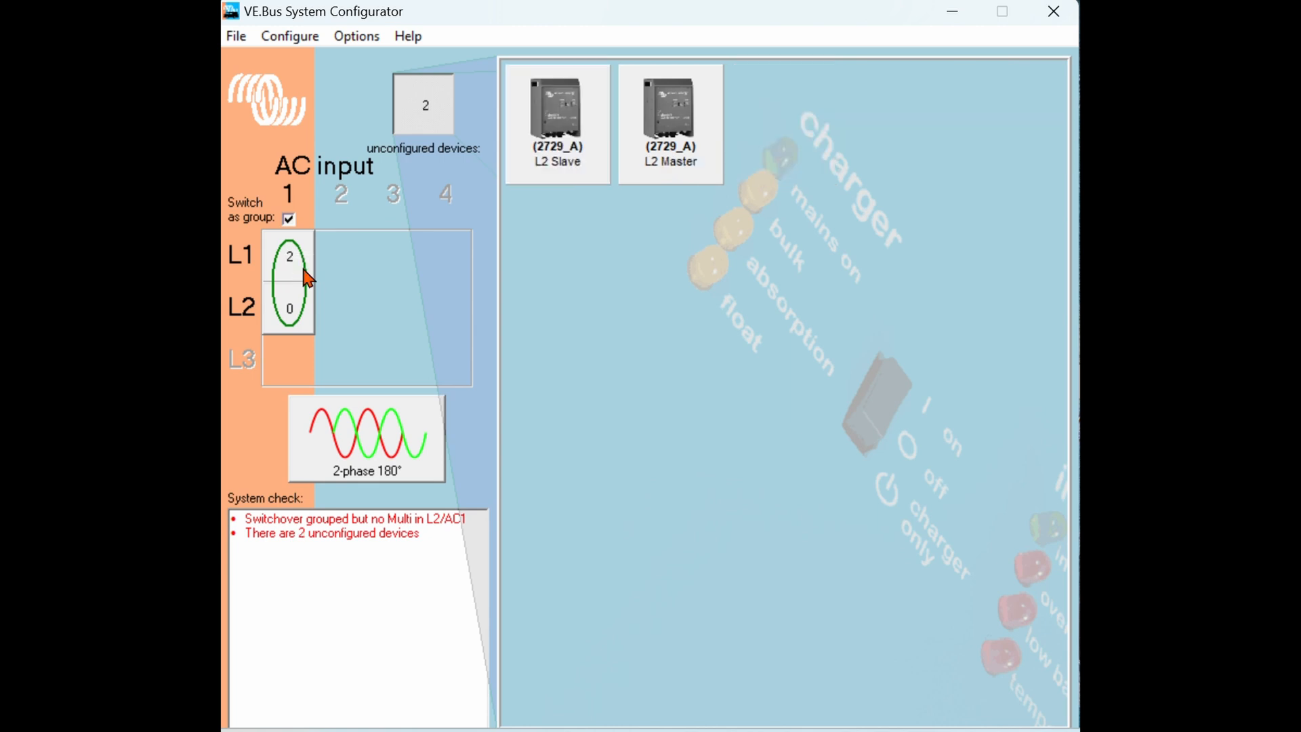
mouse_move(309, 316)
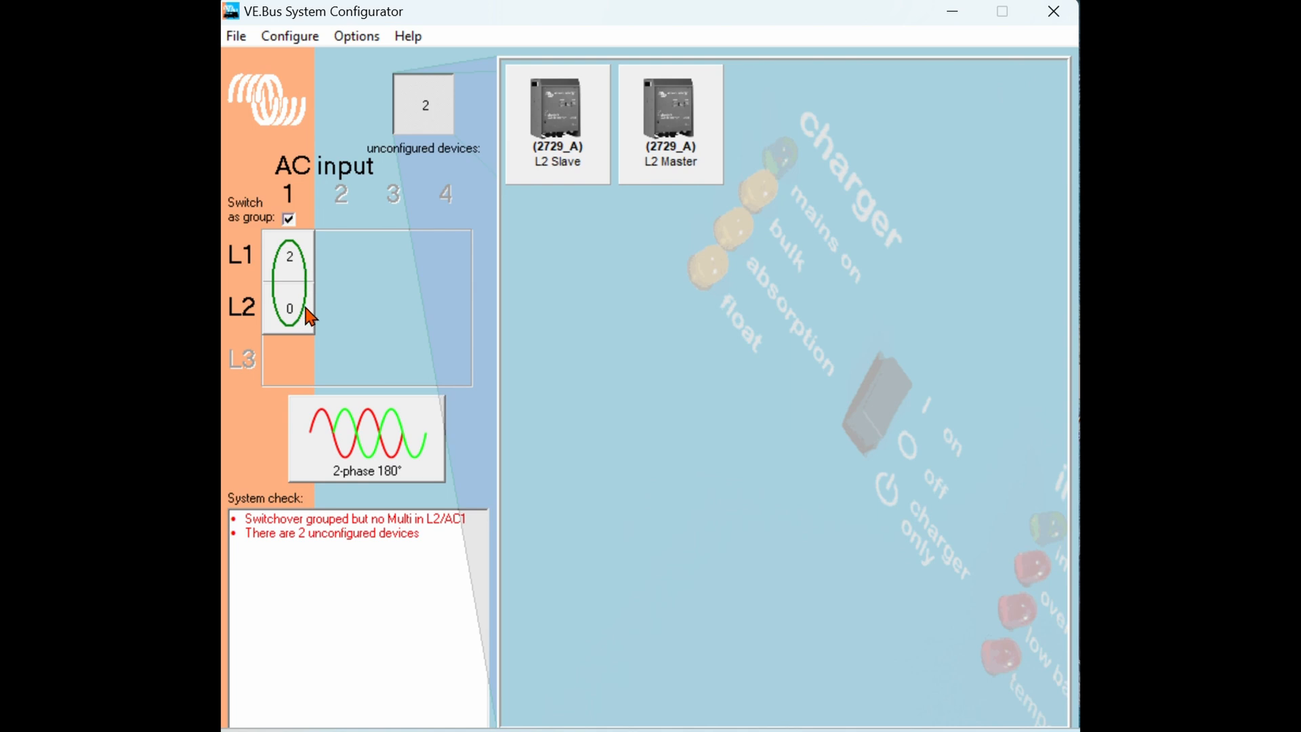
mouse_move(305, 320)
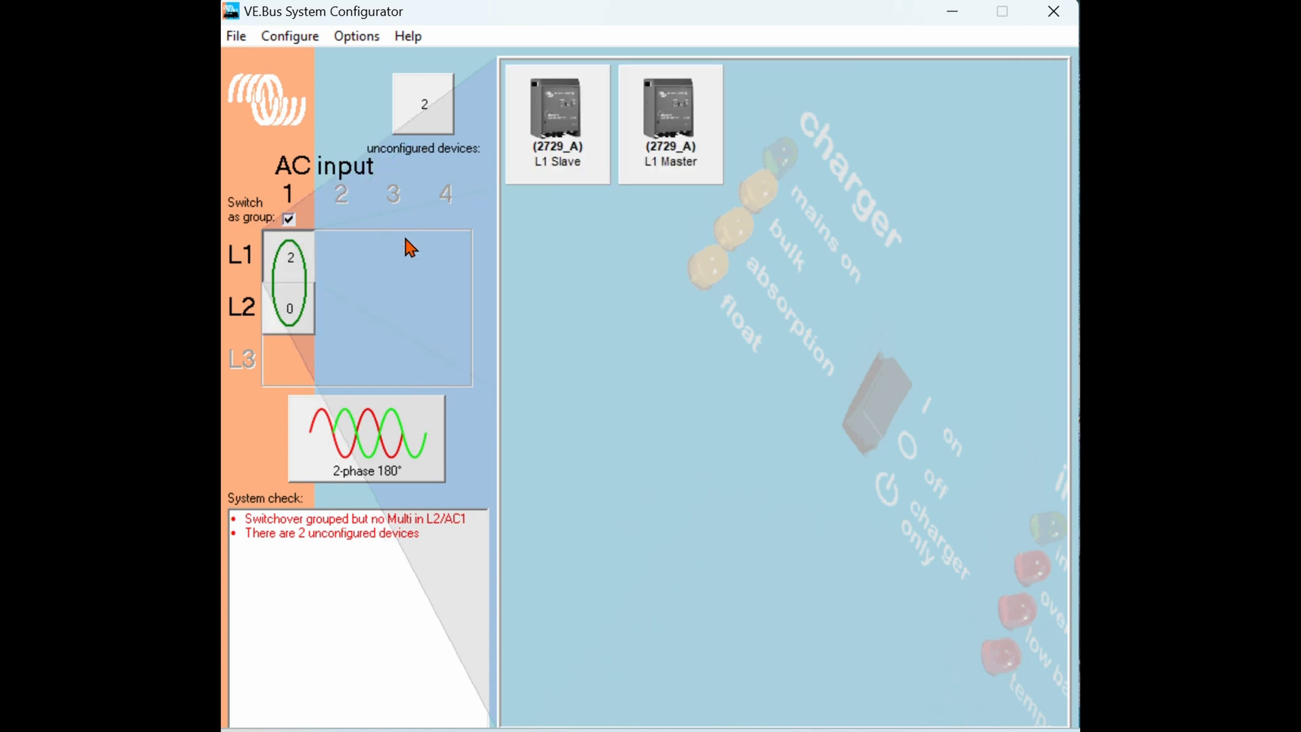
mouse_move(320, 278)
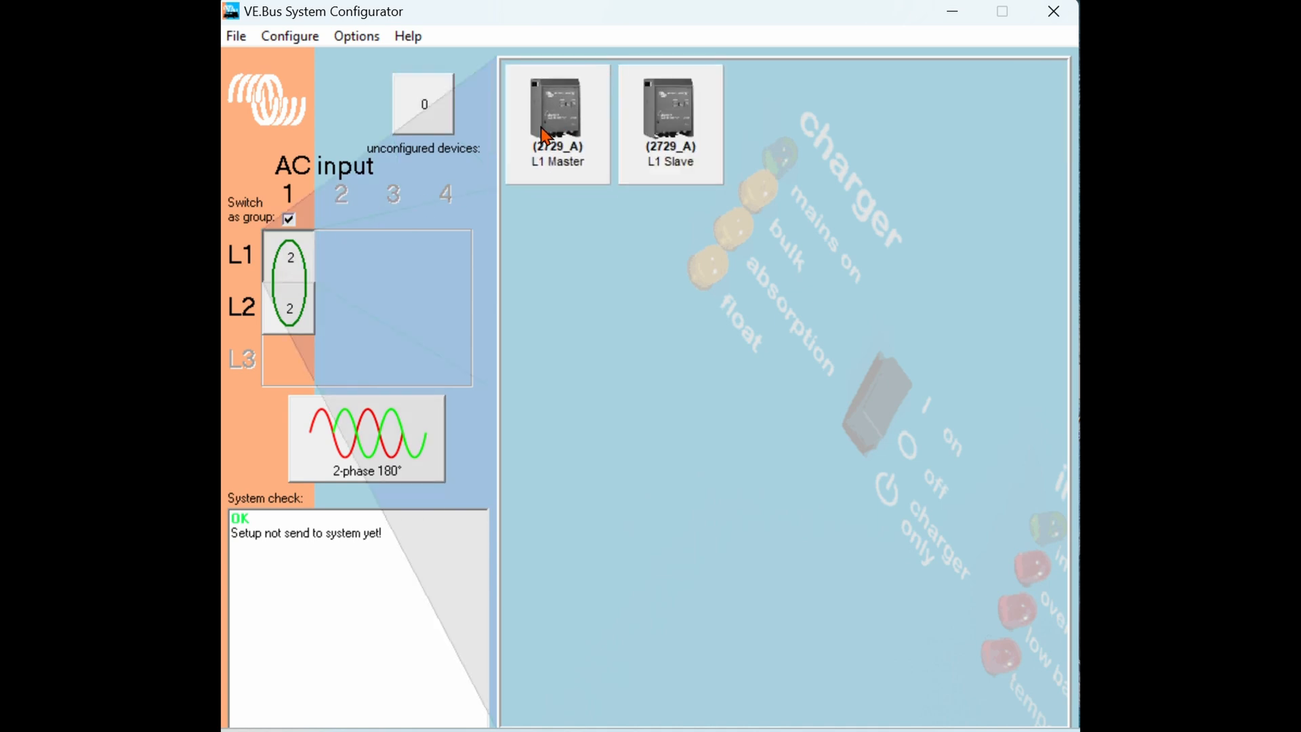
mouse_move(393, 284)
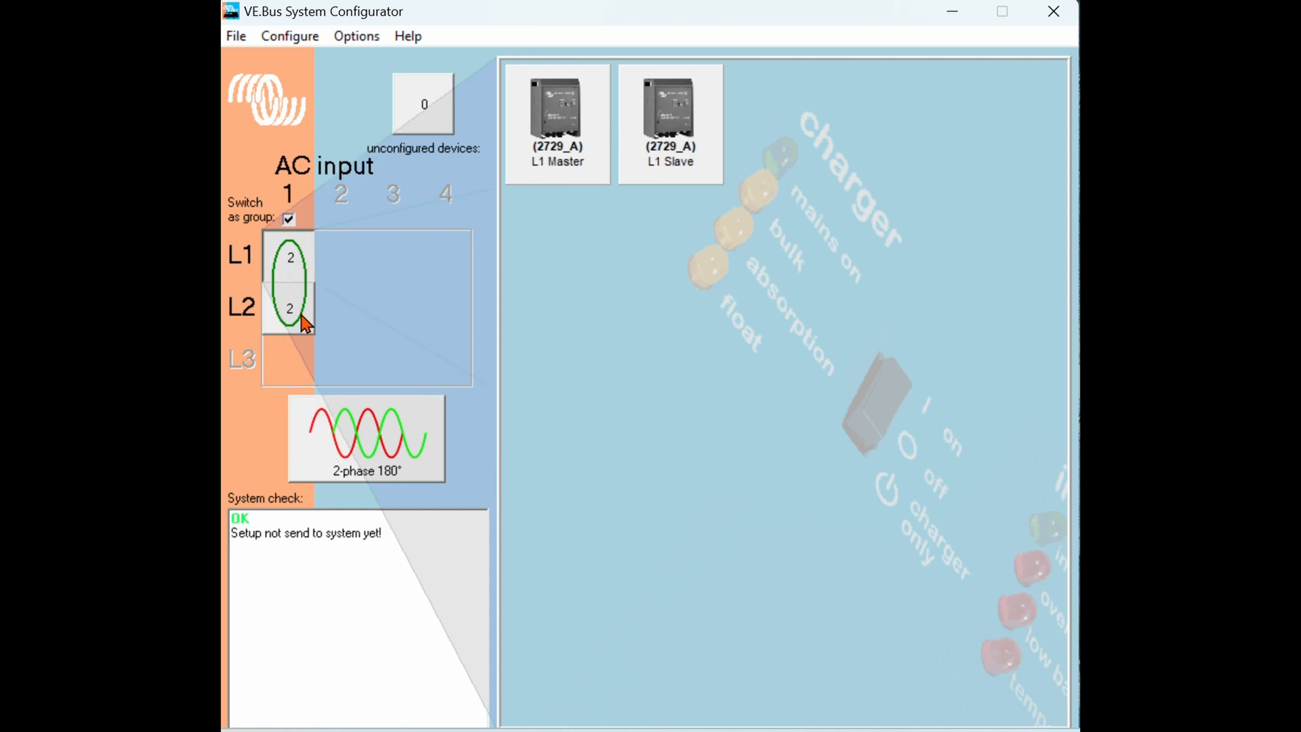
click(290, 257)
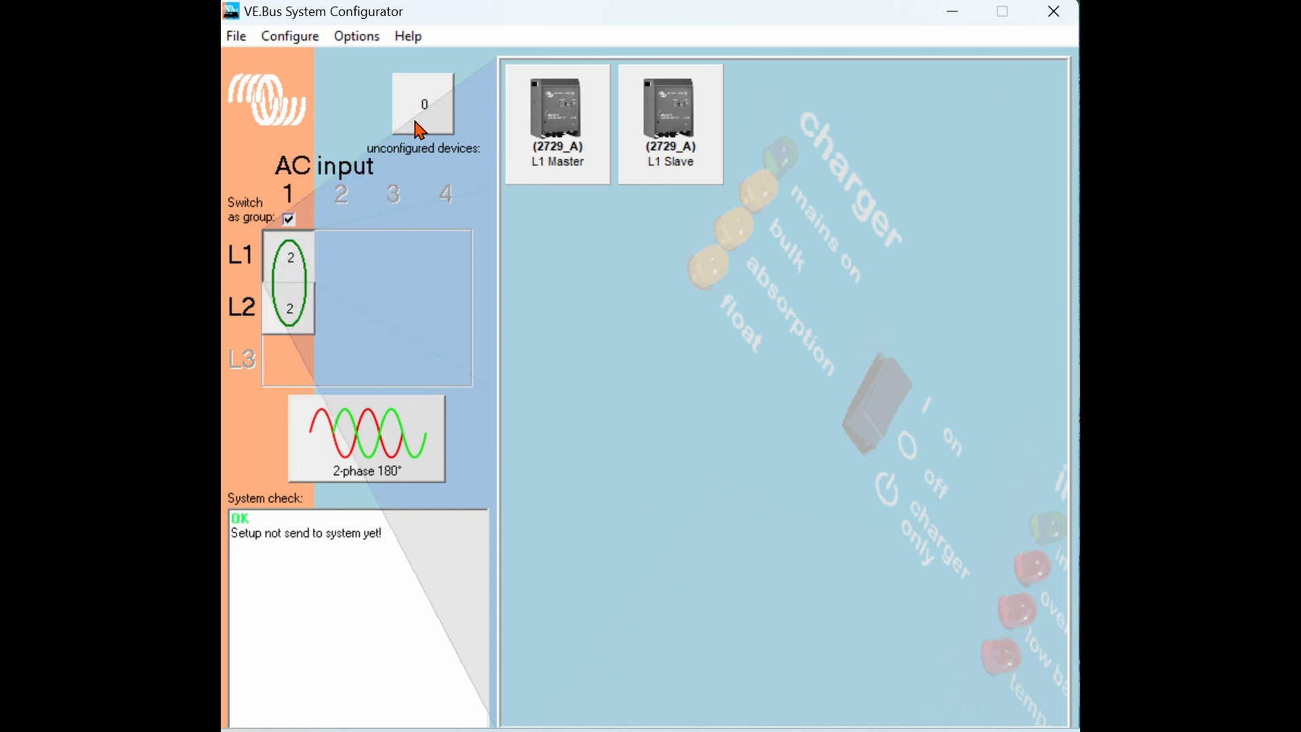
mouse_move(367, 450)
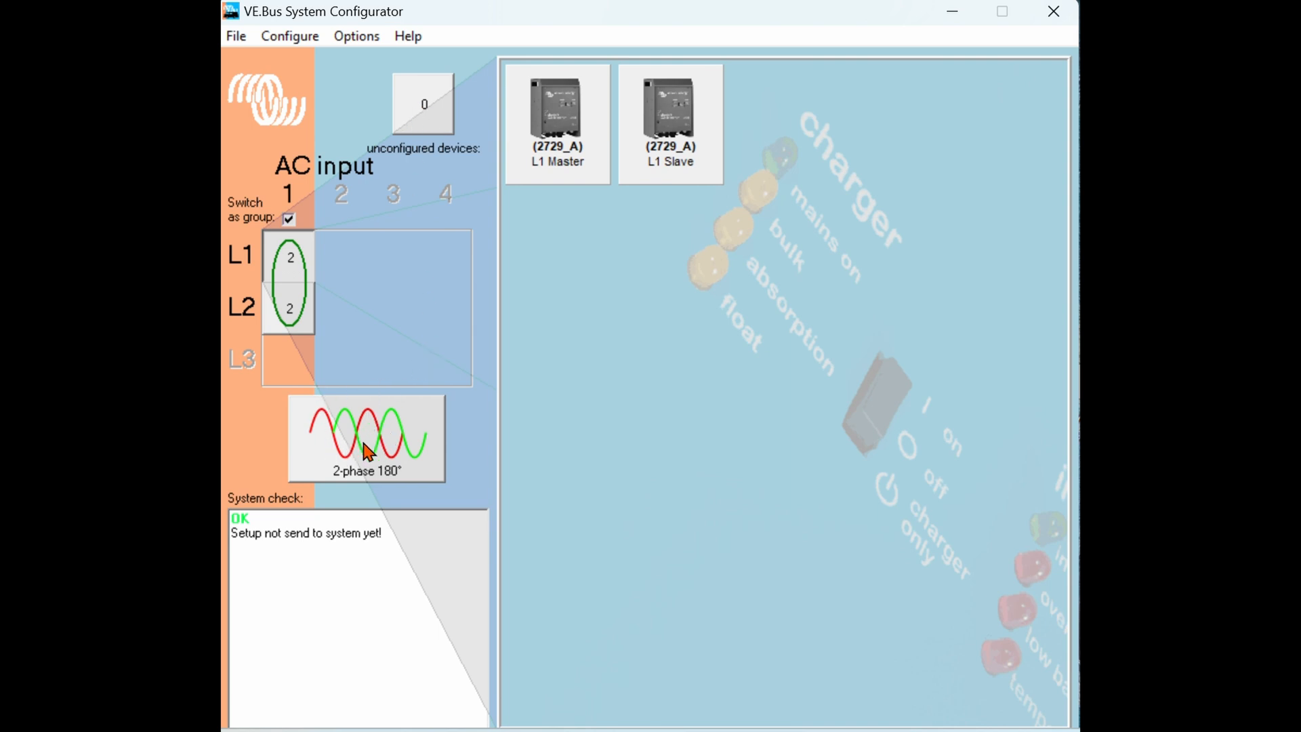
mouse_move(336, 549)
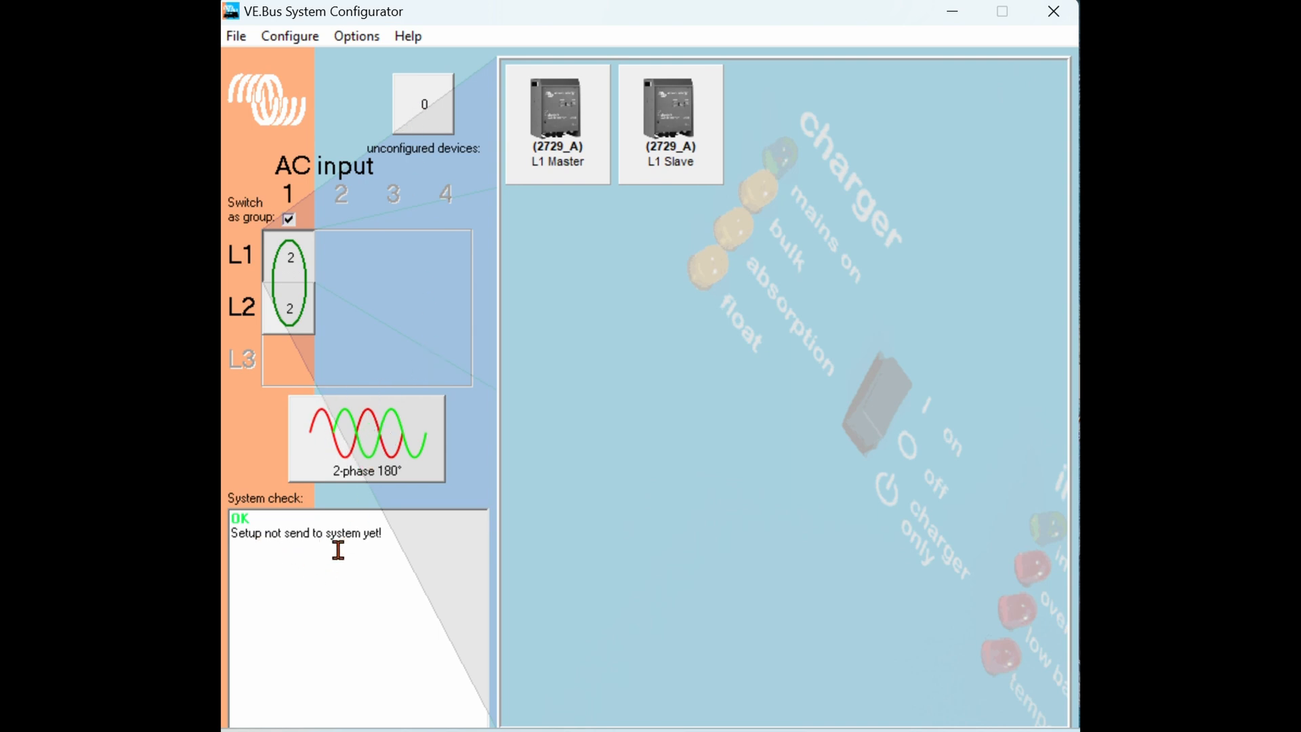
mouse_move(301, 33)
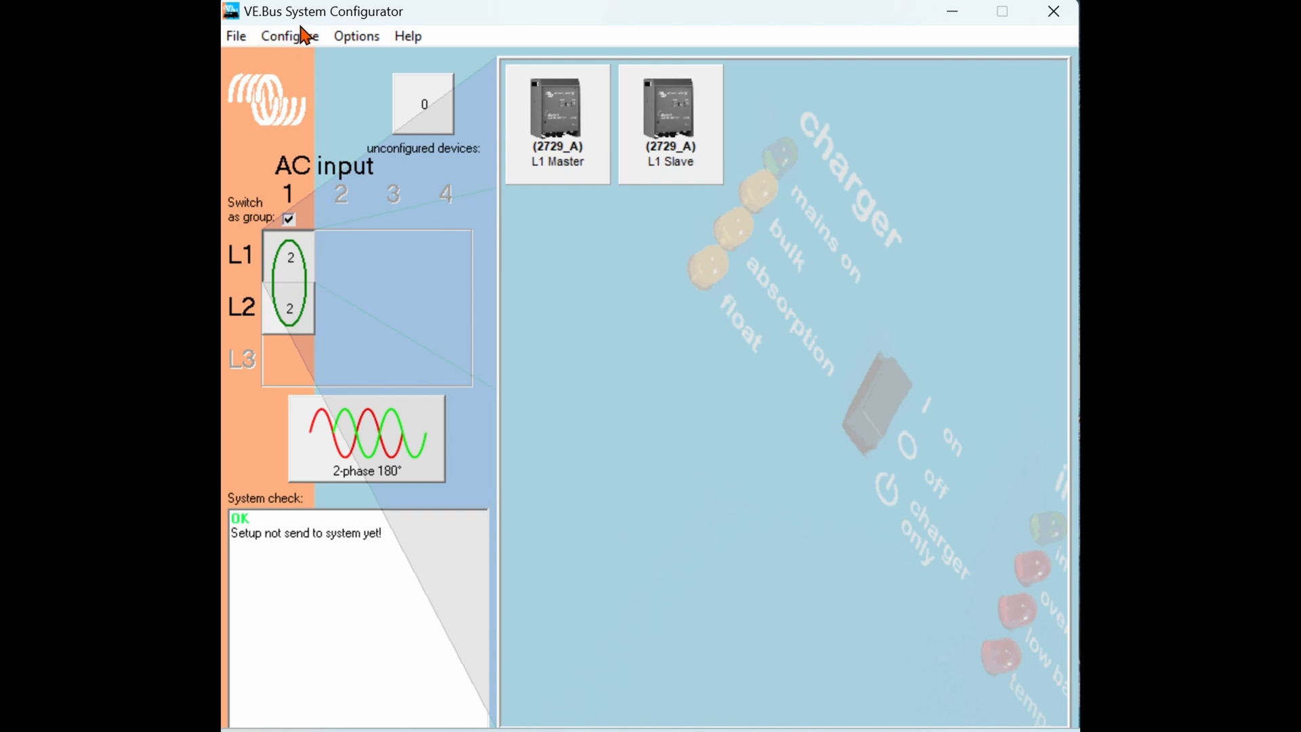
Send the 2-phase 180° configuration to all four units via Configure > Send configuration.
click(289, 35)
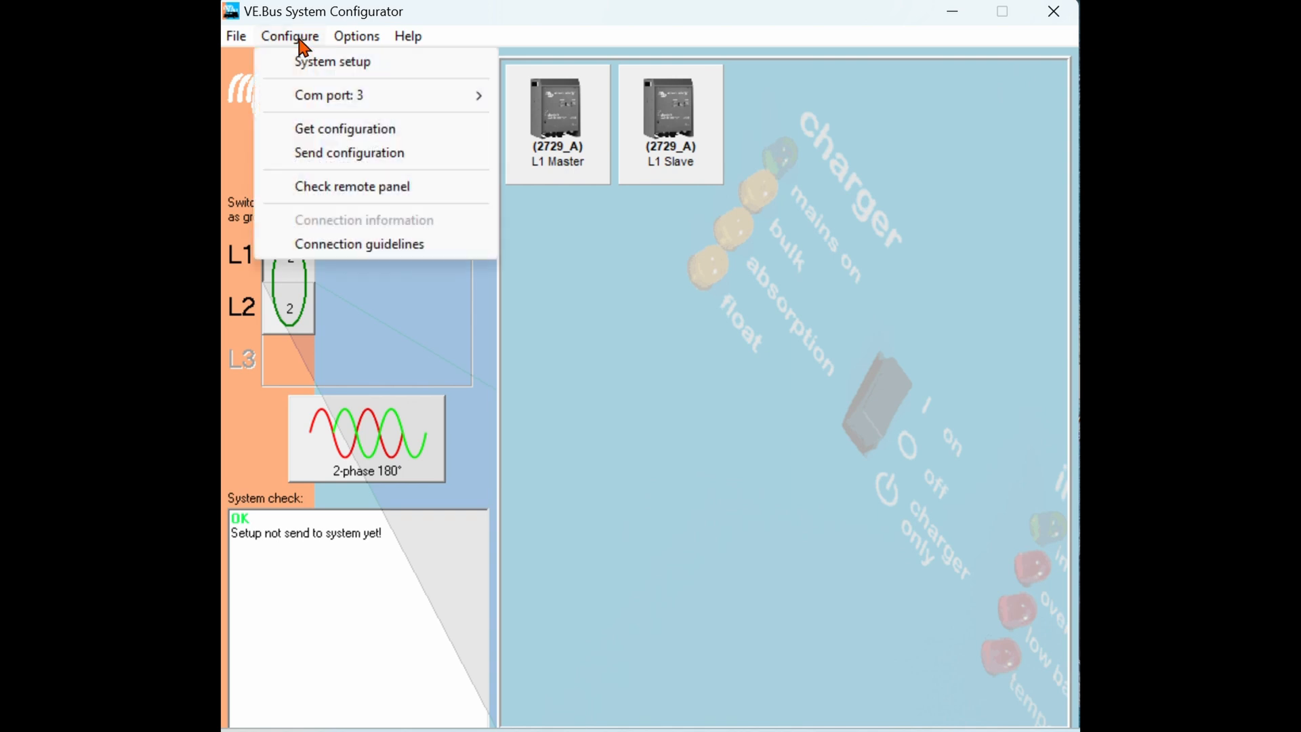
click(290, 35)
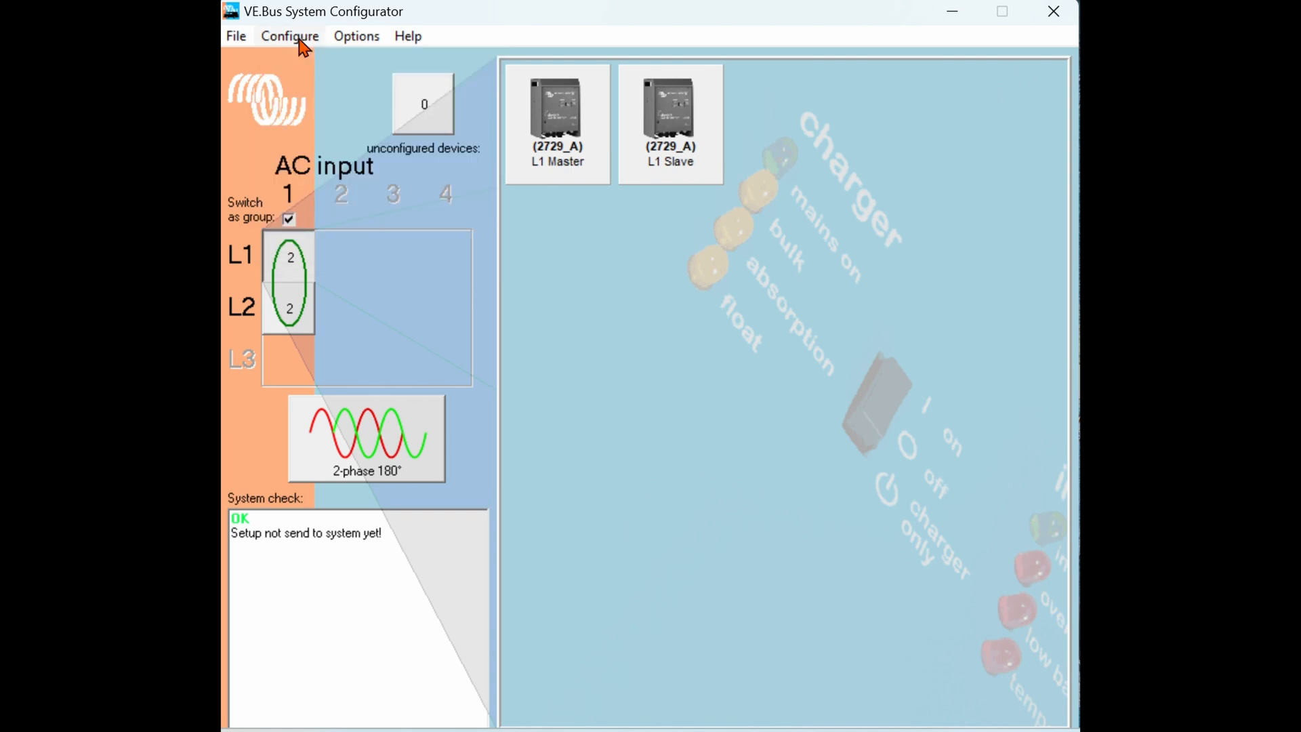
click(290, 36)
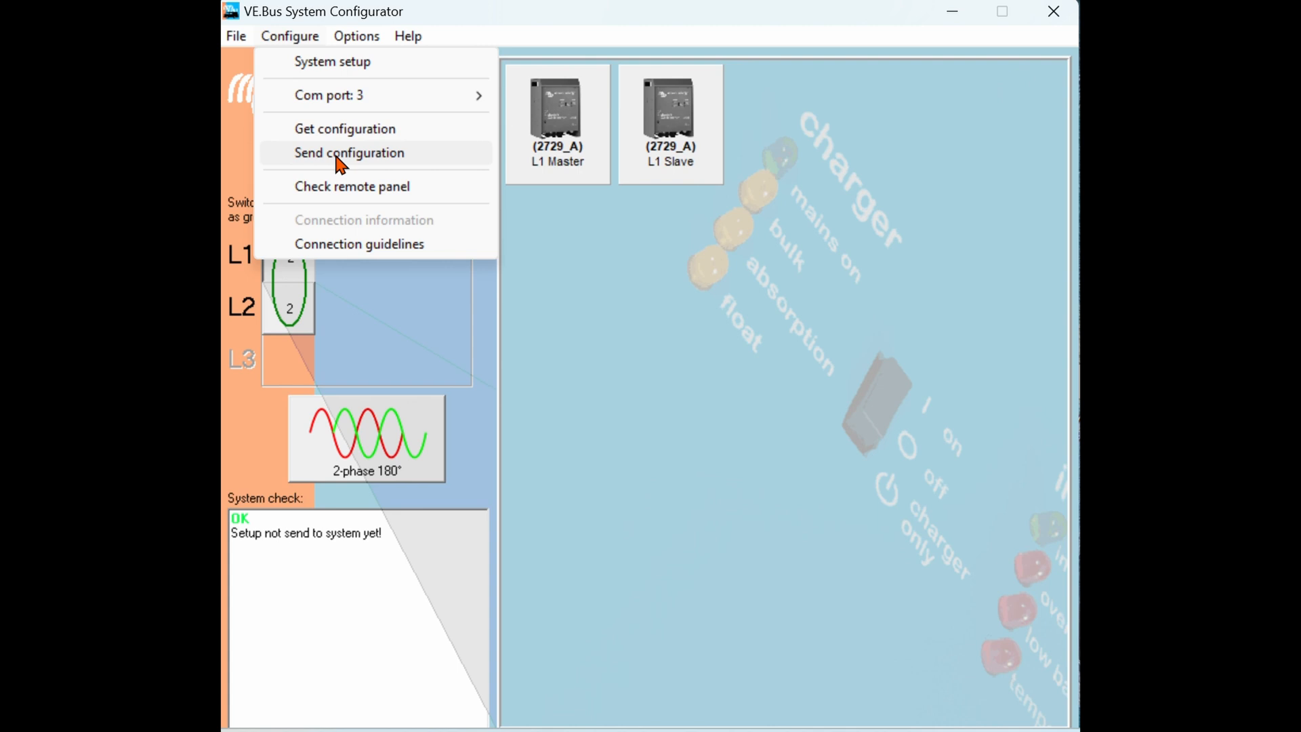
click(348, 153)
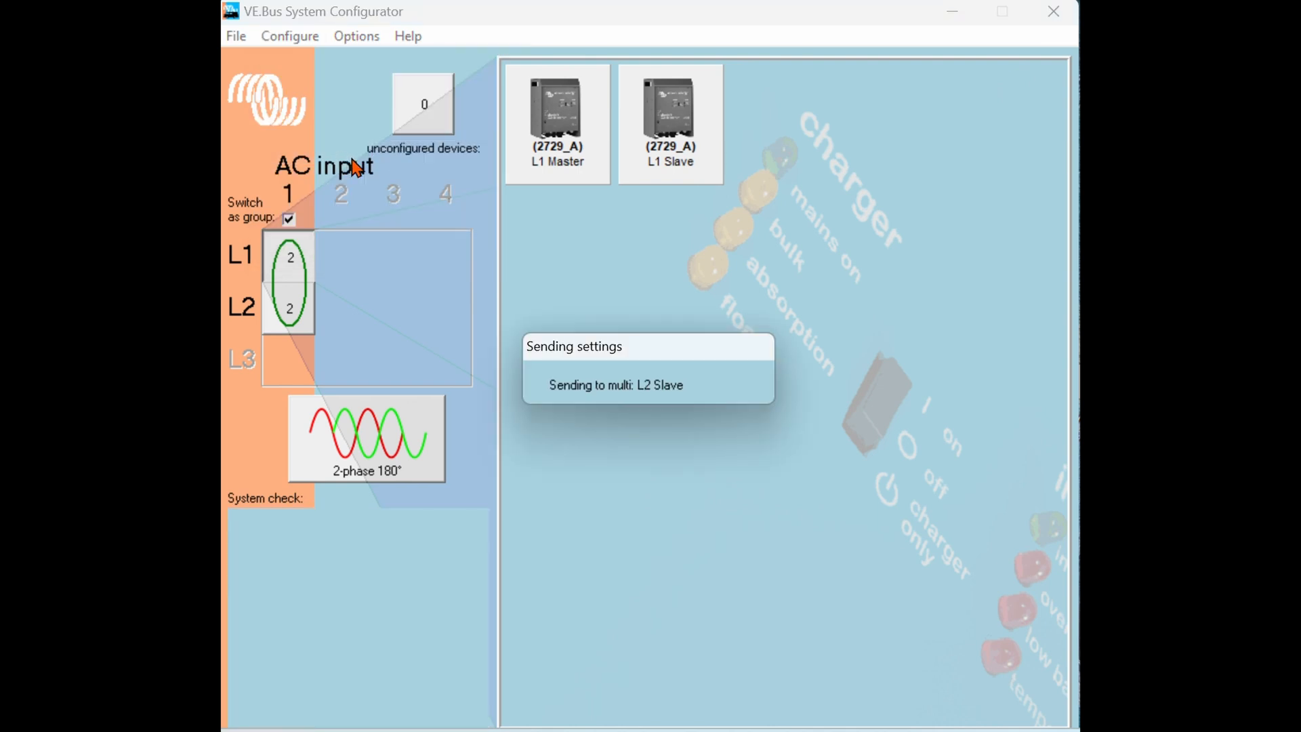
mouse_move(781, 253)
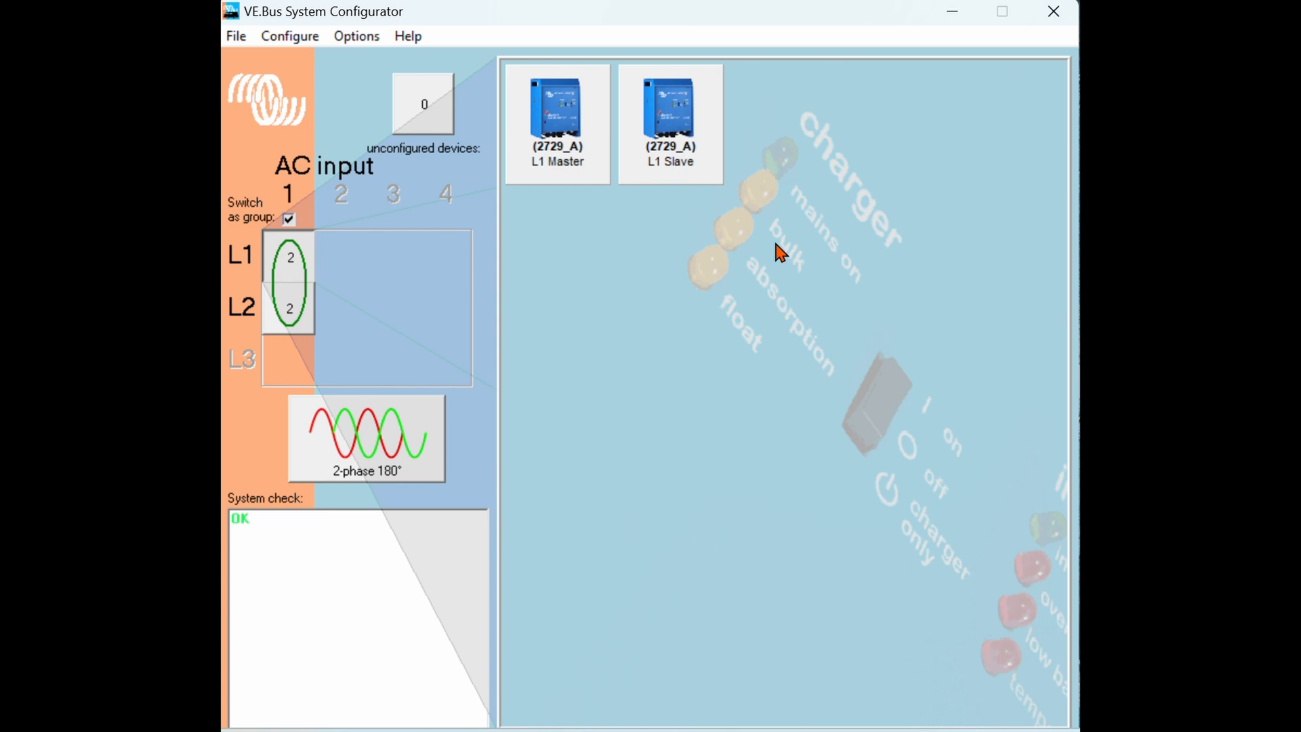
mouse_move(348, 270)
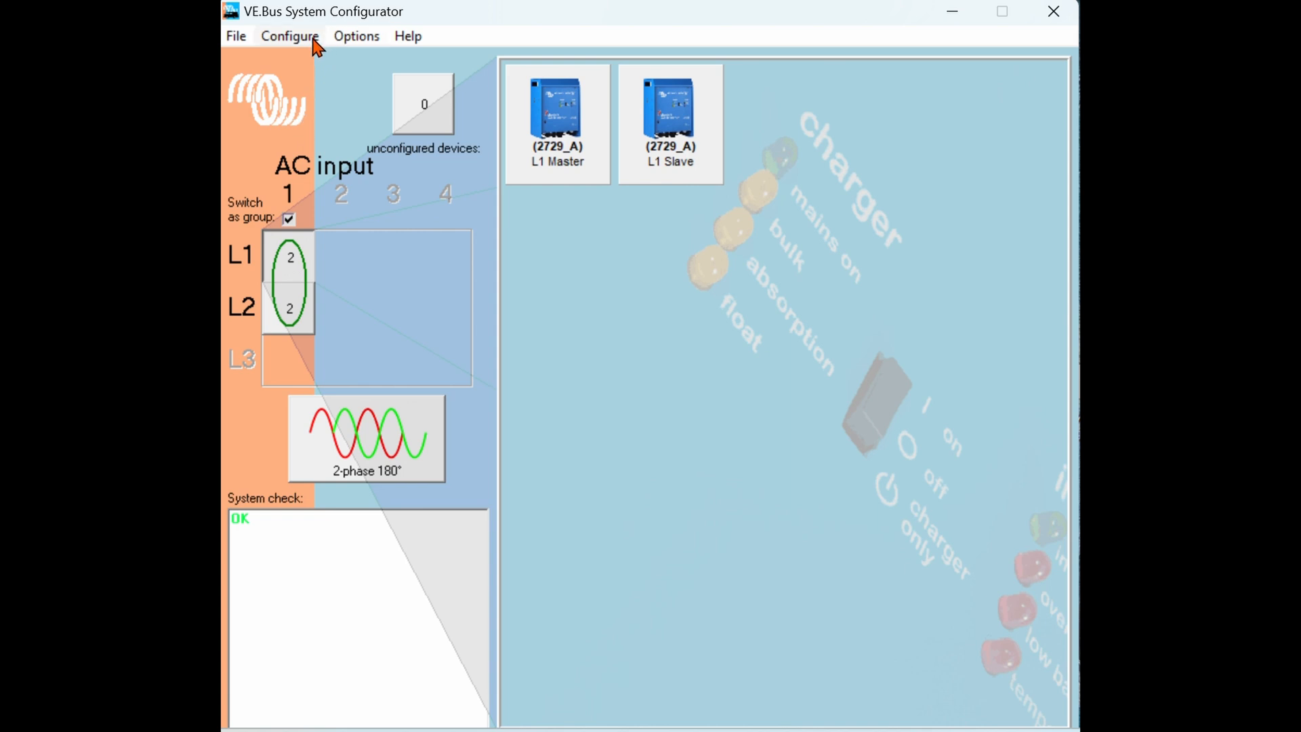
Read the configuration back with Get configuration and acknowledge the switched-on-units warning.
click(290, 35)
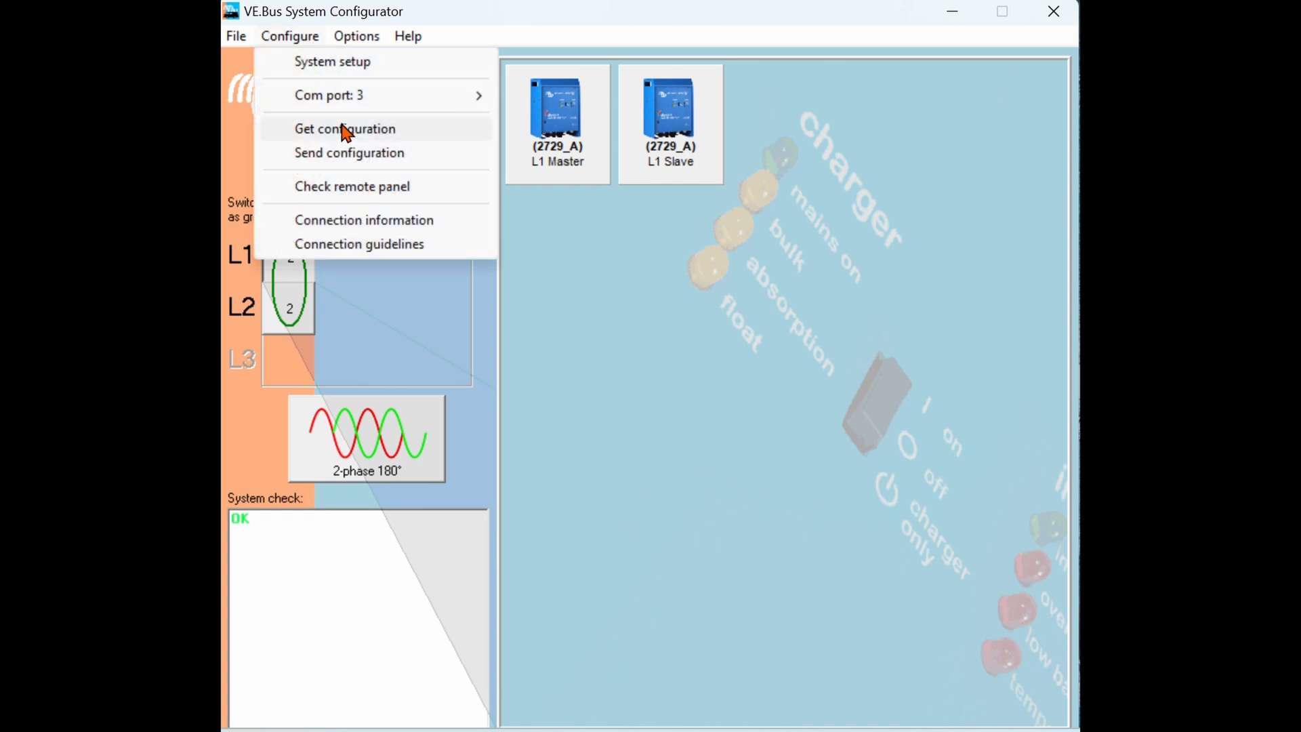
click(343, 129)
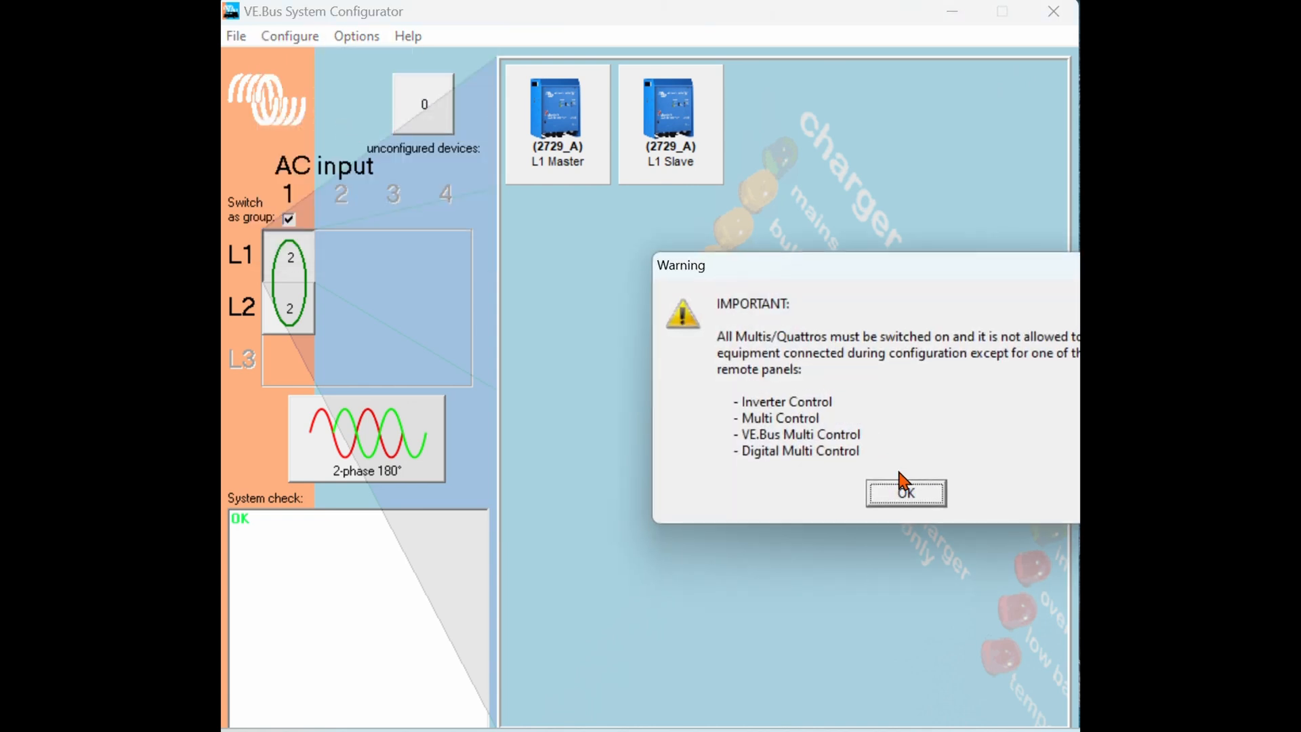
click(905, 492)
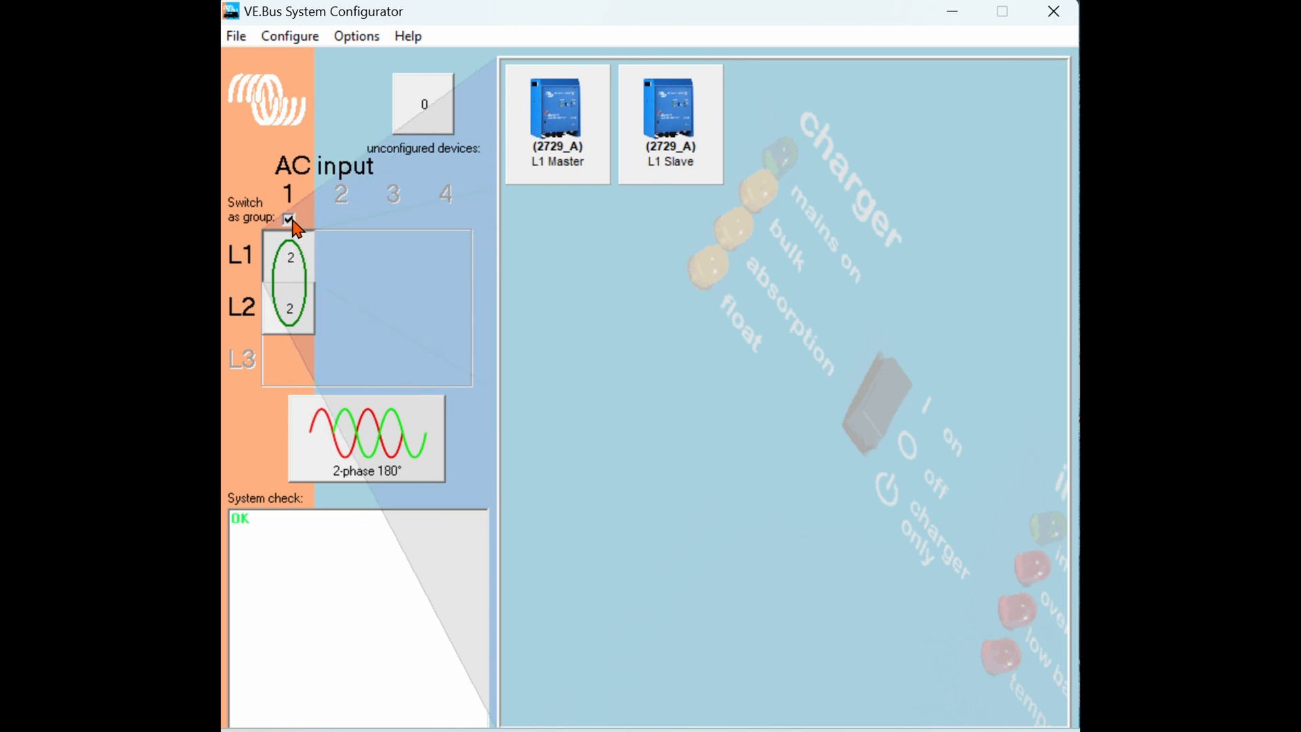
Uncheck 'Switch as group' for L1 and L2 and resend the configuration, acknowledging the warning.
click(290, 218)
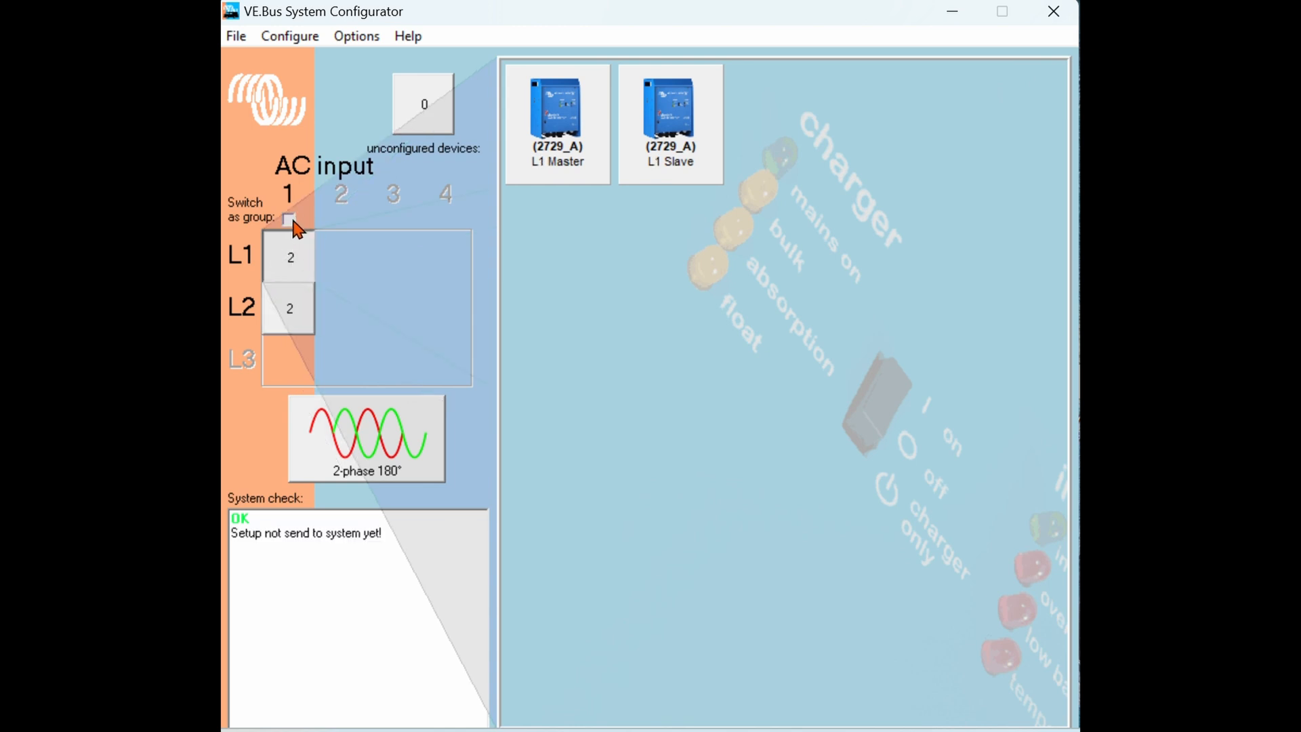
mouse_move(293, 236)
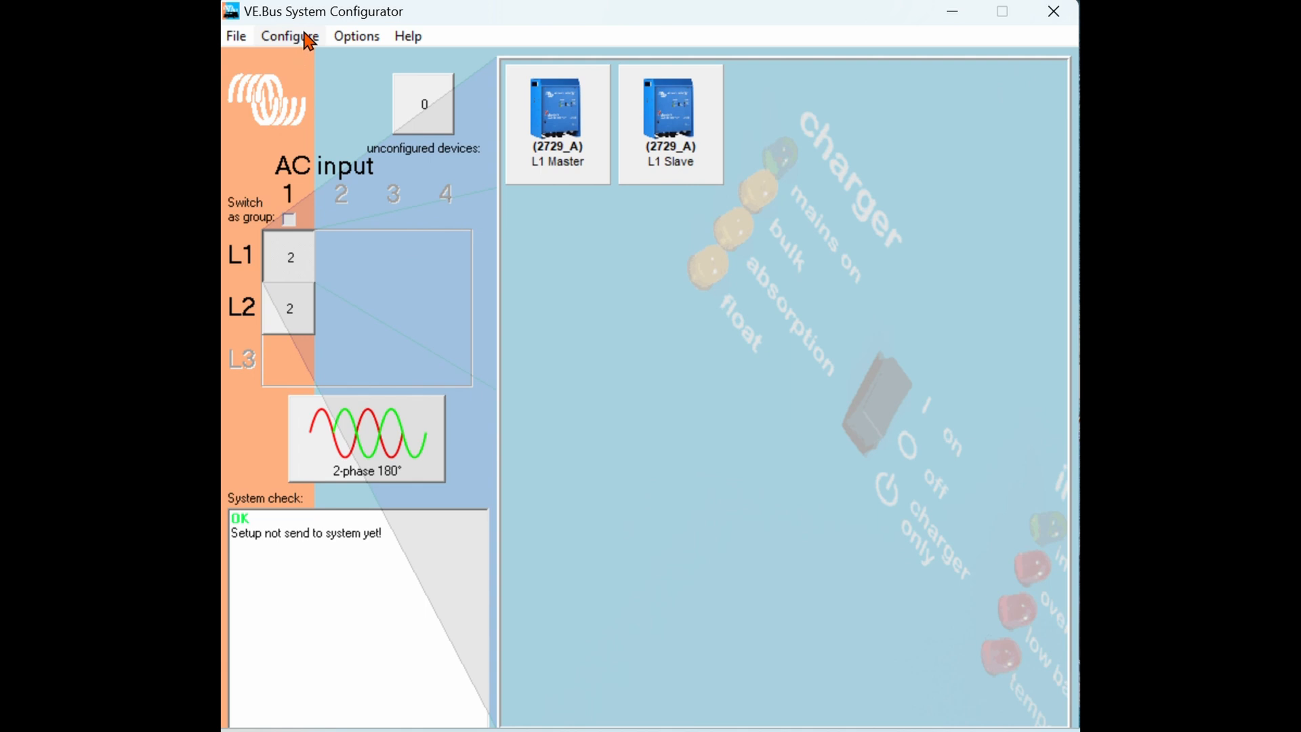
click(346, 154)
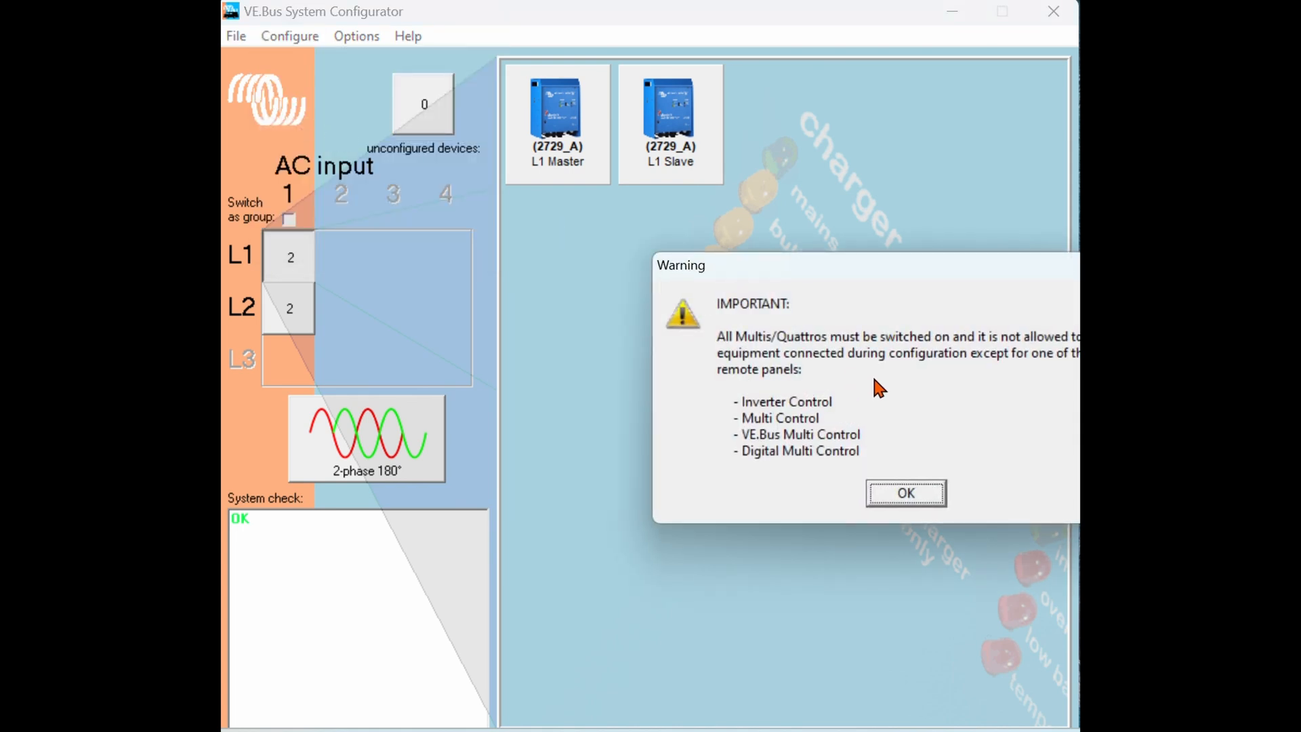
click(905, 493)
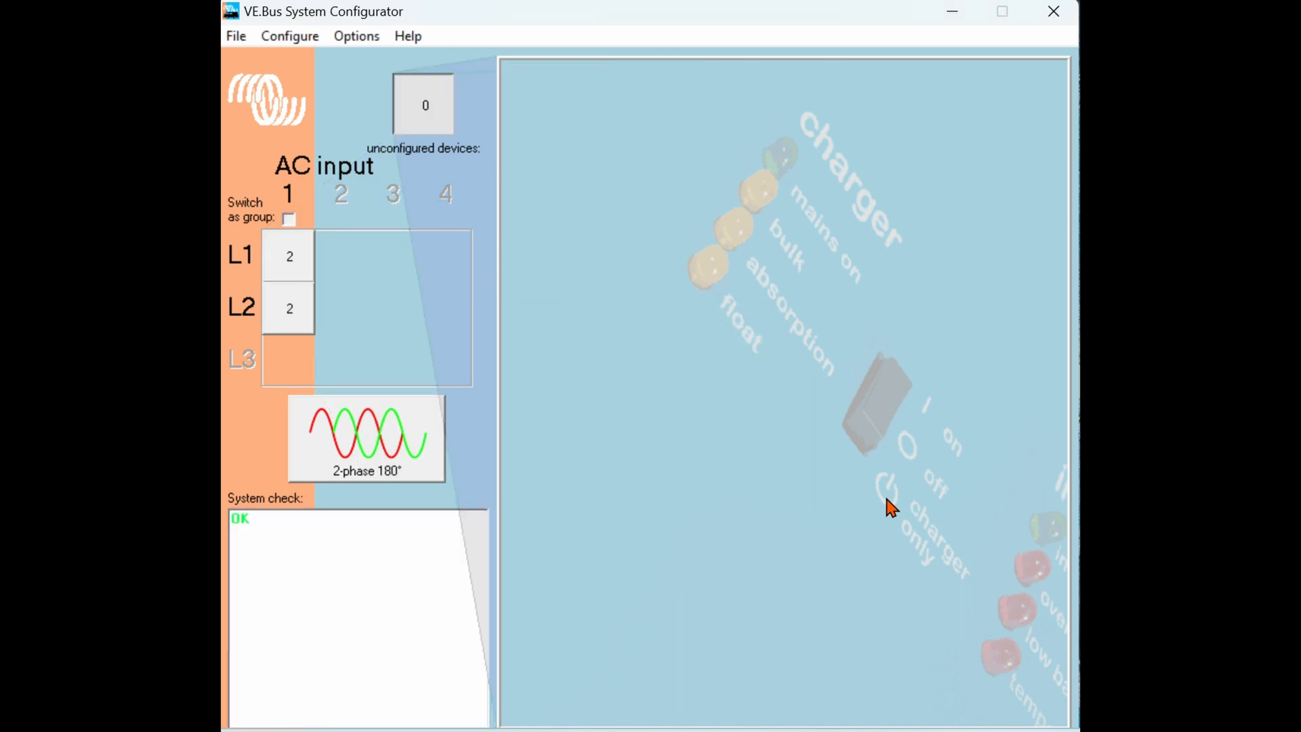
mouse_move(435, 126)
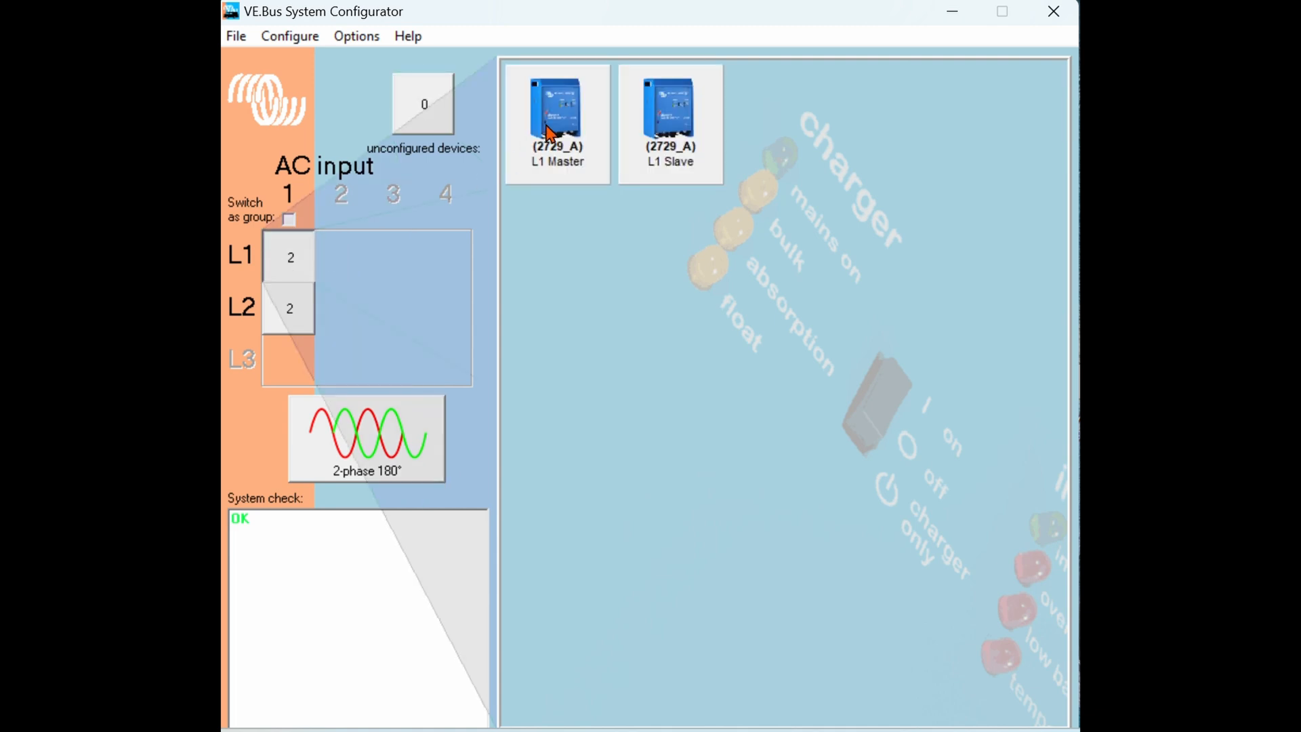
Bring up the L1 Master unit and review its General, Inverter and Charger settings.
right_click(556, 117)
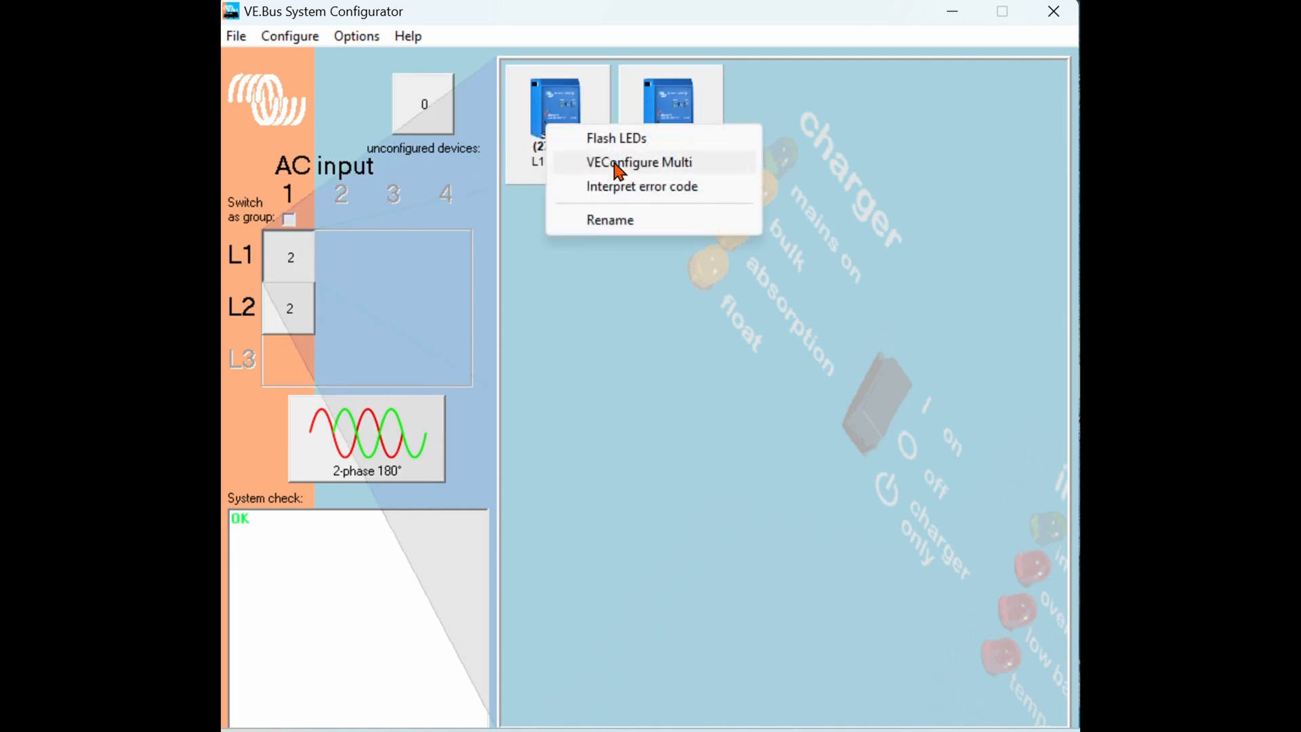
click(638, 161)
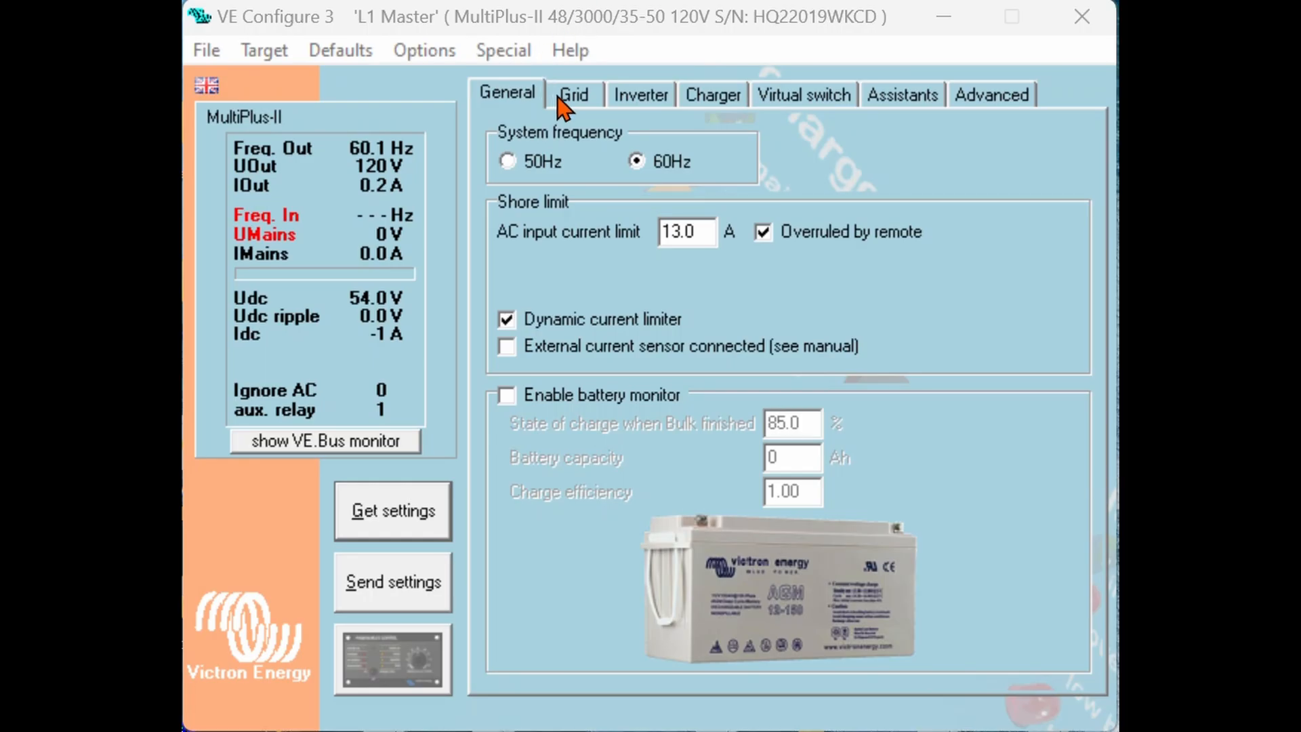
click(641, 93)
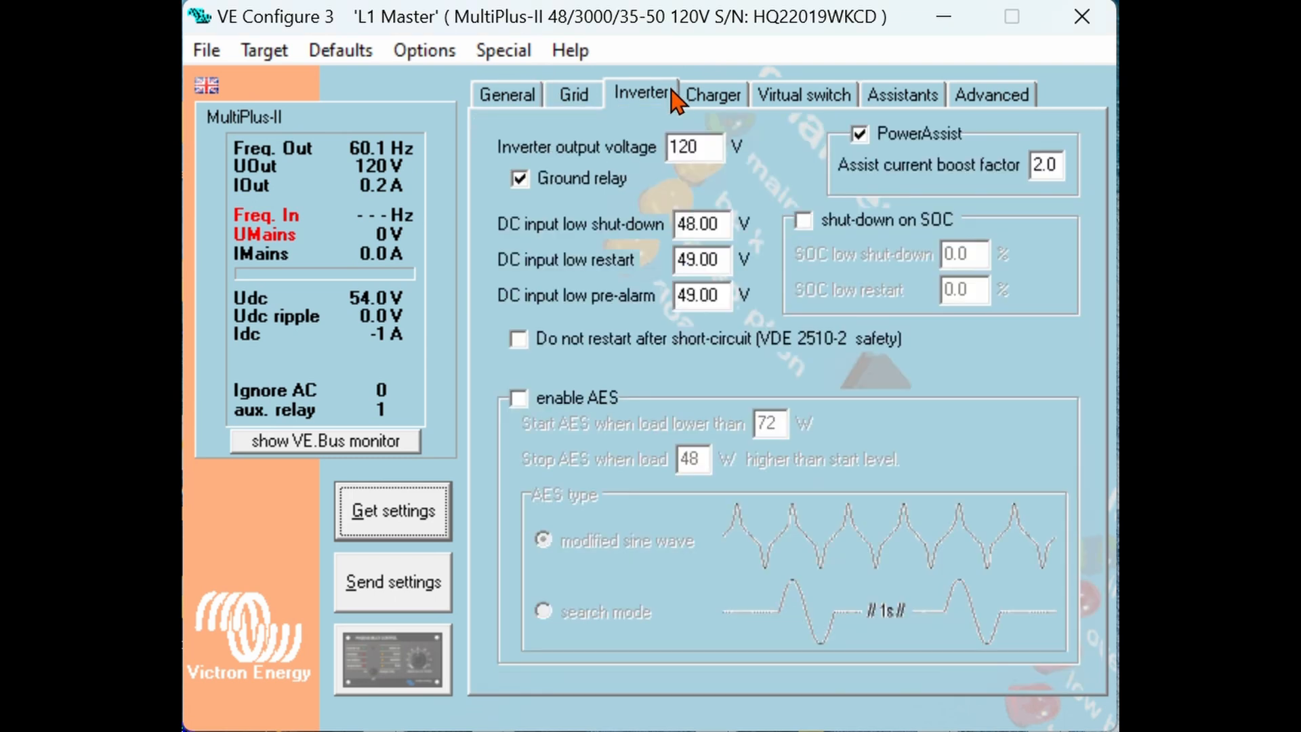
click(712, 93)
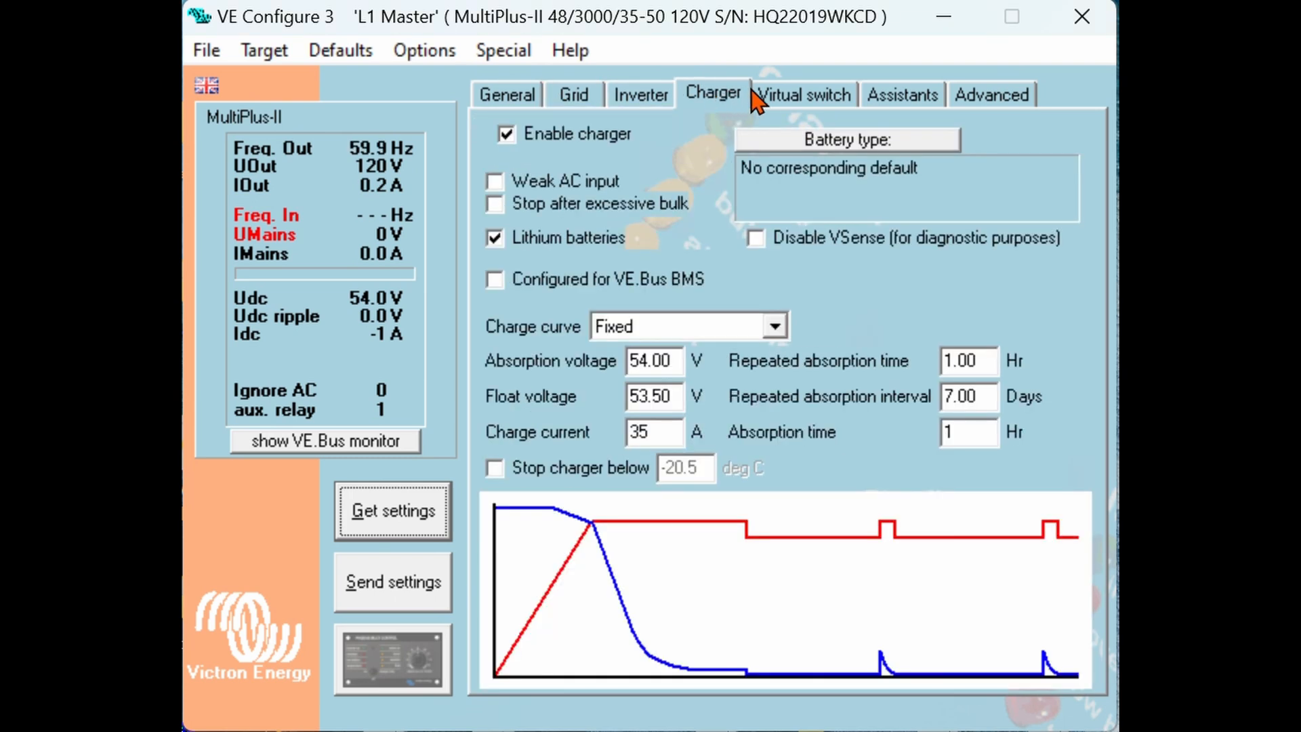
Review the Virtual switch and Advanced settings, then return to the first settings page.
click(801, 94)
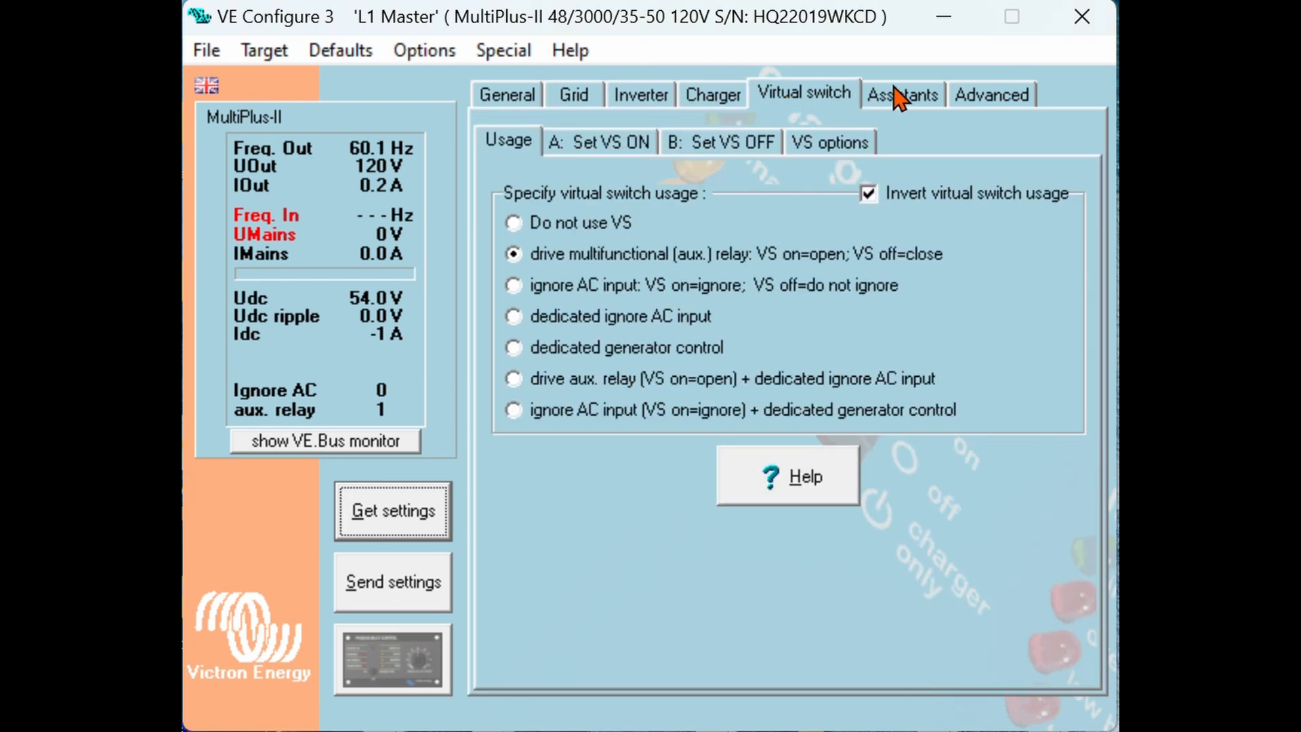
click(989, 93)
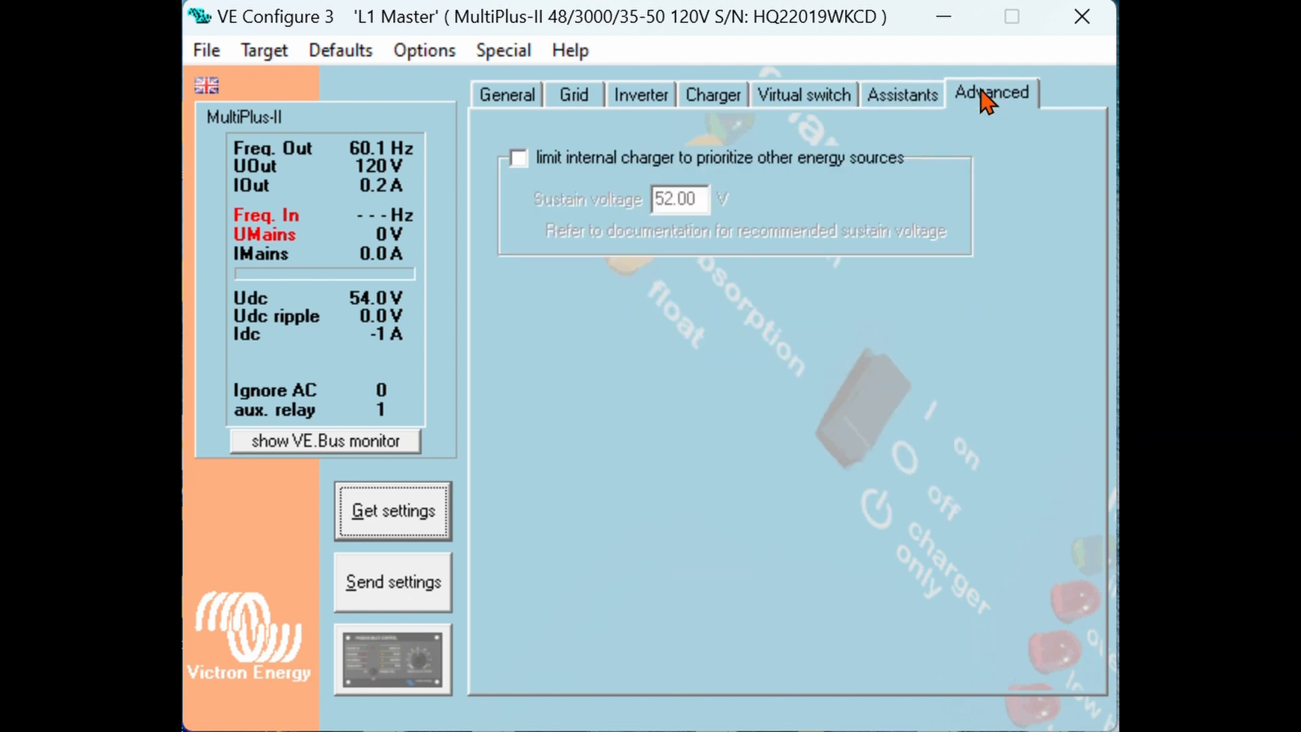
click(506, 94)
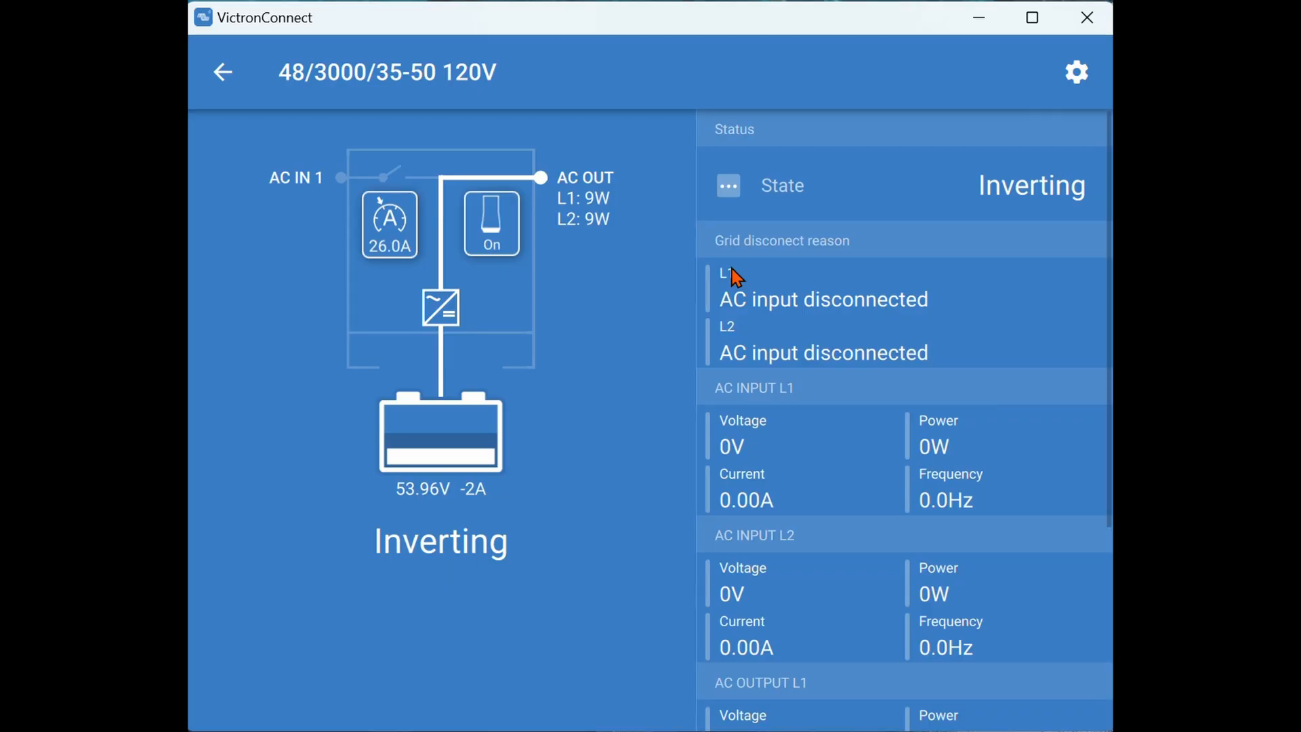
mouse_move(730, 35)
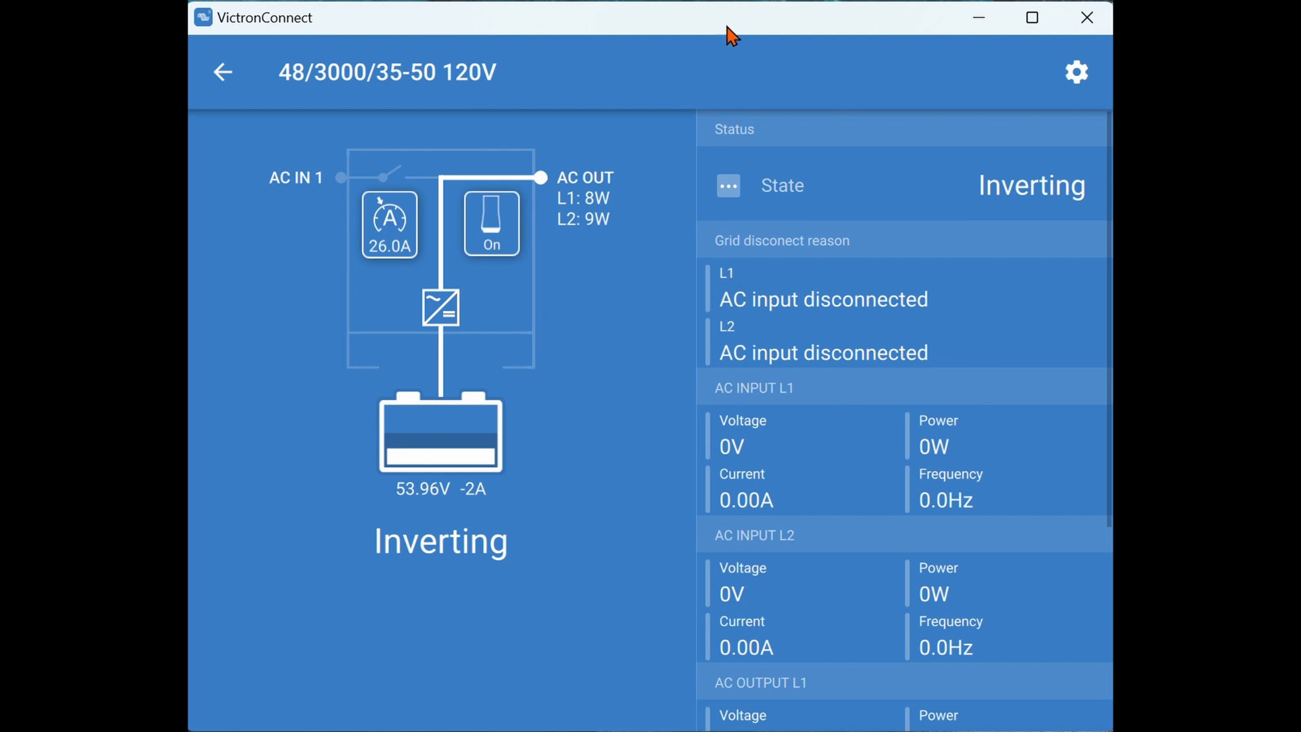
mouse_move(587, 65)
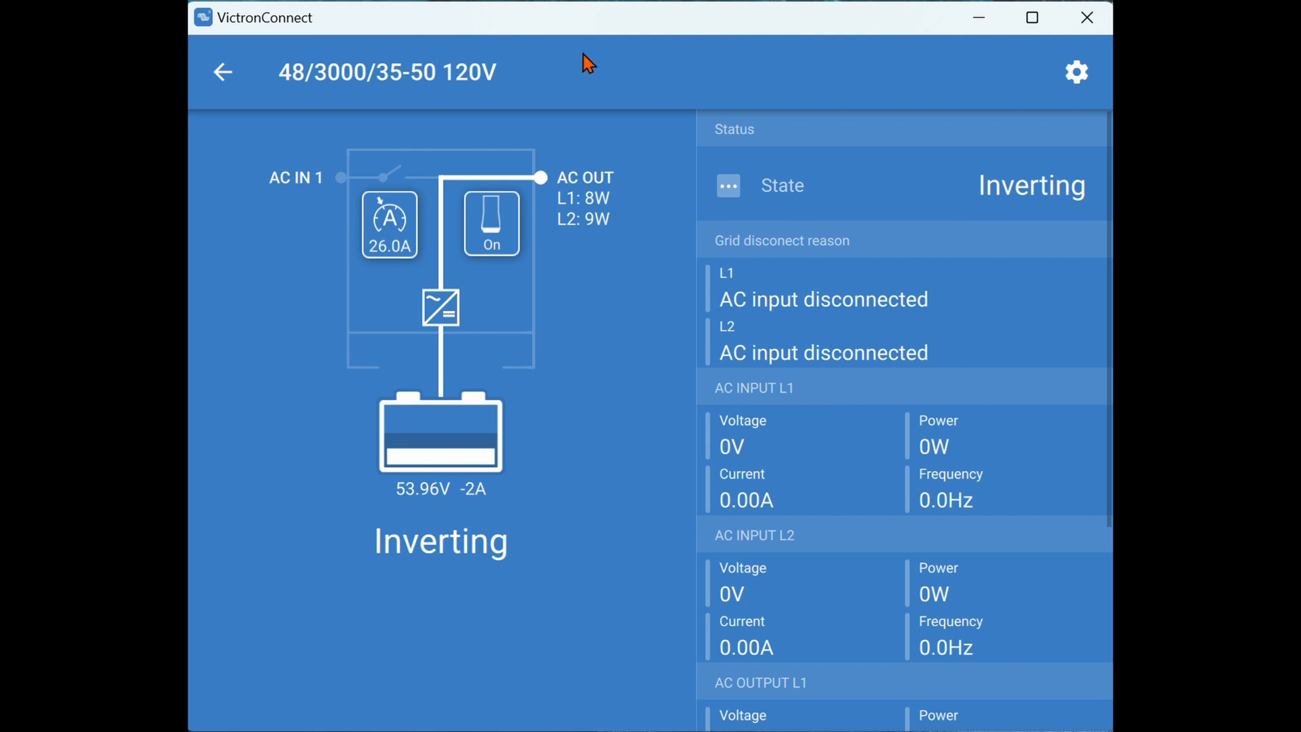
mouse_move(1077, 72)
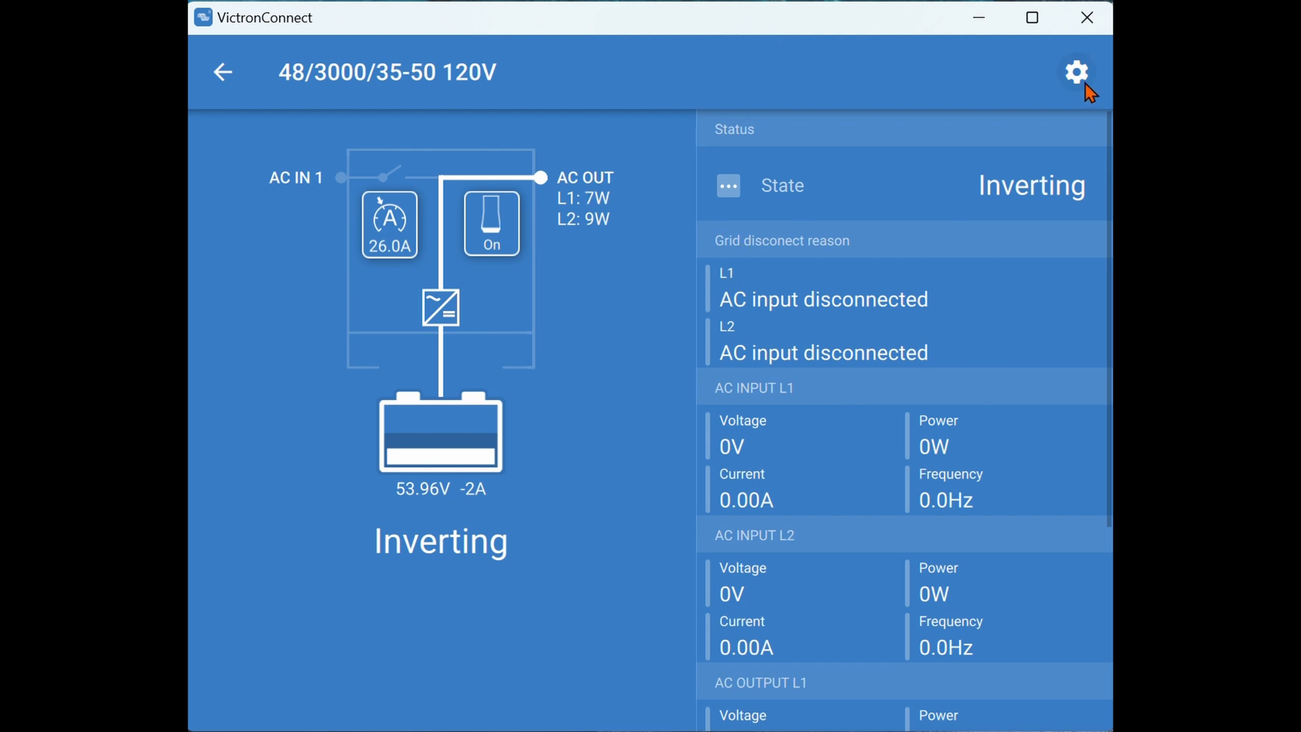
Unlock the protected settings with the password and show a MultiPlus-II unit's settings categories.
click(1076, 71)
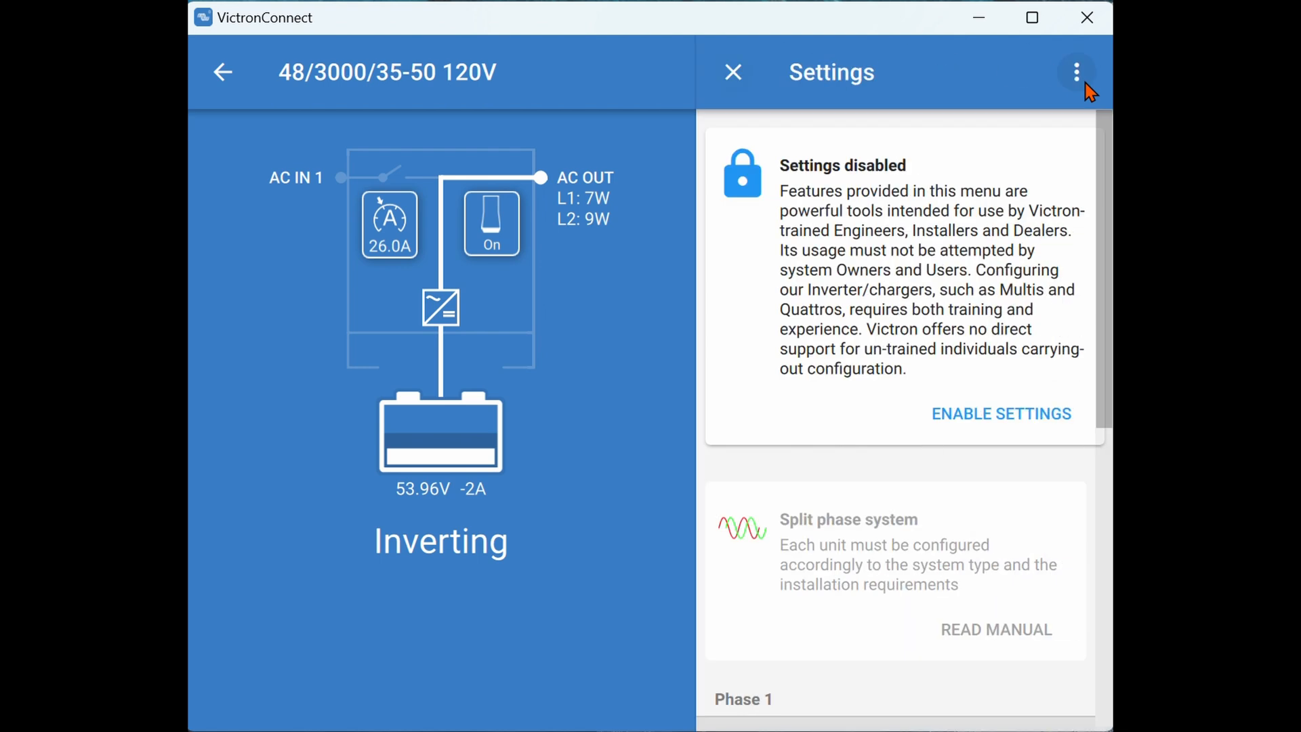
click(1001, 414)
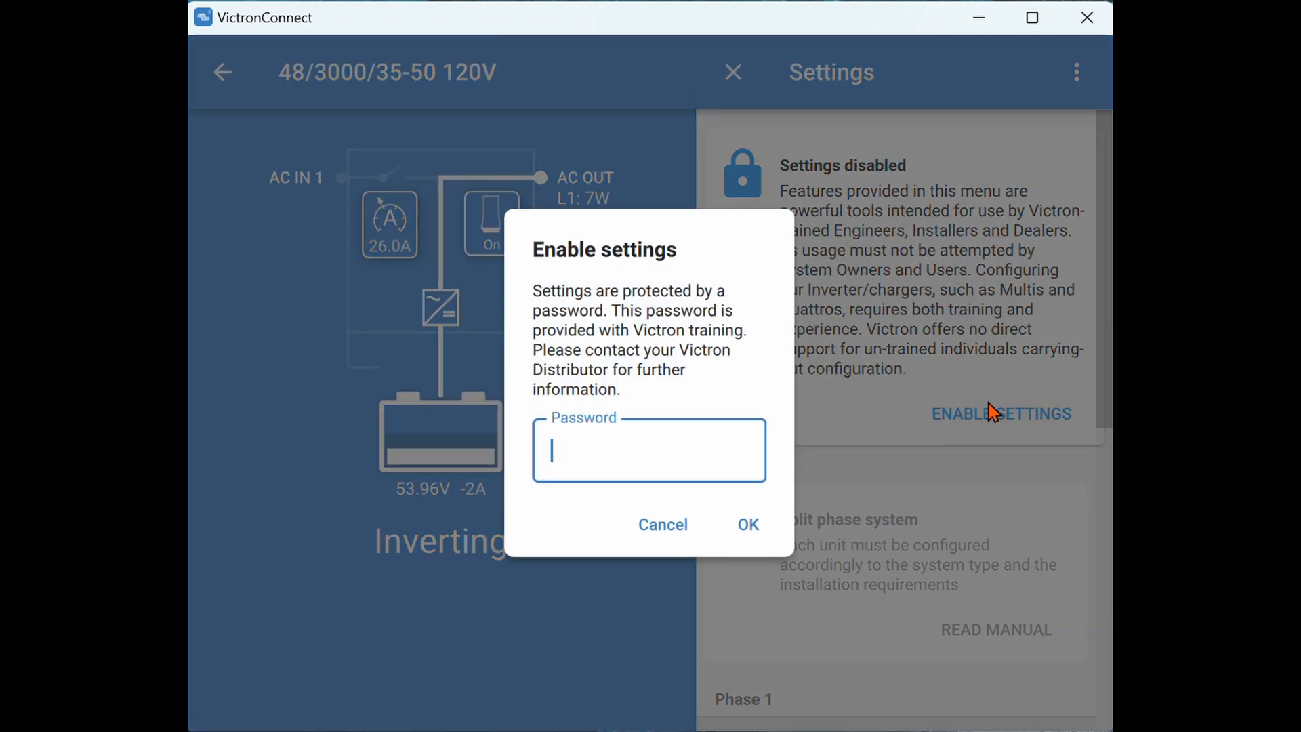
click(745, 523)
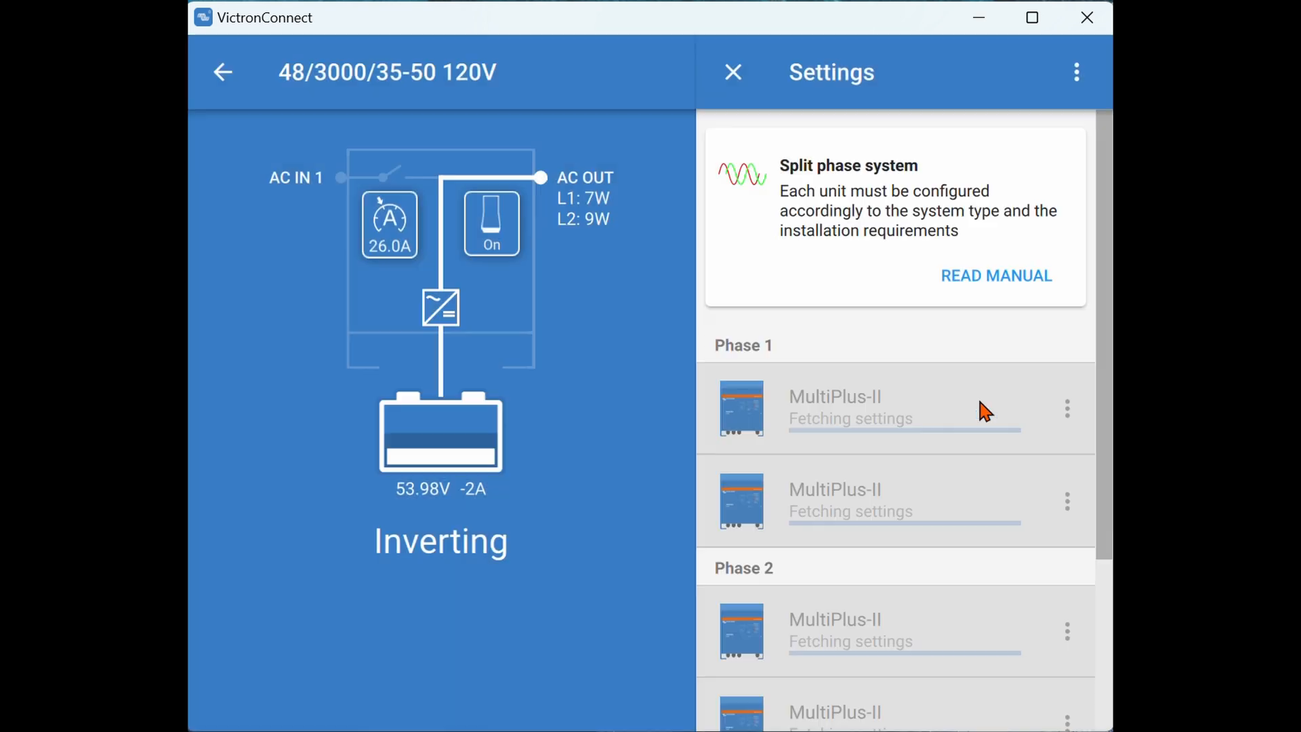
mouse_move(631, 415)
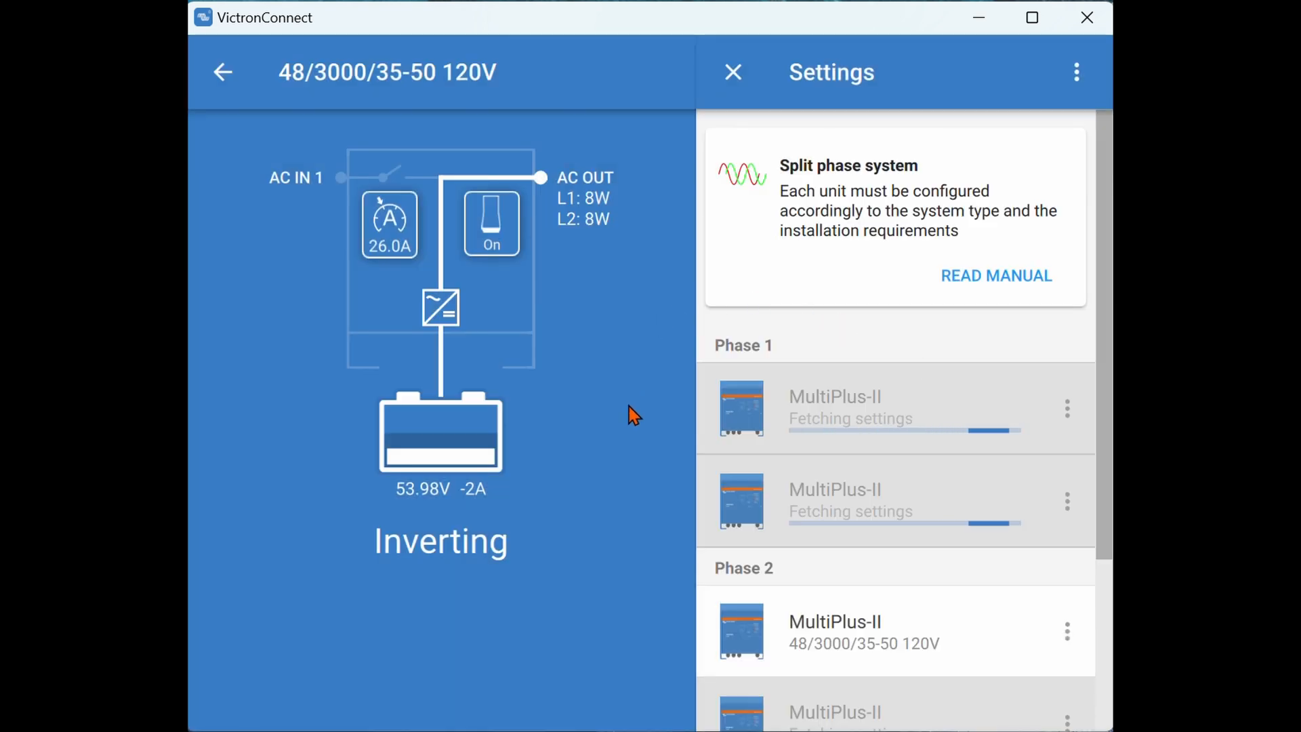
scroll(down, 3)
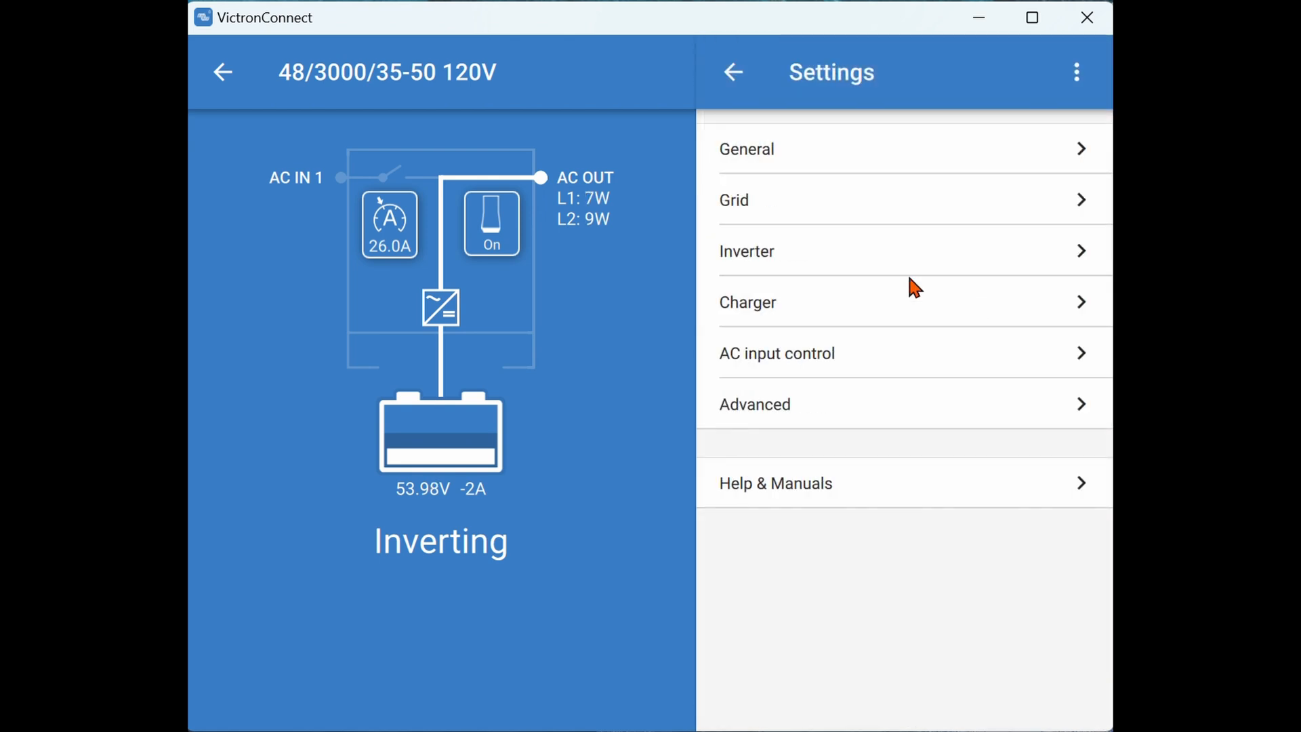
Check the unit's General settings showing 60Hz and a 13.0A input current limit.
click(745, 149)
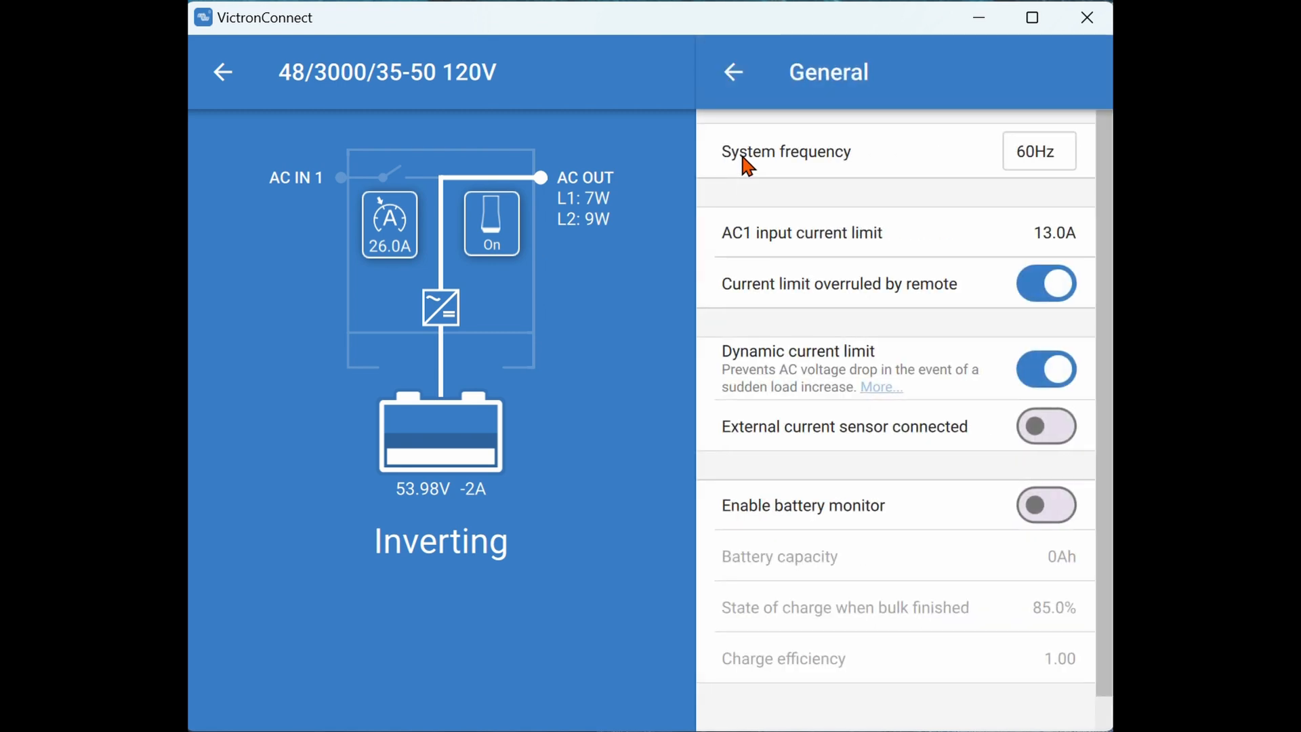
click(732, 72)
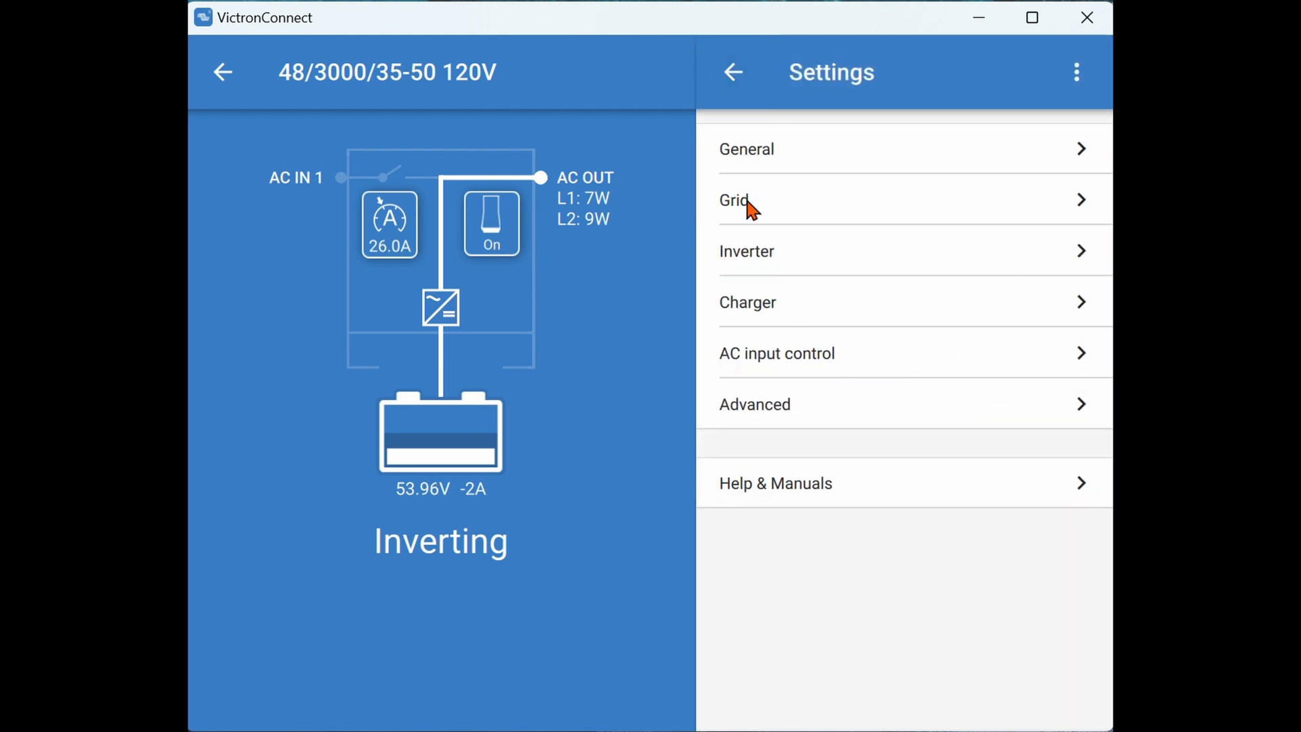
click(734, 199)
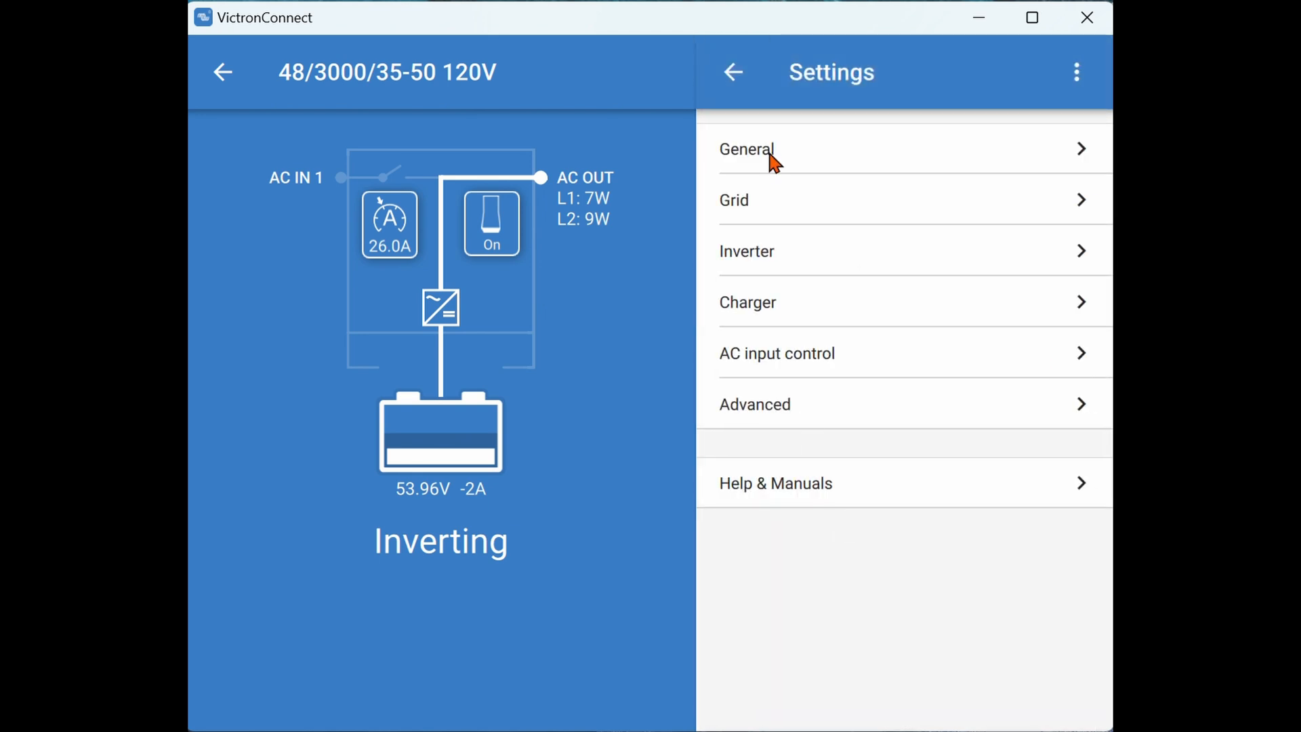
Return to the four-unit list and close Settings to show the live status overview.
click(746, 149)
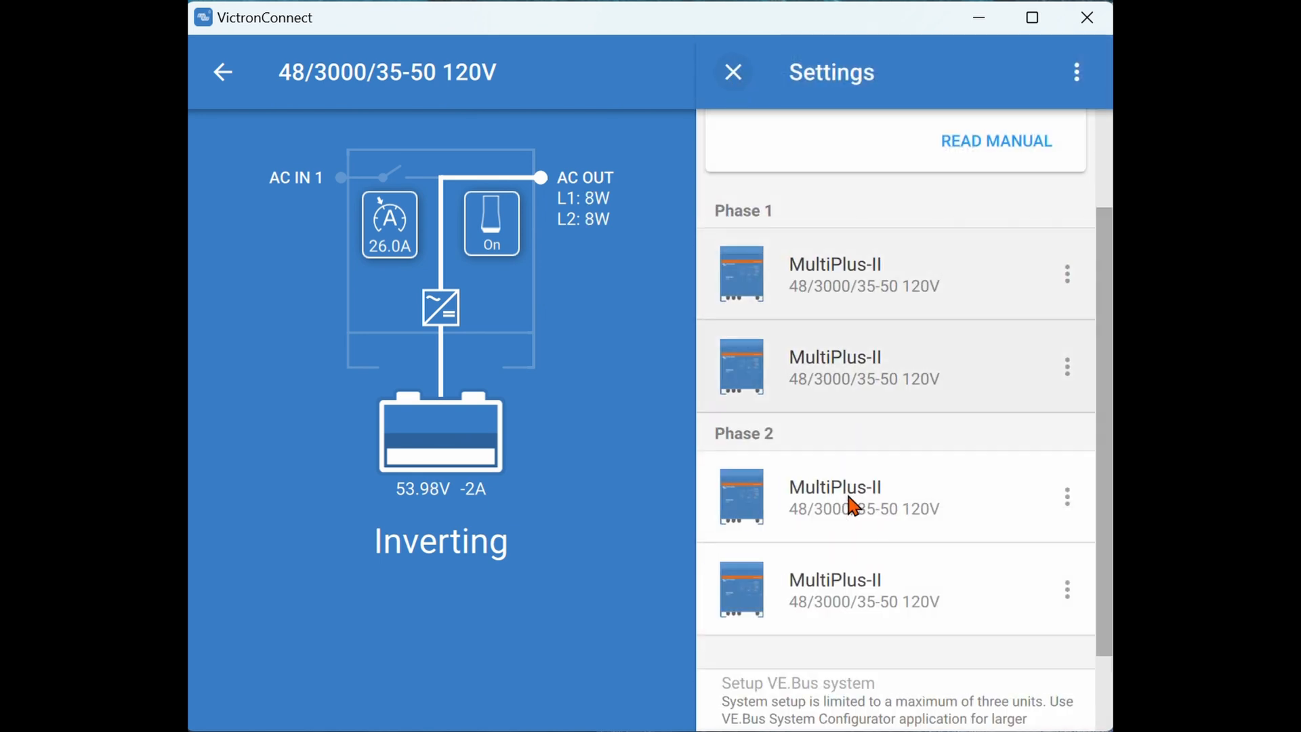
click(732, 72)
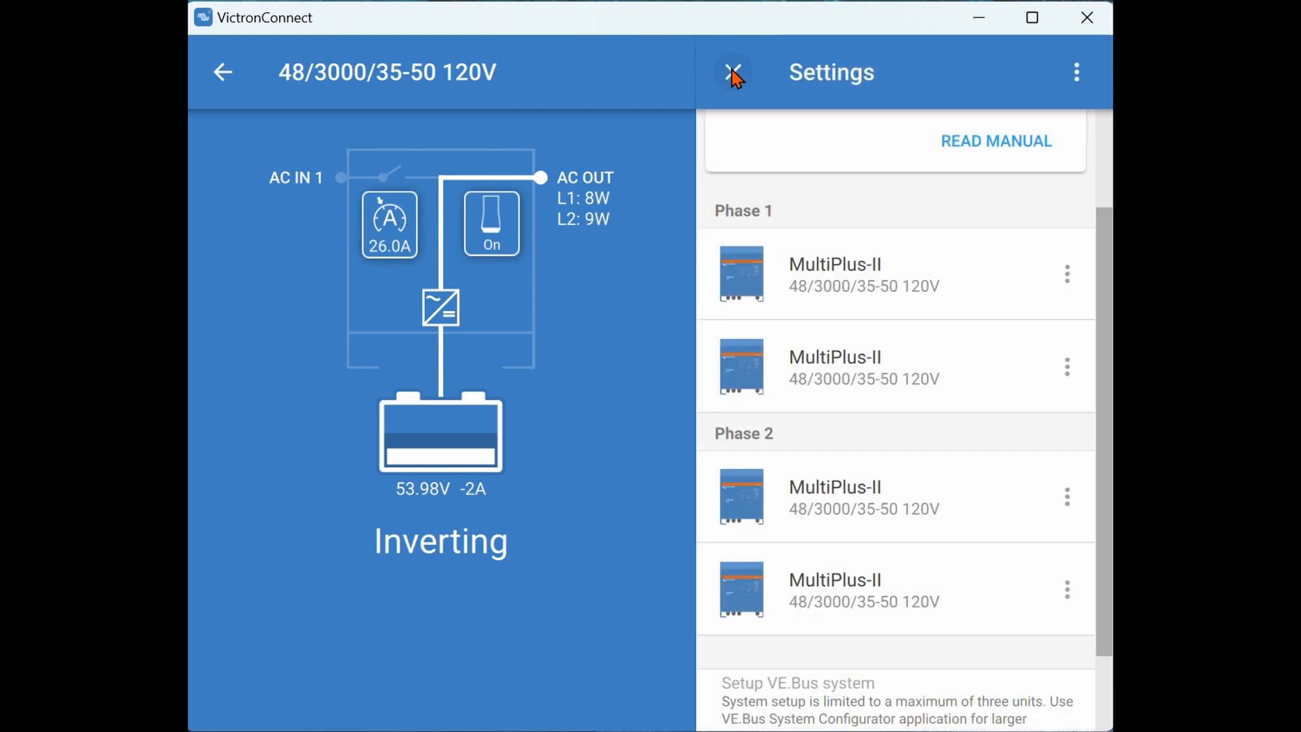
click(733, 72)
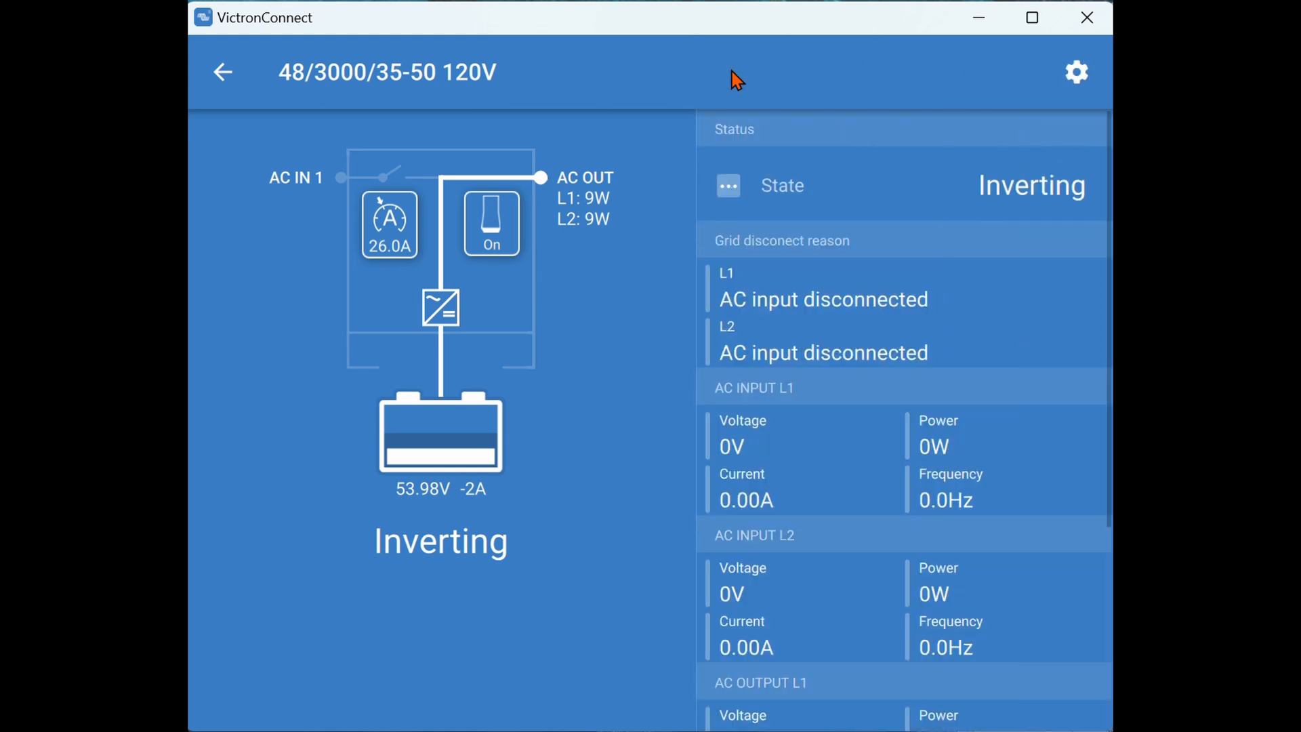
mouse_move(1010, 180)
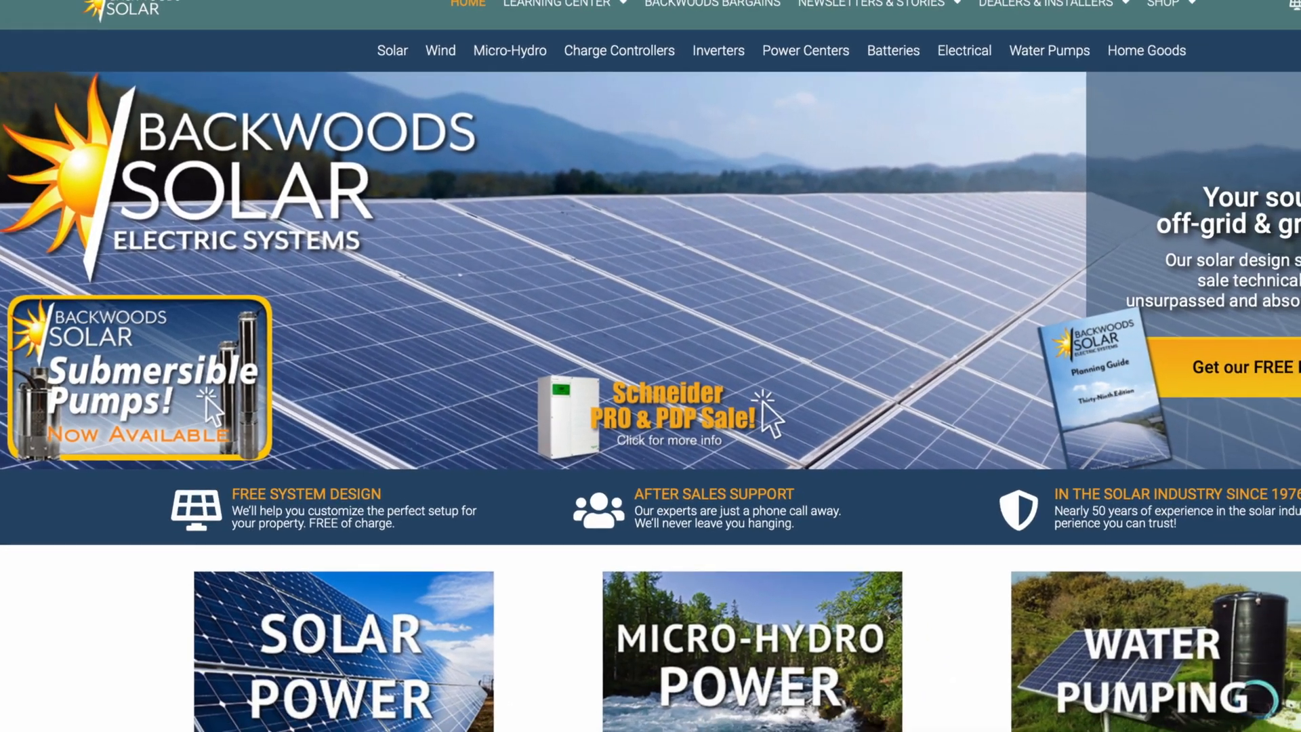
Switch to the browser showing the Backwoods Solar home page.
click(556, 5)
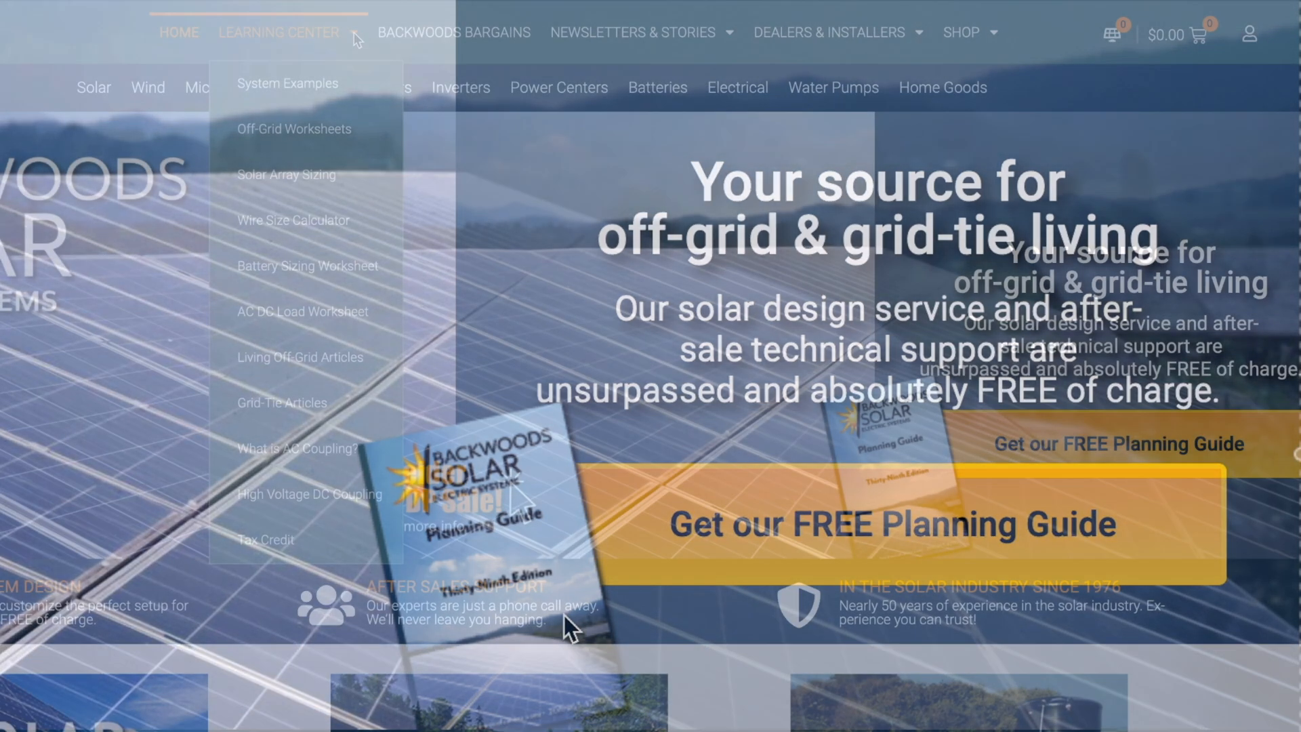